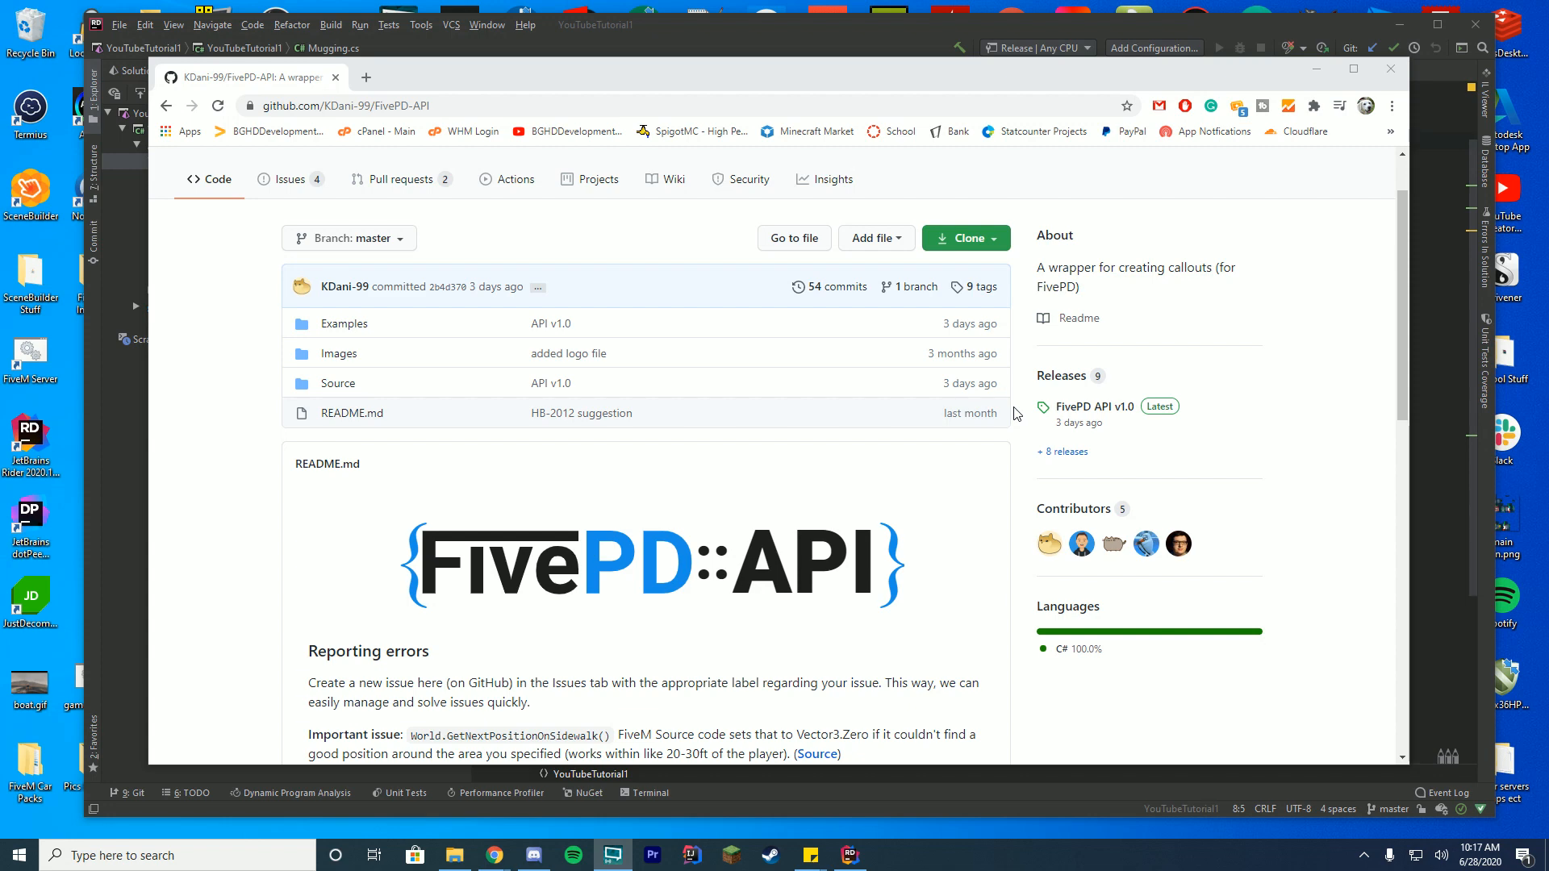
{"action": "mouse_move", "coordinate": [857, 434]}
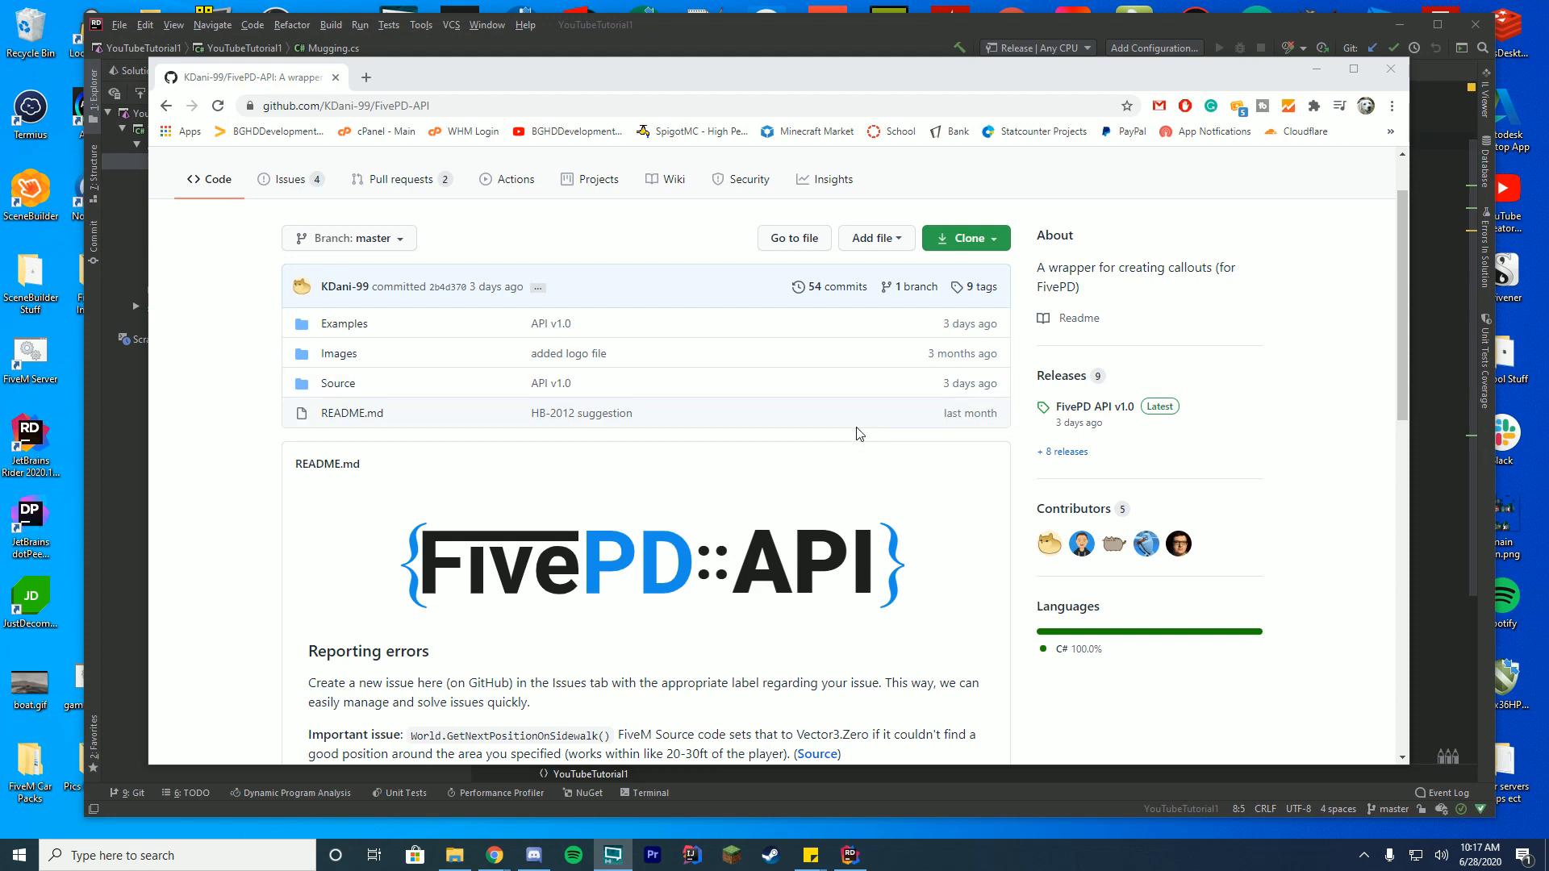
{"action": "mouse_move", "coordinate": [1113, 424]}
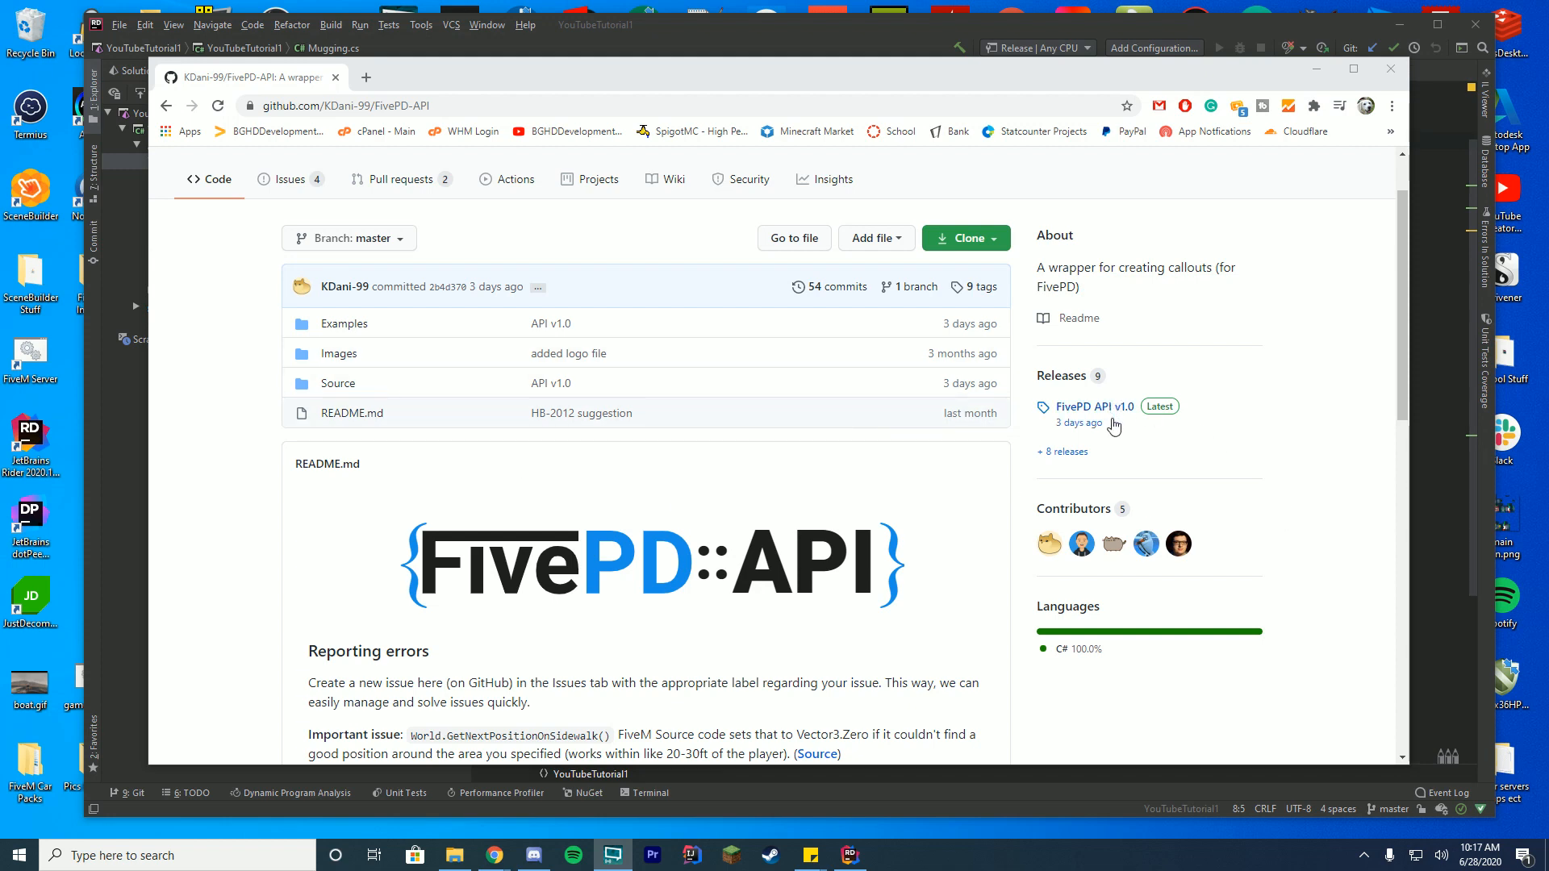
Go to the FivePD API v1.0 release from the repo's Releases sidebar.
{"action": "scroll", "scroll_direction": "down", "scroll_amount": 3}
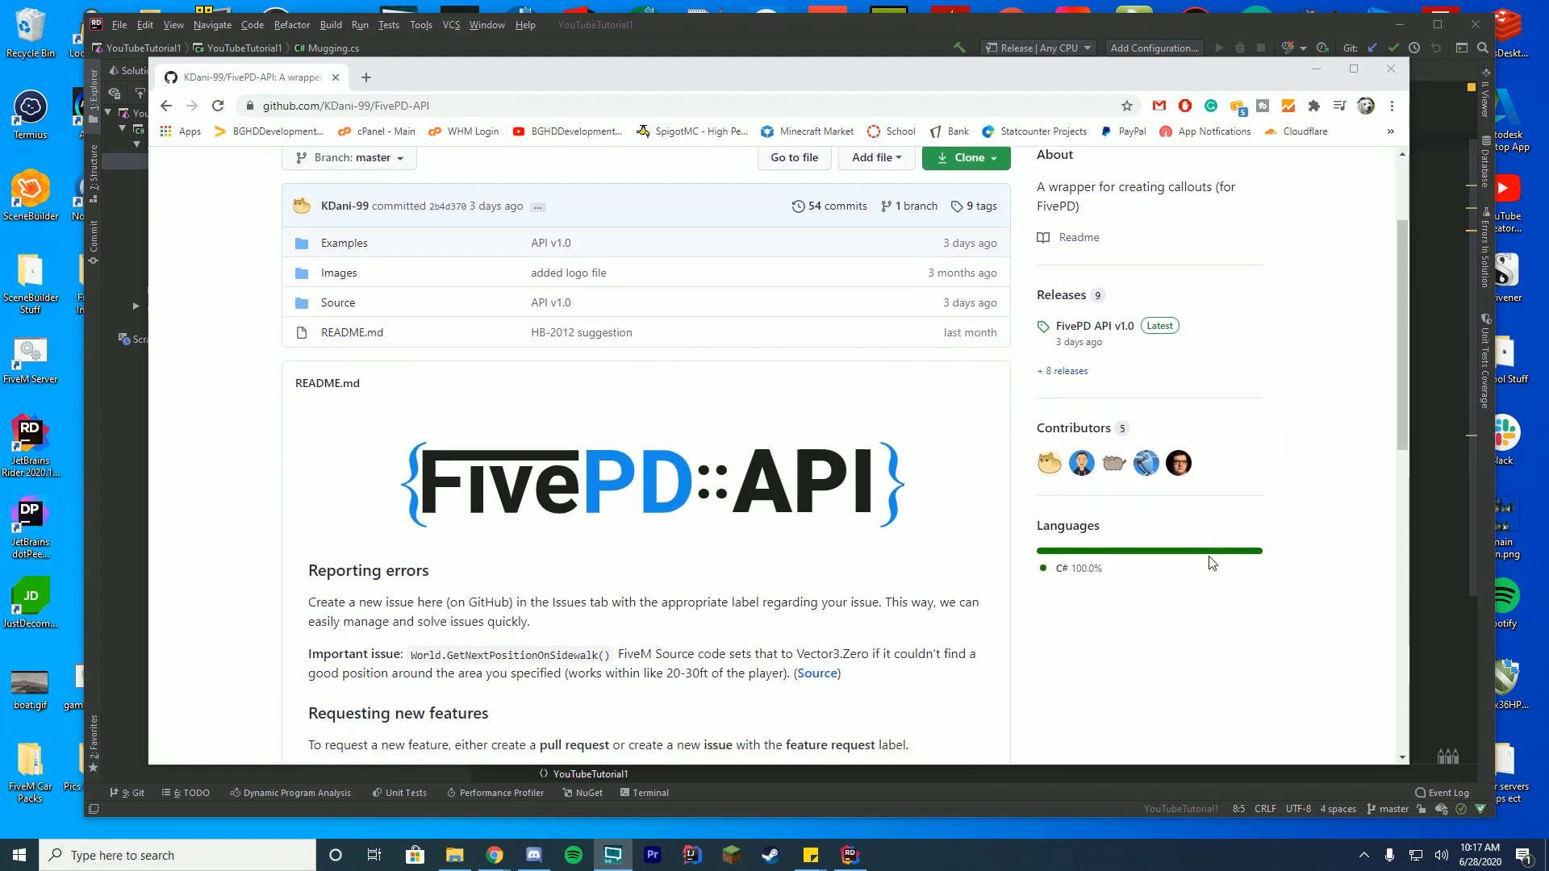
{"action": "mouse_move", "coordinate": [1157, 427]}
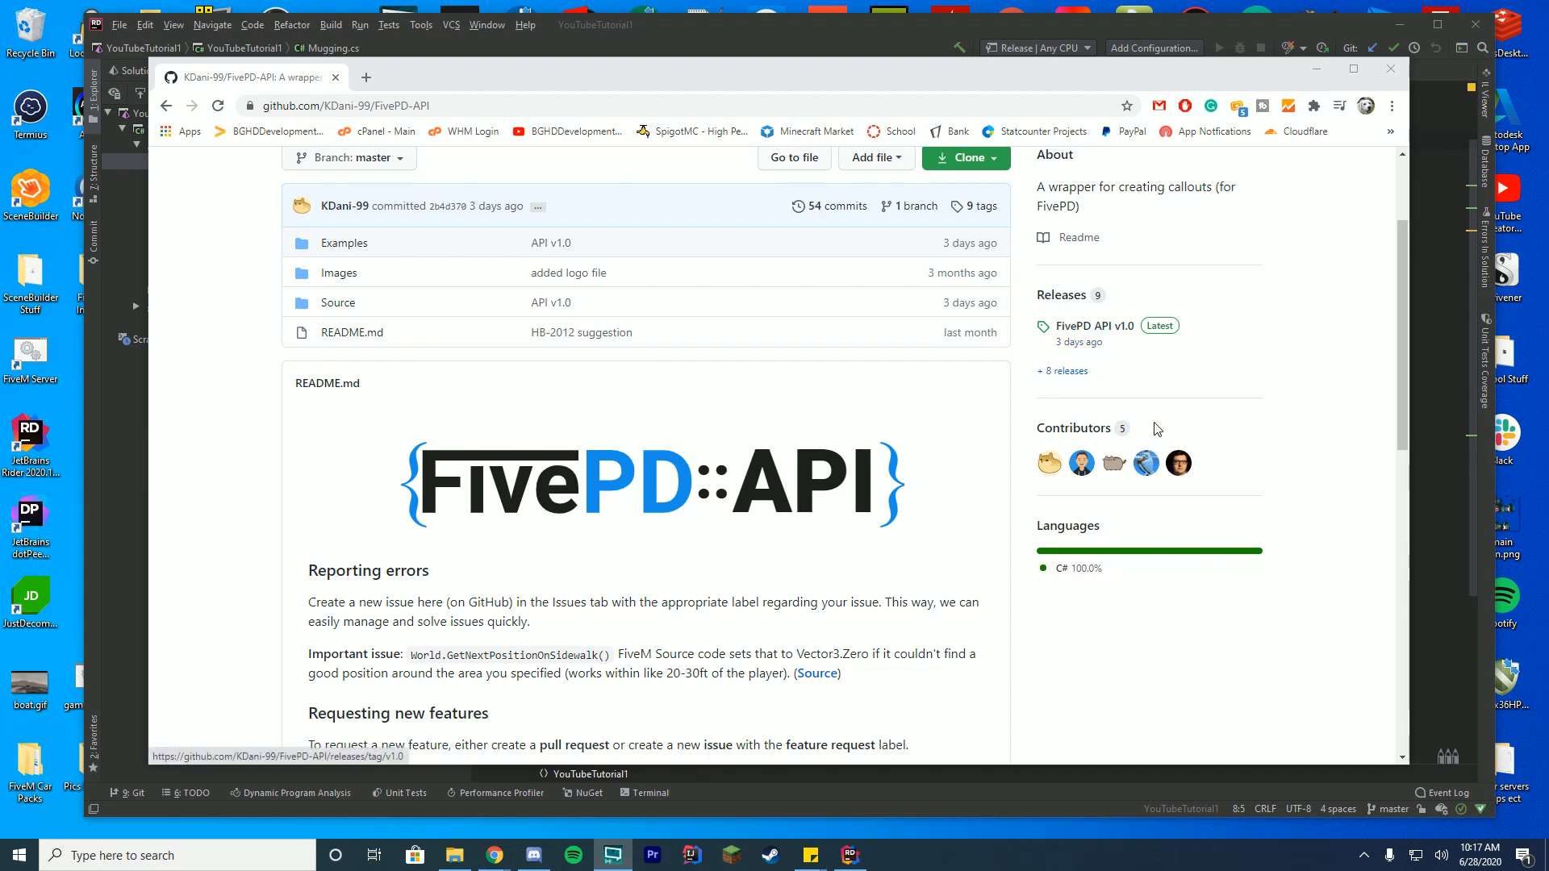
{"action": "scroll", "scroll_direction": "up", "scroll_amount": 3}
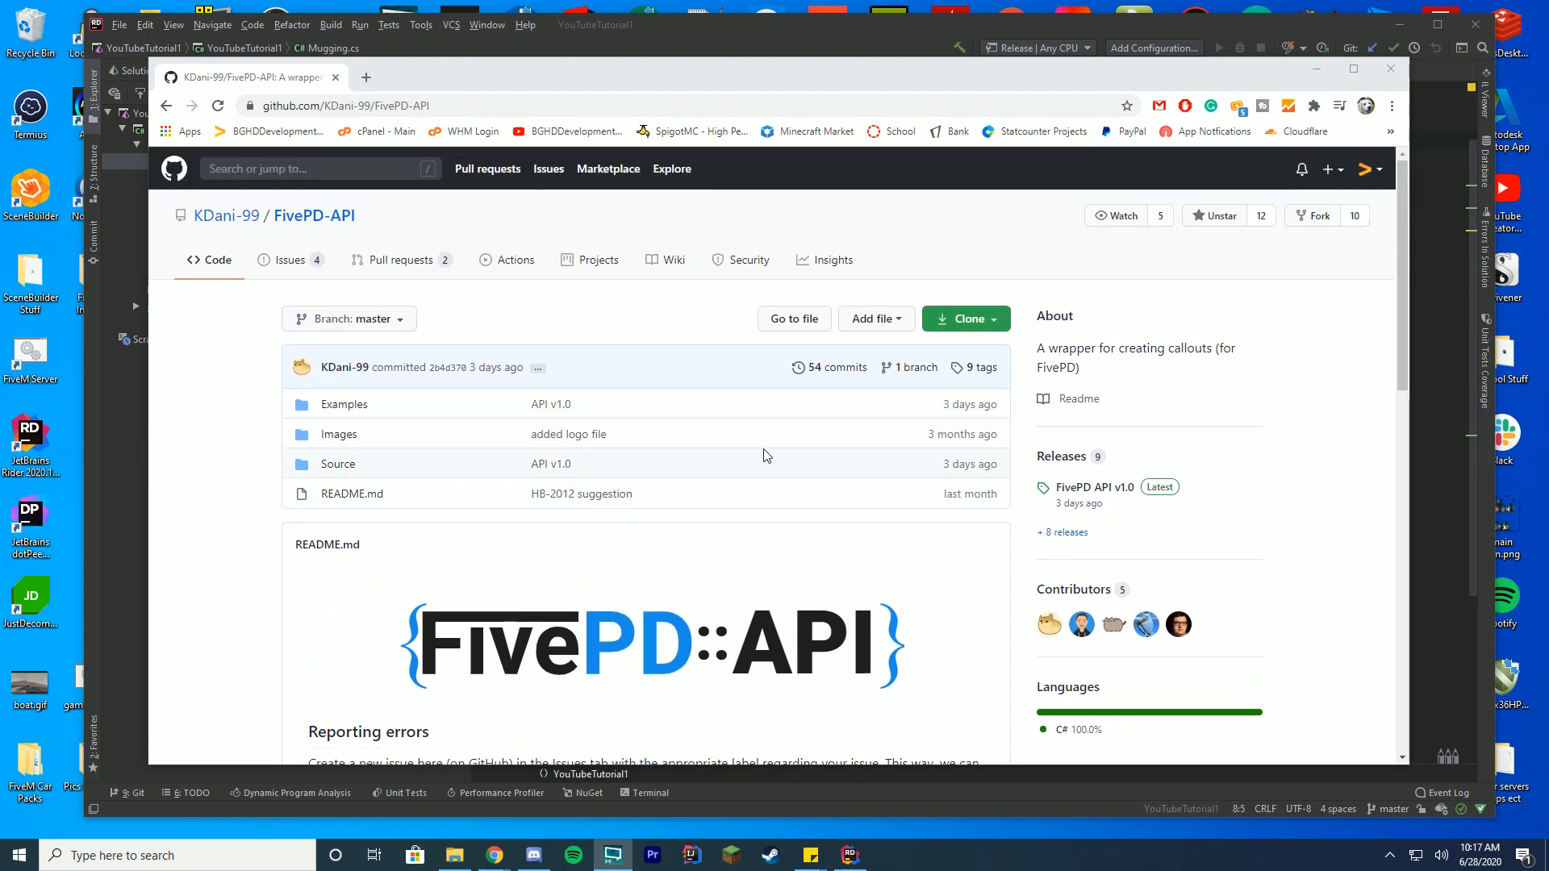
{"action": "mouse_move", "coordinate": [1065, 472]}
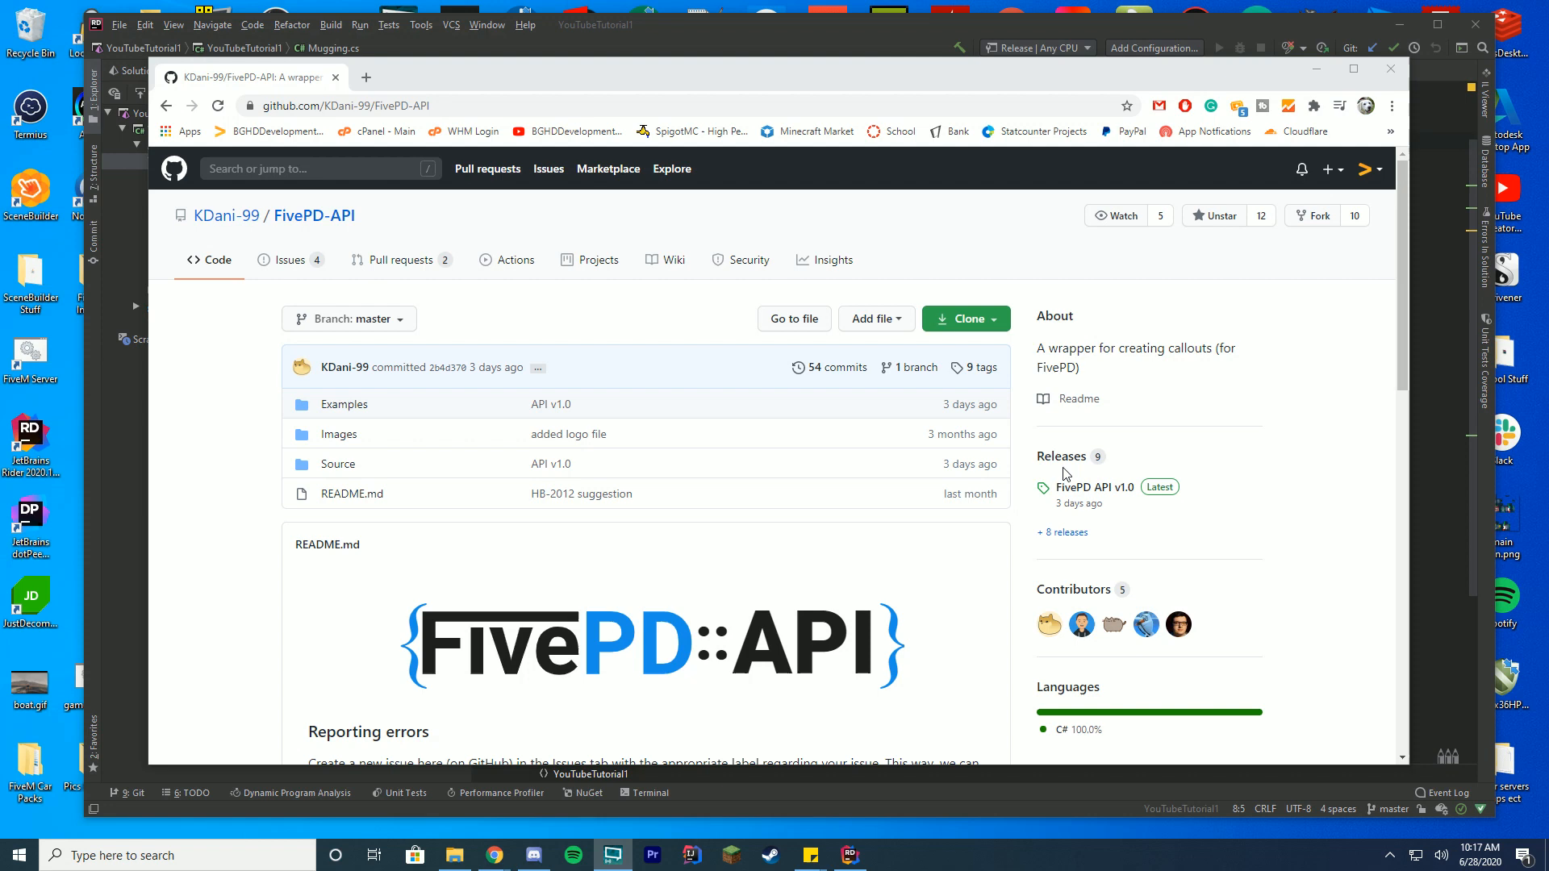
{"action": "mouse_move", "coordinate": [768, 355]}
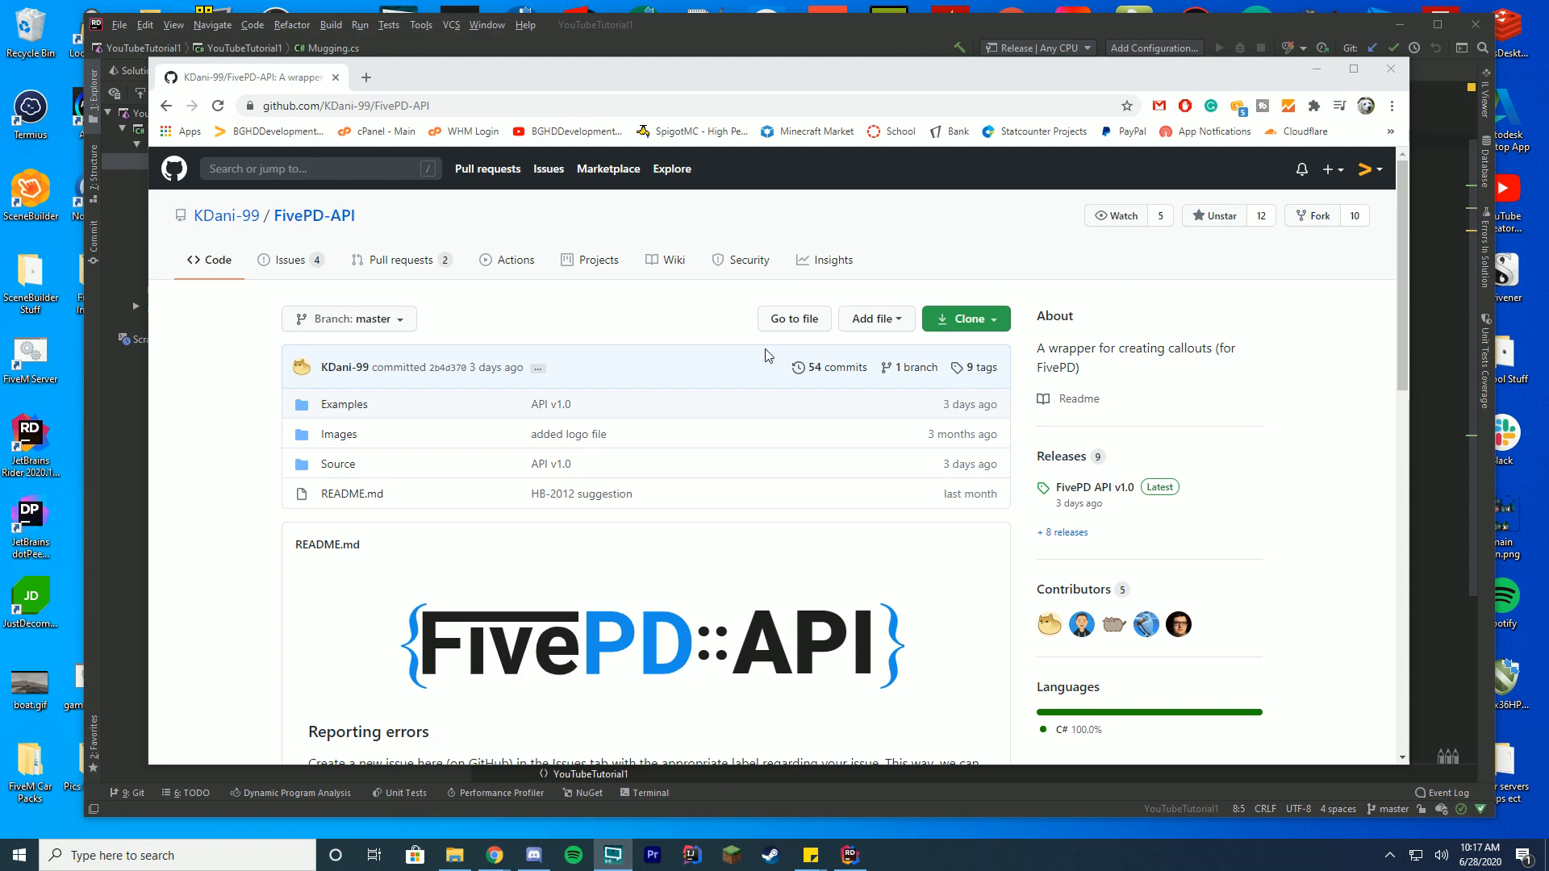
{"action": "mouse_move", "coordinate": [908, 368]}
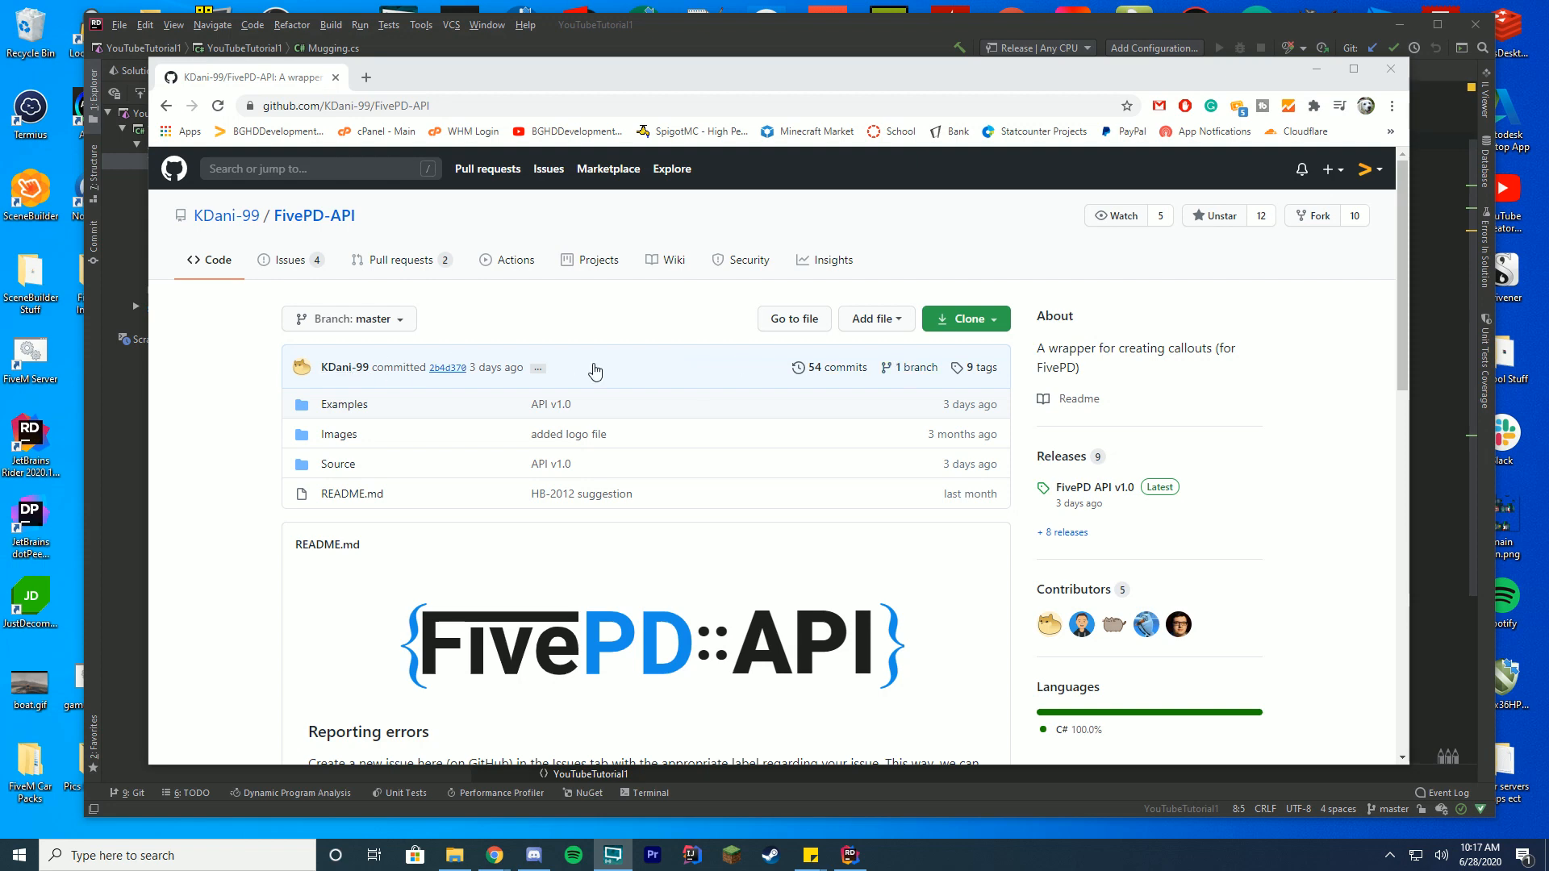
{"action": "left_click", "coordinate": [1085, 488]}
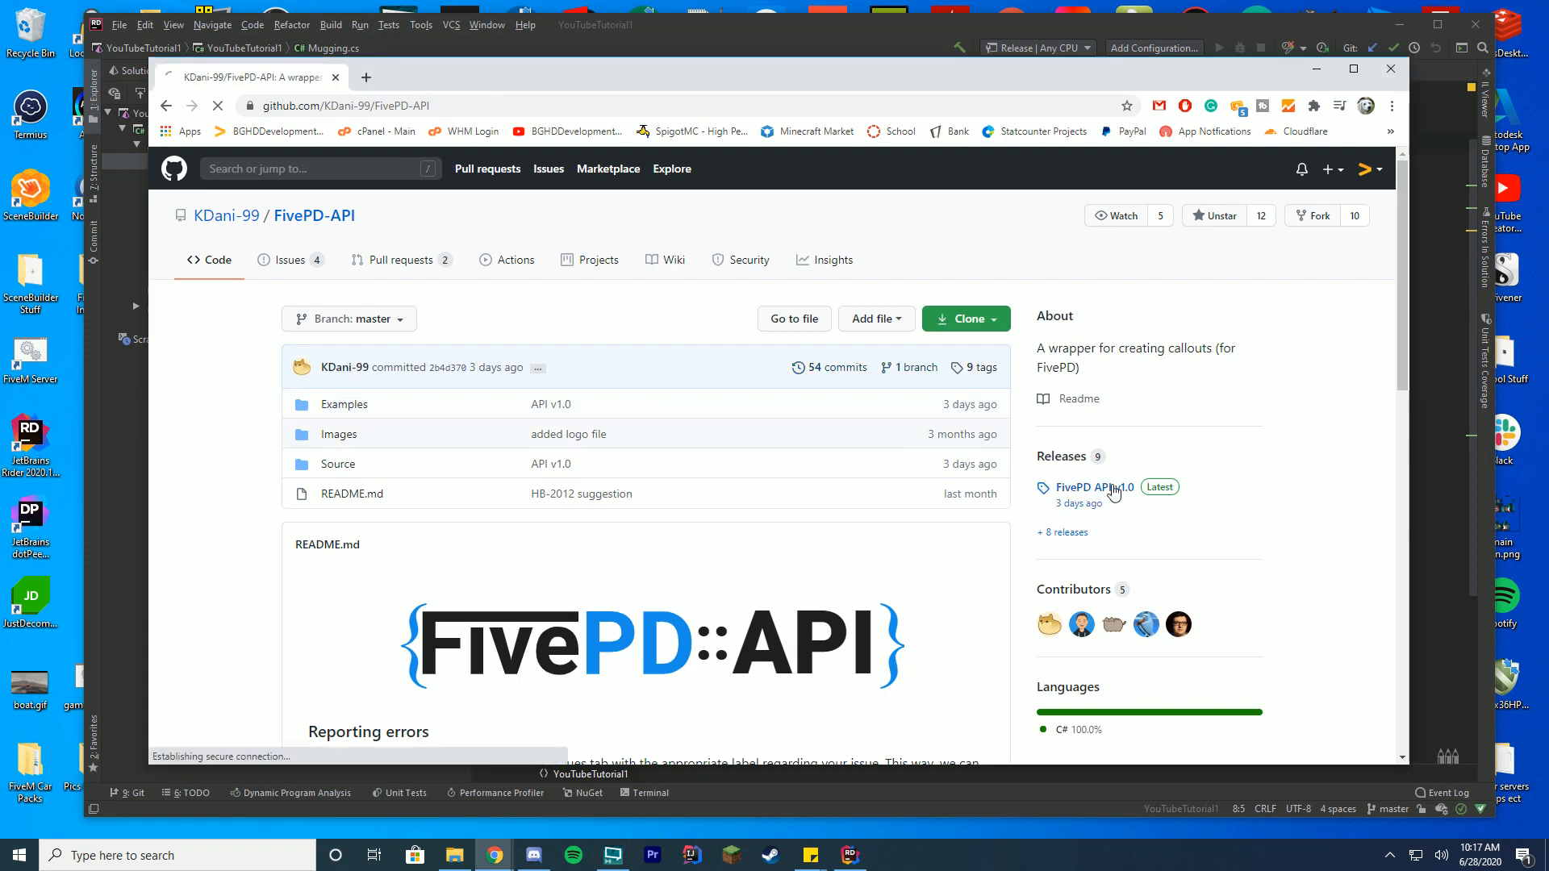
Download the FivePD.API.v1.0.rar asset from the release's Assets list.
{"action": "left_click", "coordinate": [1089, 487]}
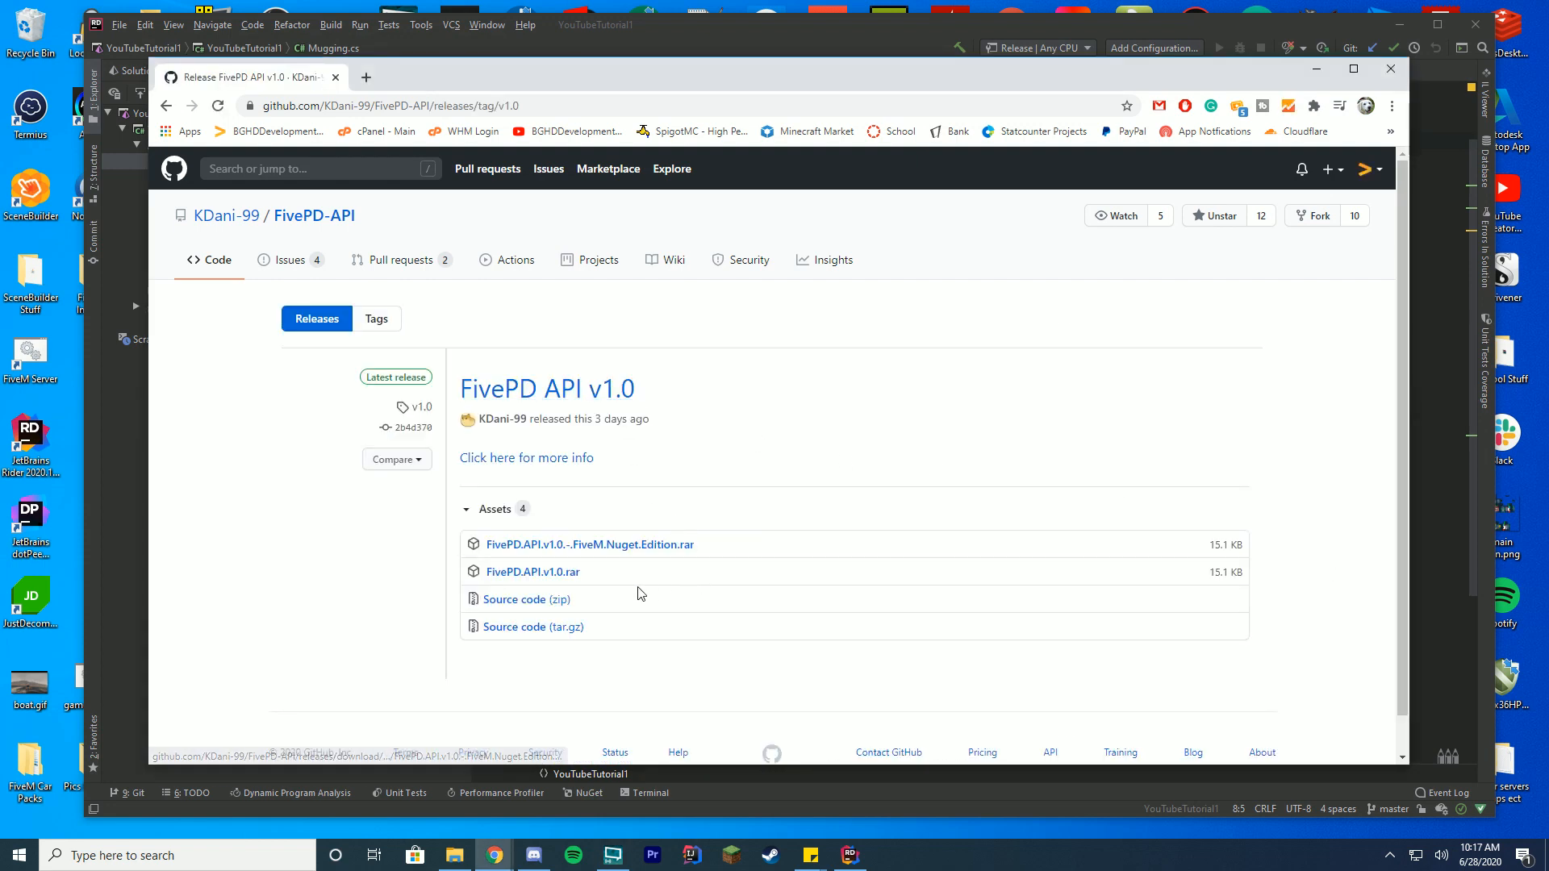
{"action": "mouse_move", "coordinate": [590, 544]}
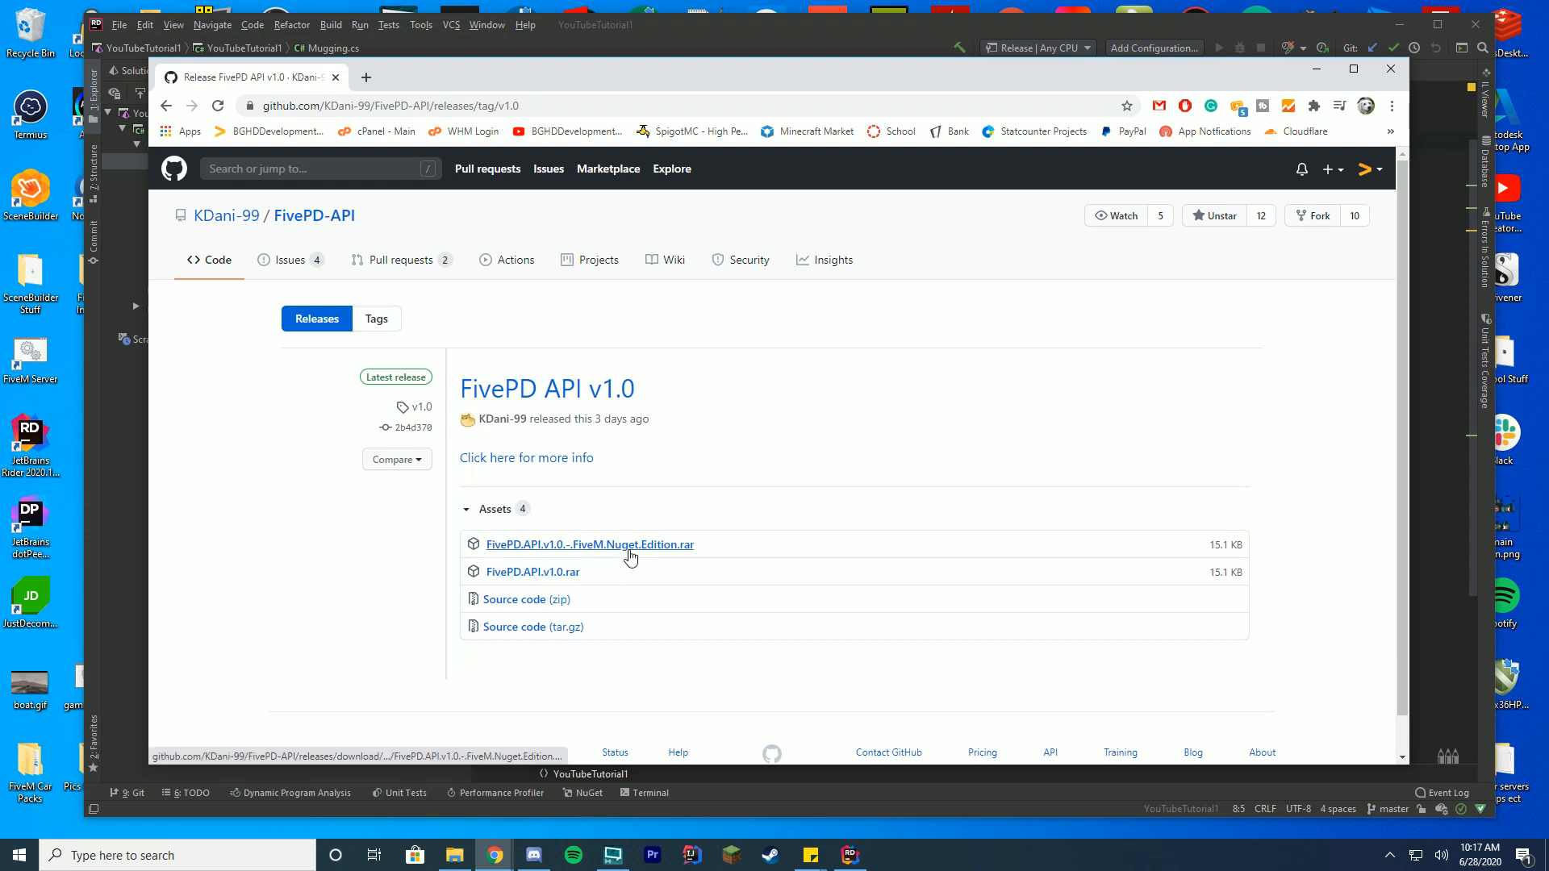
{"action": "mouse_move", "coordinate": [609, 557]}
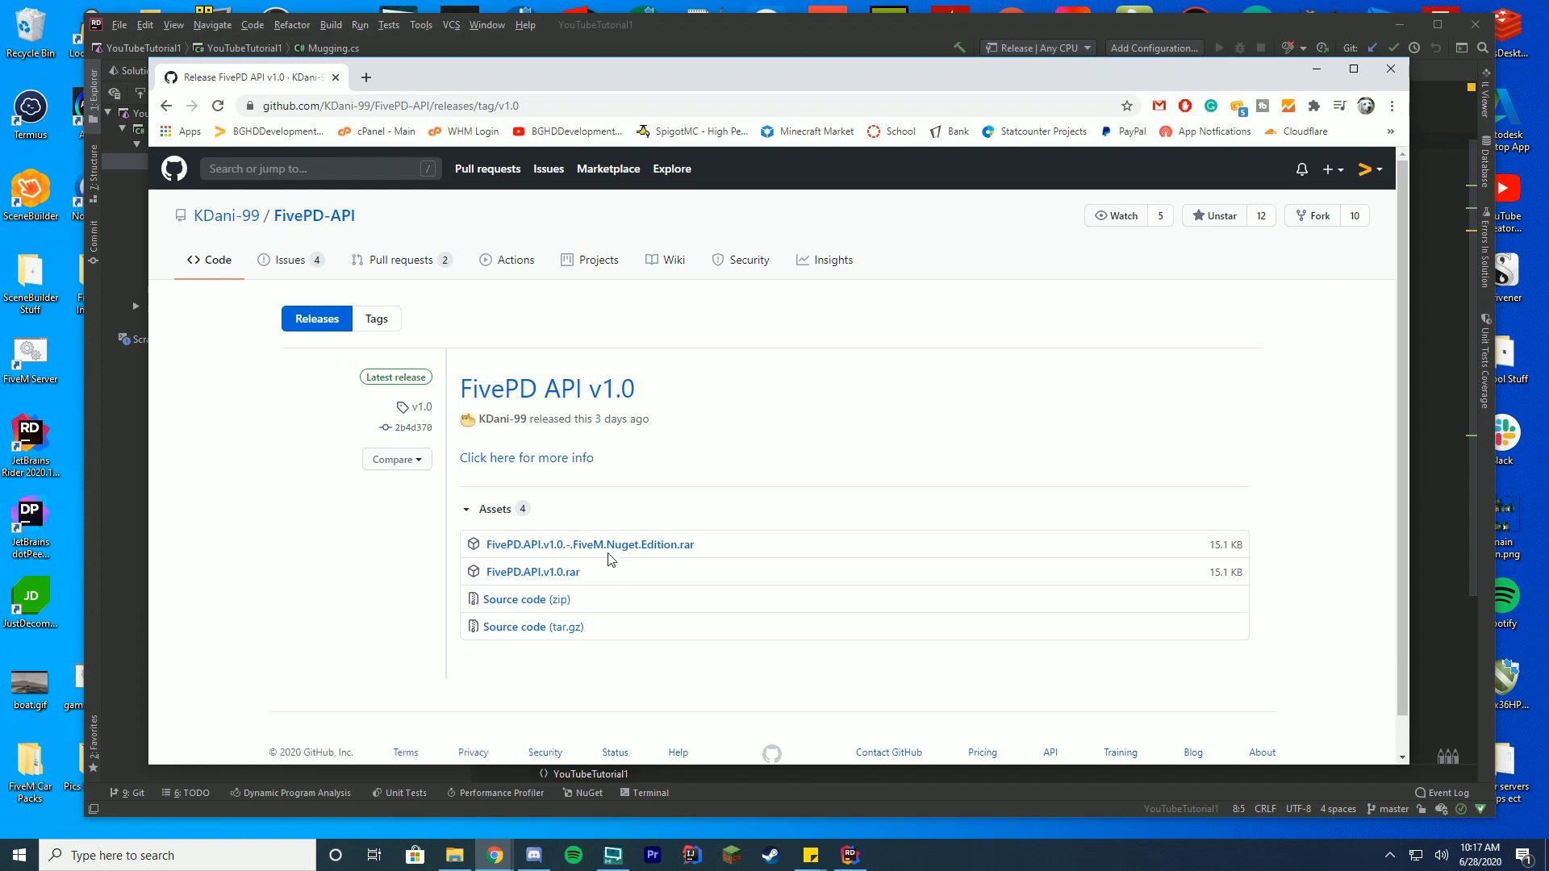
{"action": "mouse_move", "coordinate": [532, 571]}
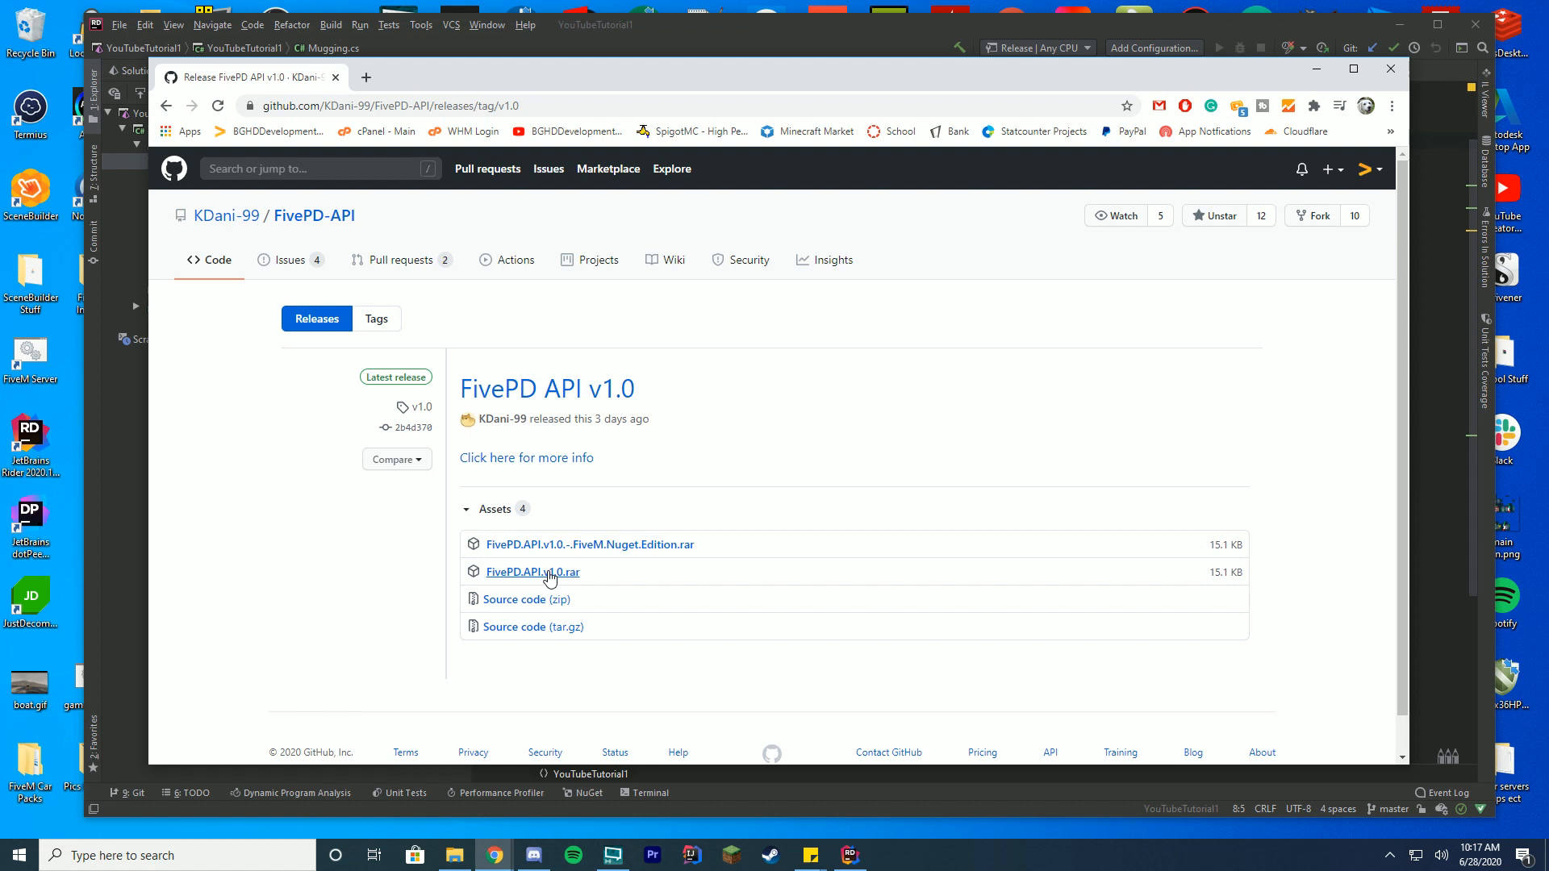
{"action": "mouse_move", "coordinate": [532, 571]}
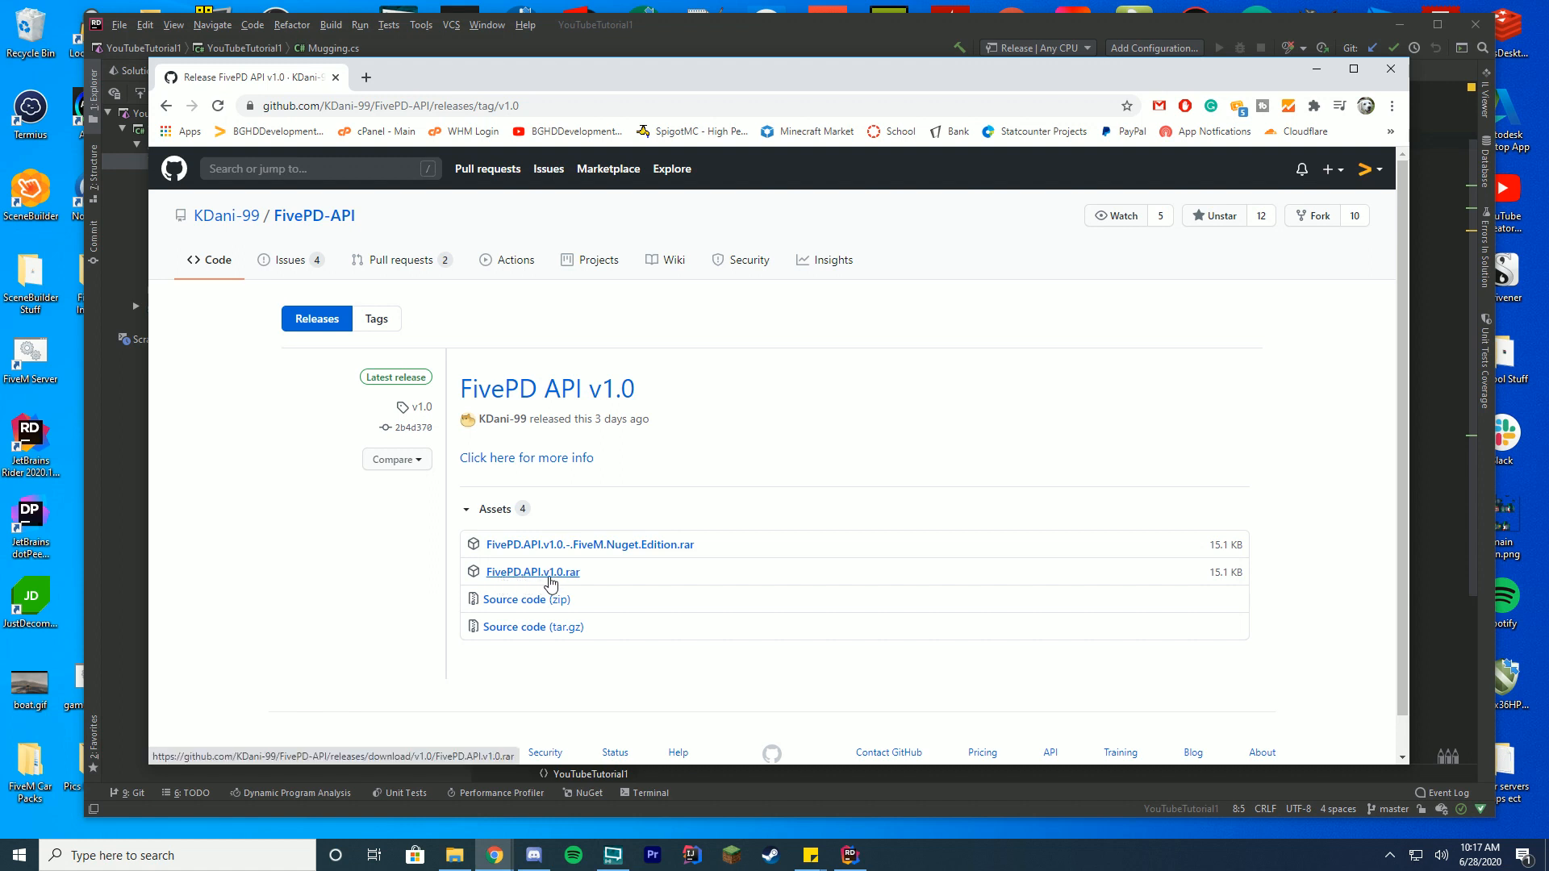
{"action": "left_click", "coordinate": [531, 571]}
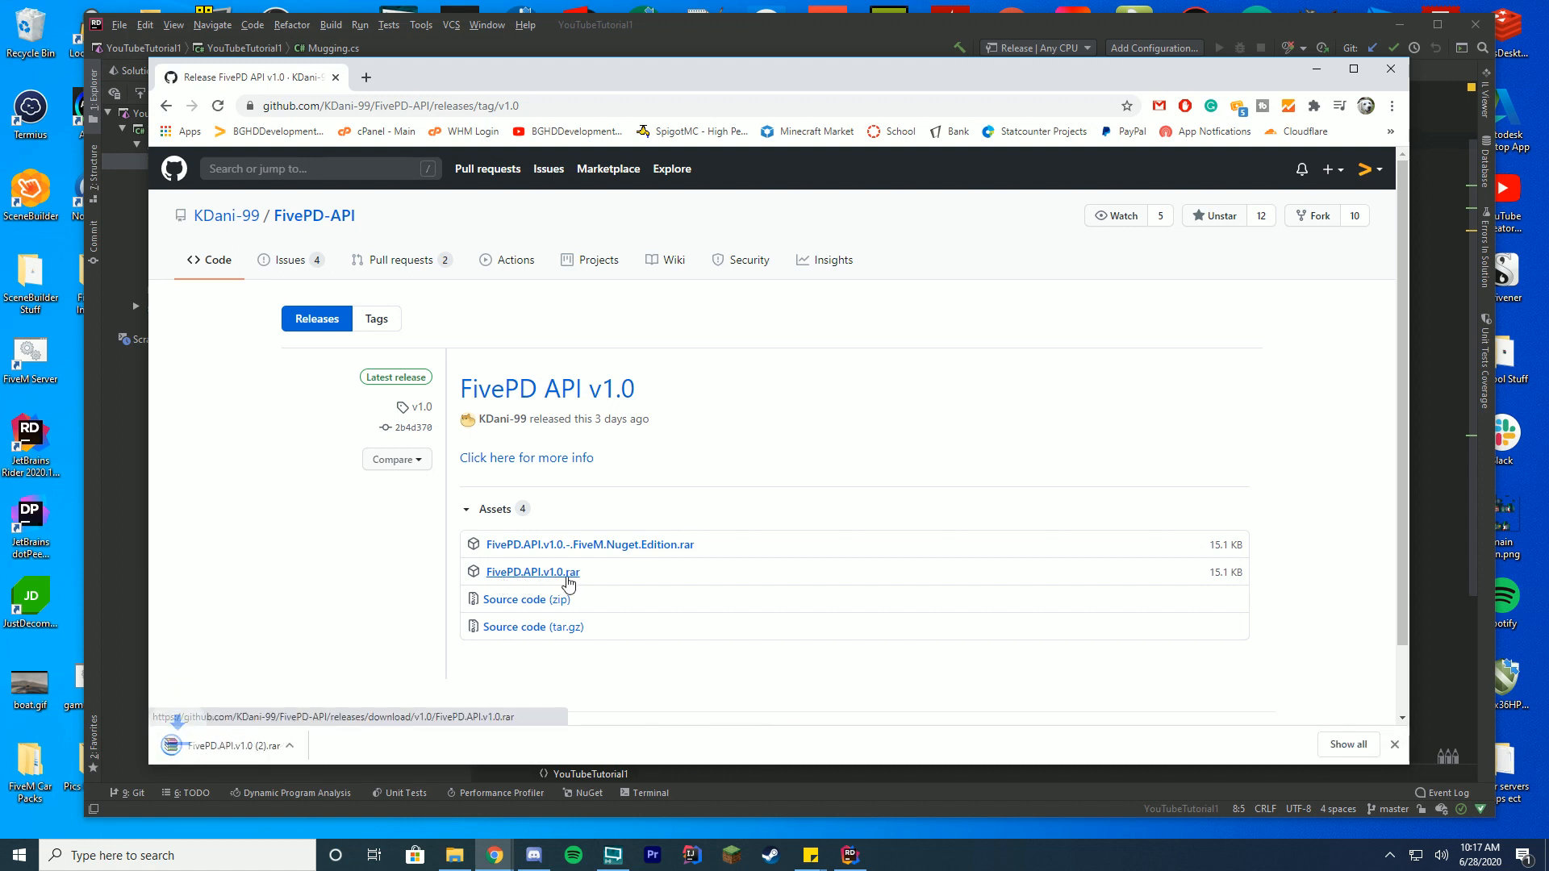
{"action": "mouse_move", "coordinate": [205, 763]}
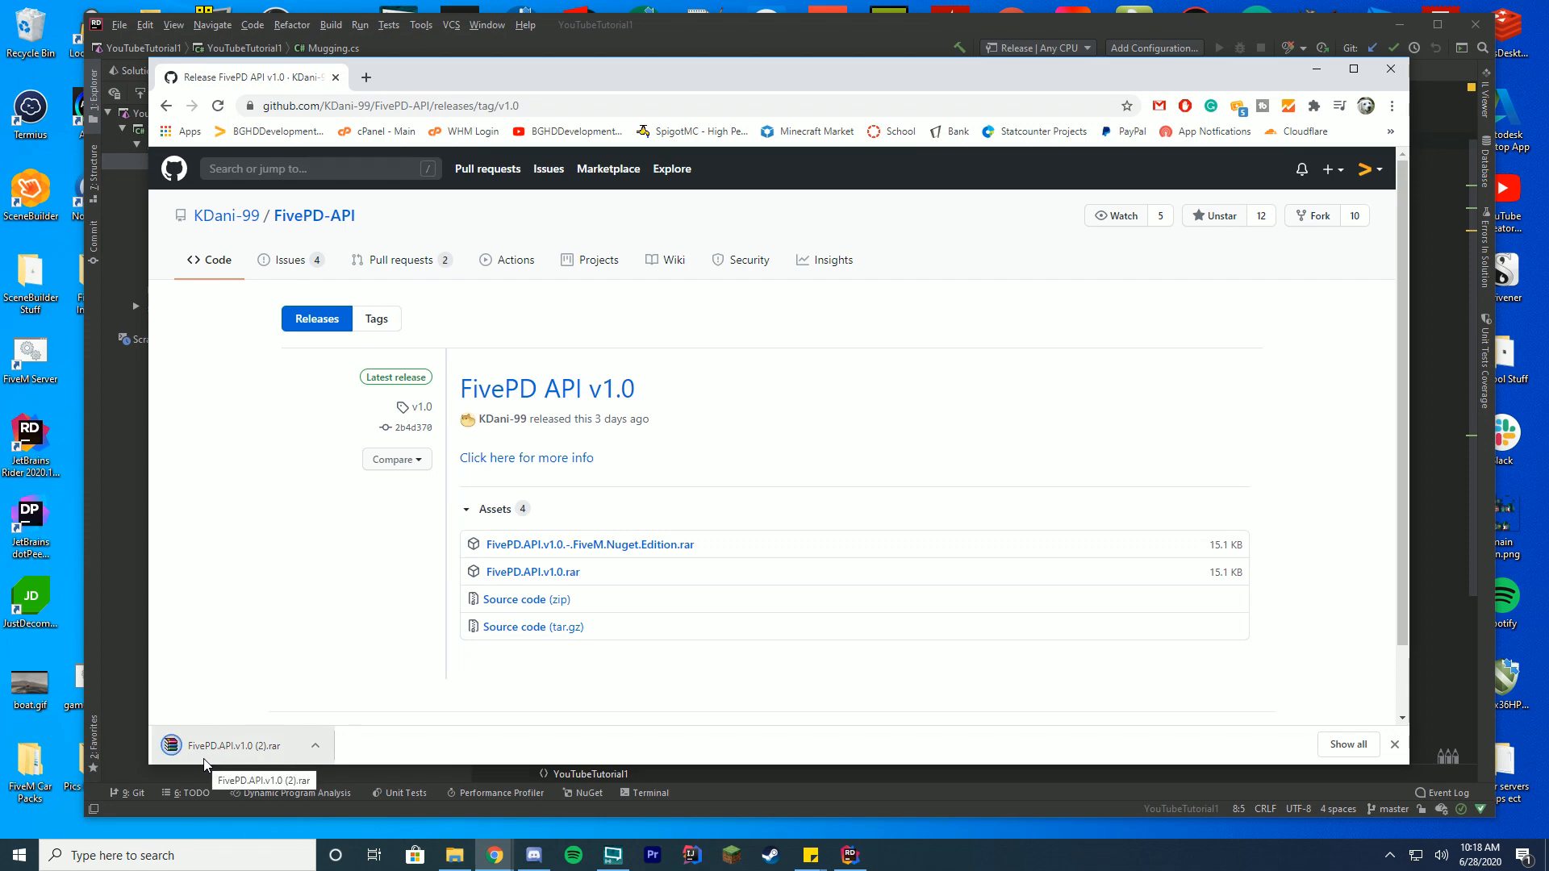
Open the downloaded .rar in WinRAR and select FivePD.net.xml and FivePD.net.dll.
{"action": "left_click", "coordinate": [234, 745]}
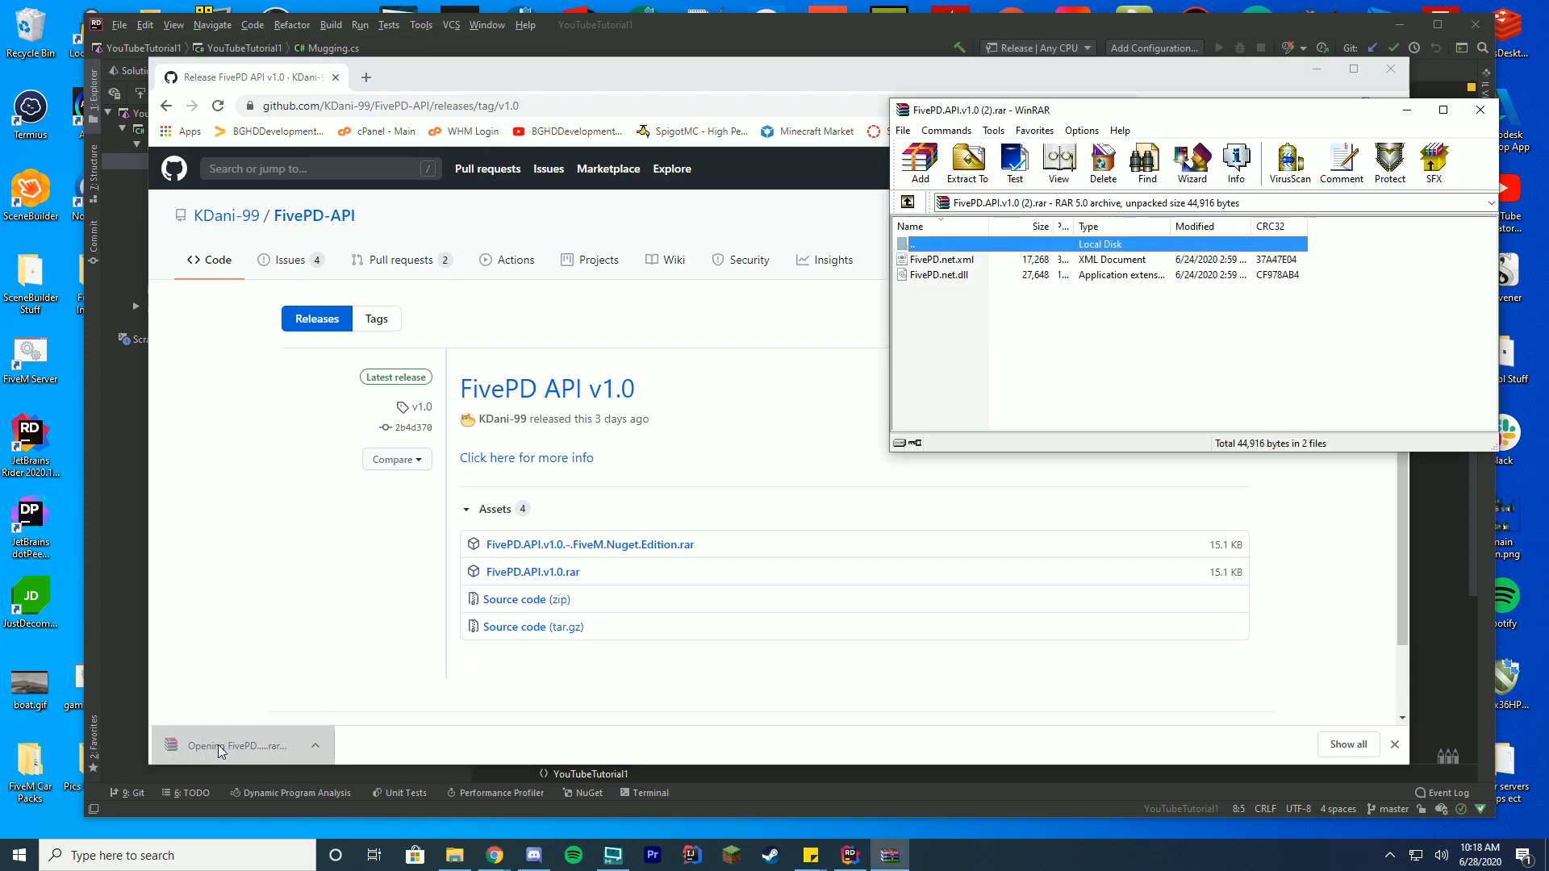
{"action": "key", "text": "ctrl+a"}
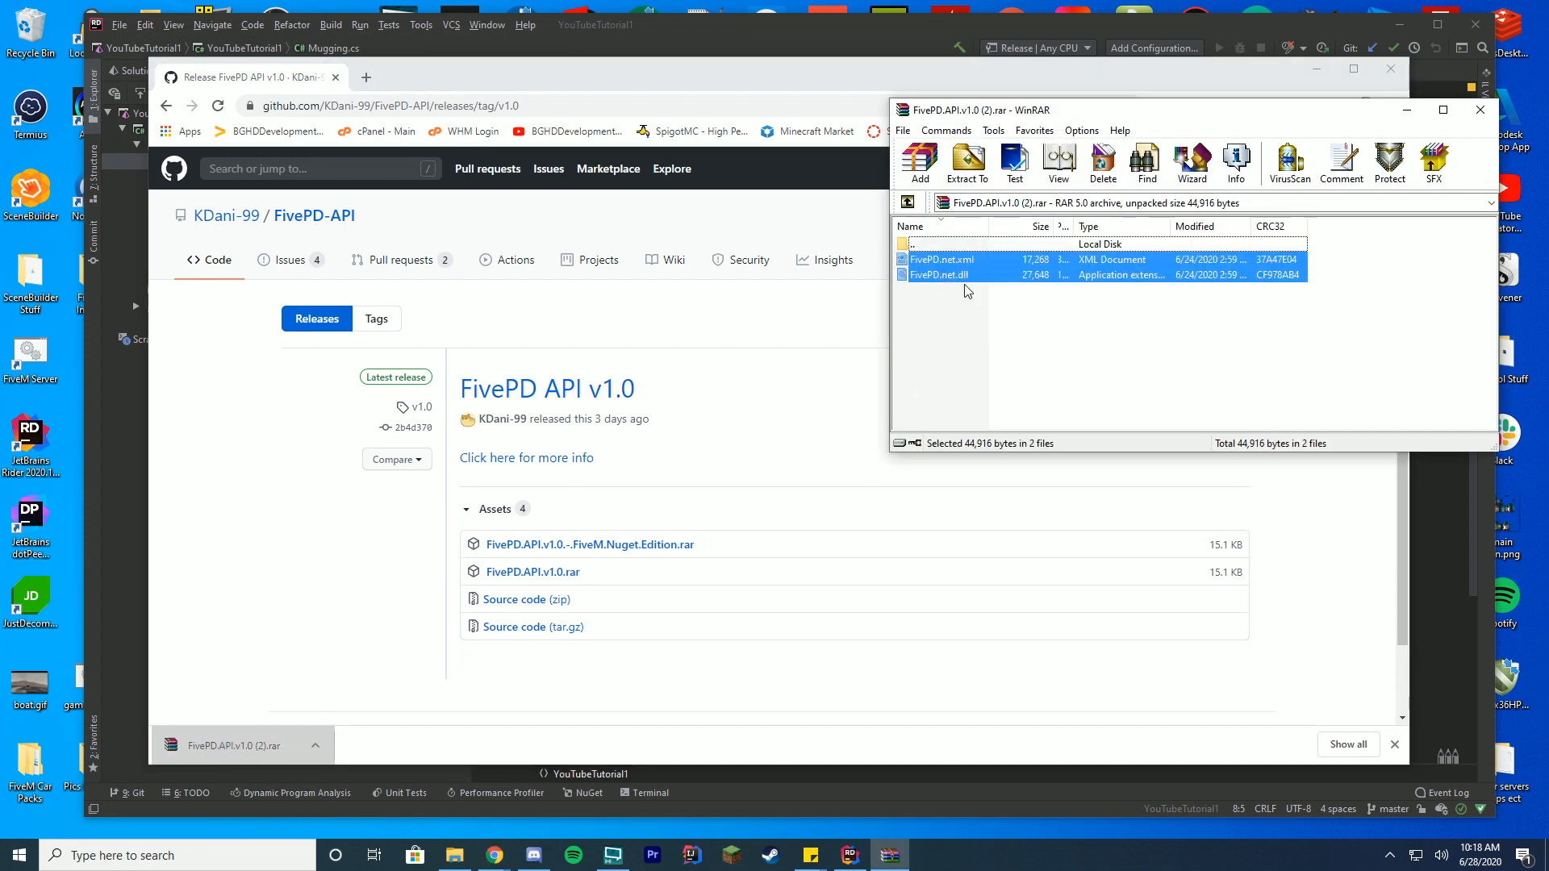
{"action": "left_click", "coordinate": [968, 346]}
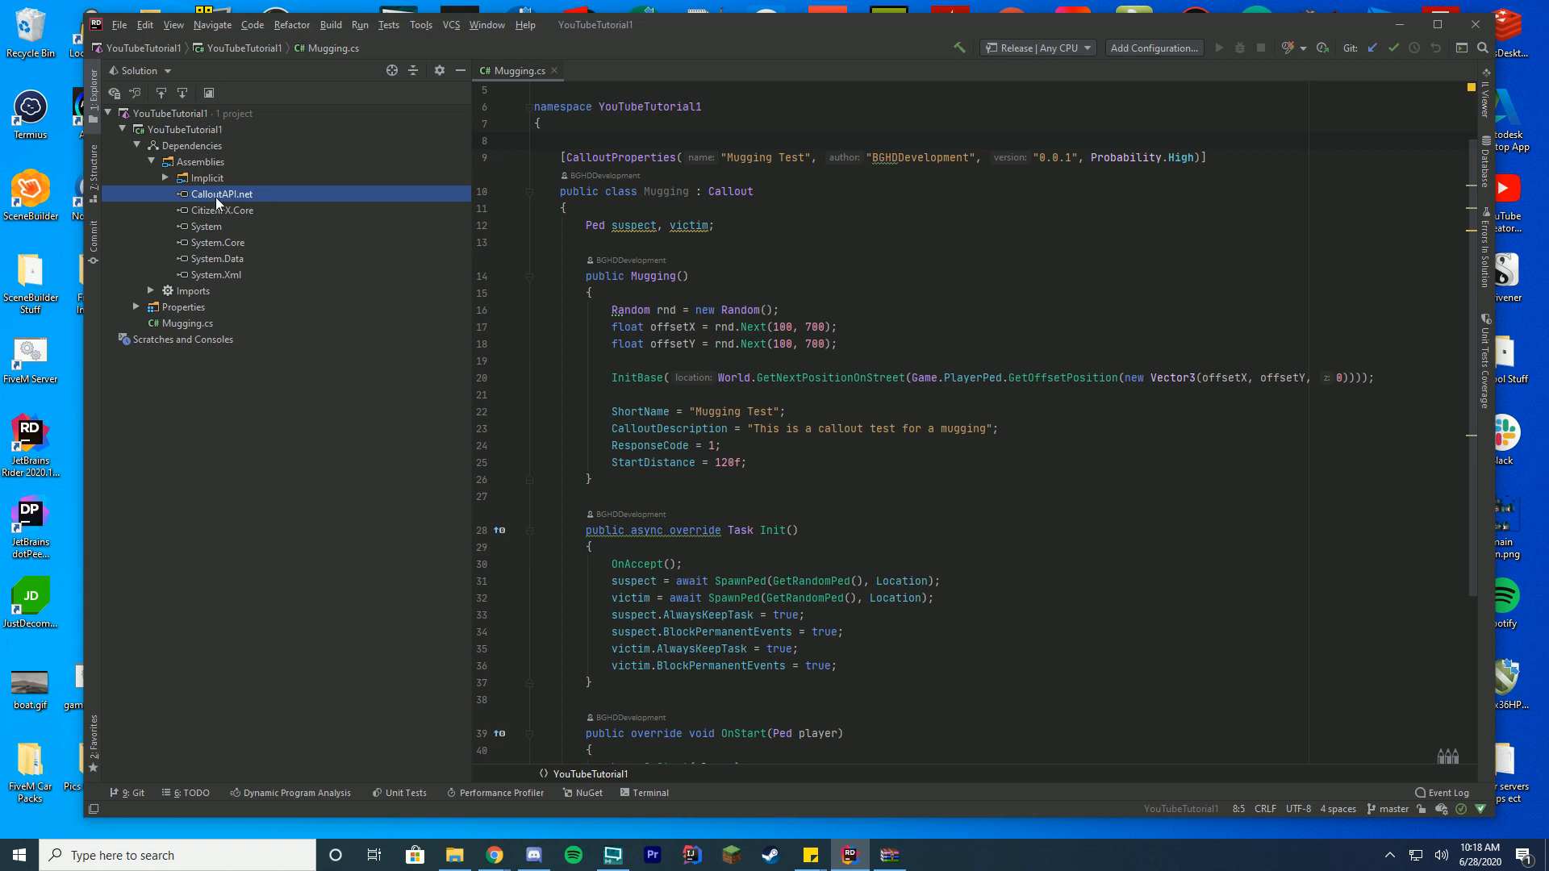
{"action": "mouse_move", "coordinate": [203, 228]}
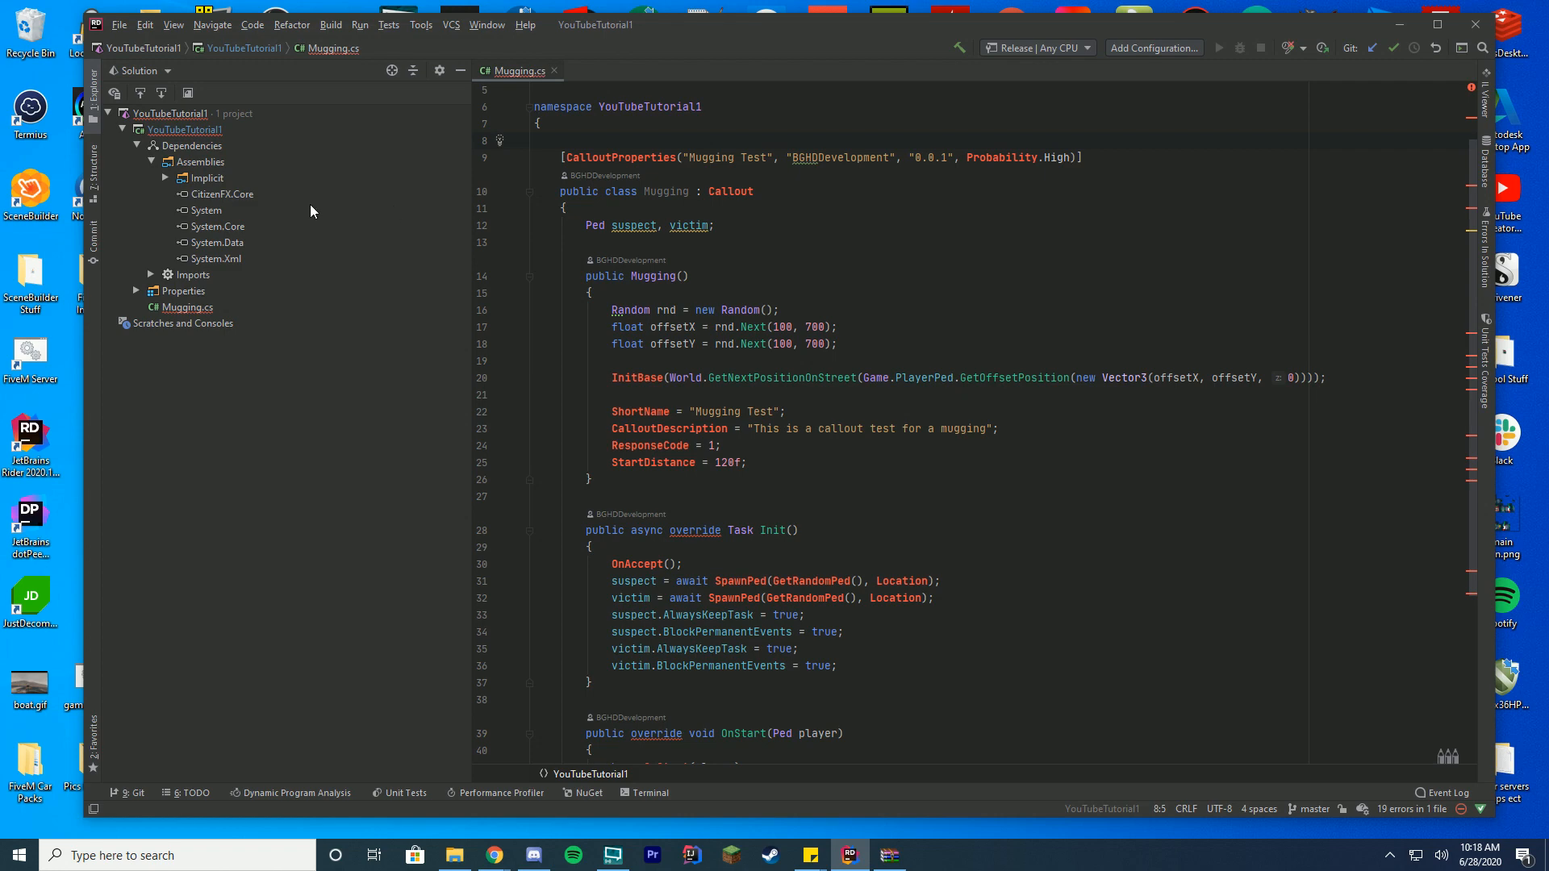
{"action": "mouse_move", "coordinate": [1398, 24]}
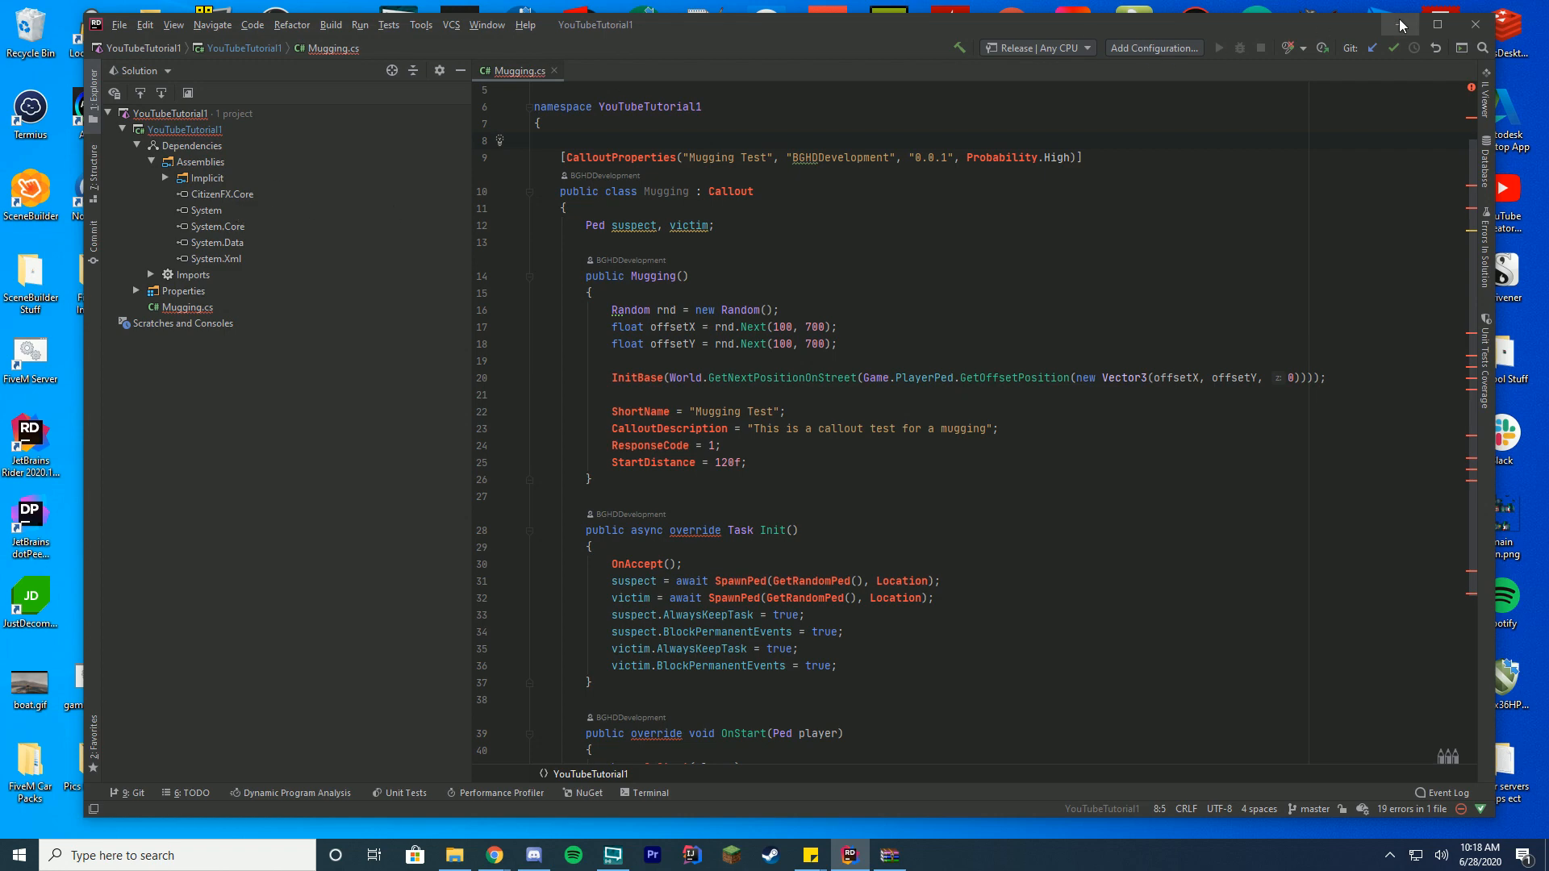
Minimize Rider and check FivePD.net.dll is in the FivePD Dev folder on the desktop.
{"action": "left_click", "coordinate": [1400, 24]}
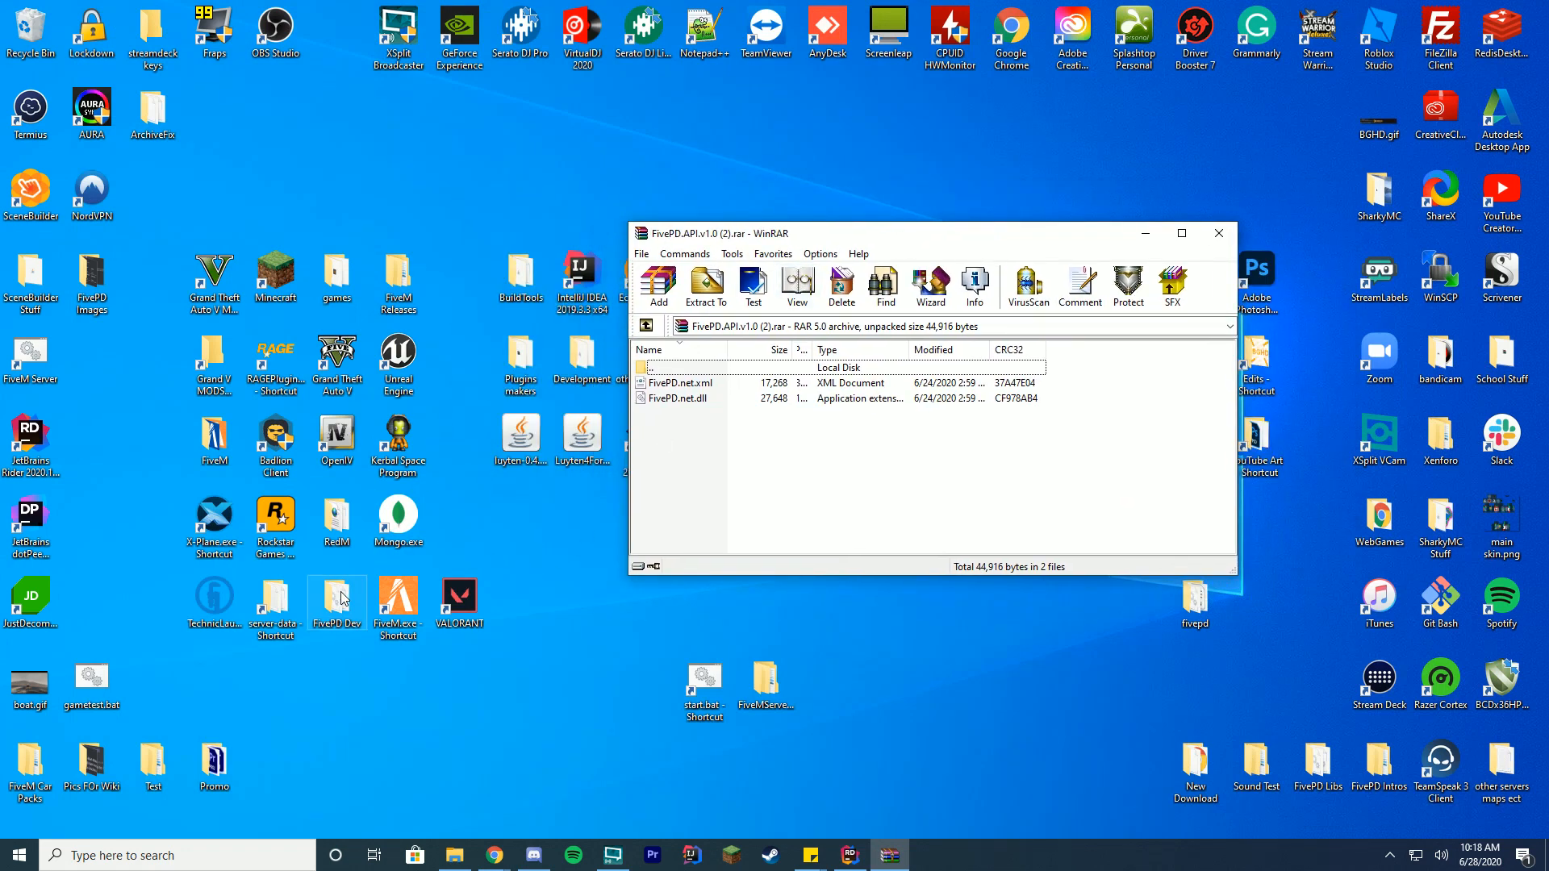
{"action": "double_click", "coordinate": [336, 596]}
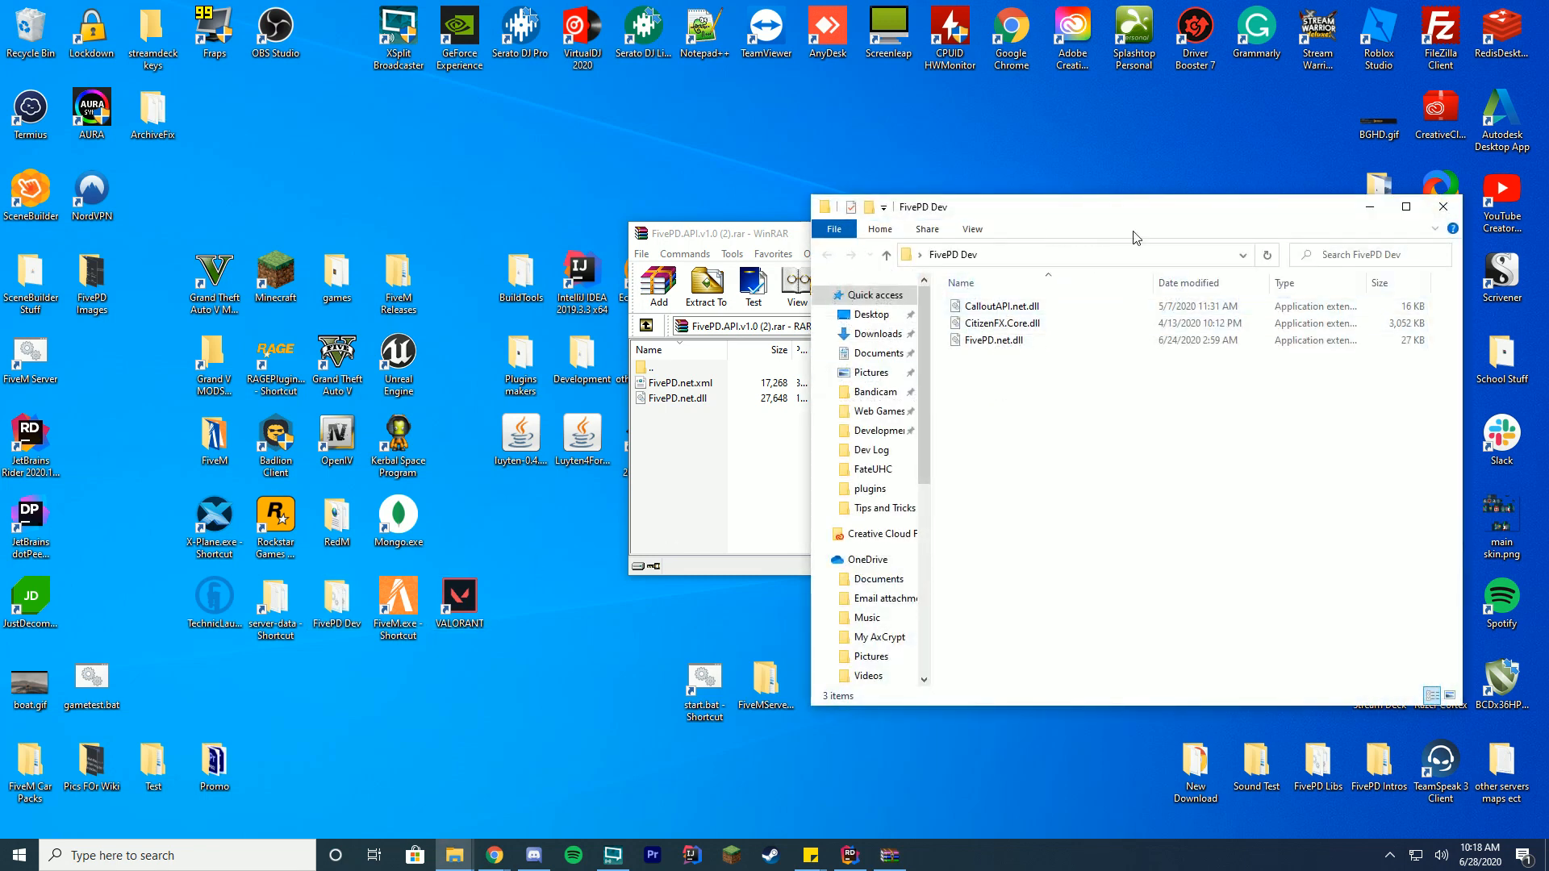
{"action": "left_click", "coordinate": [990, 341]}
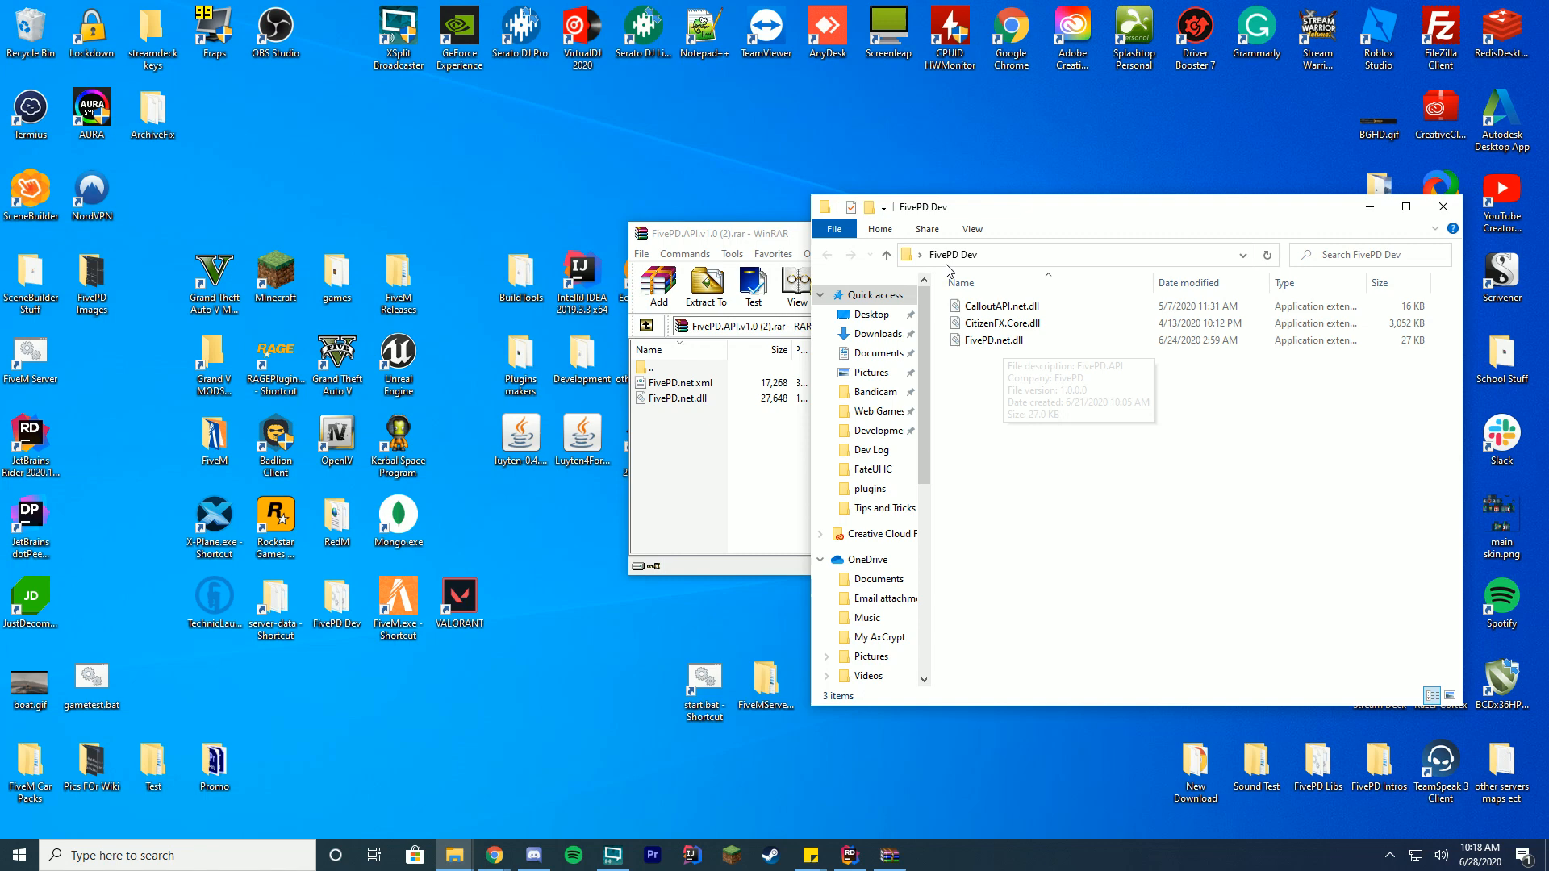
{"action": "mouse_move", "coordinate": [1031, 439]}
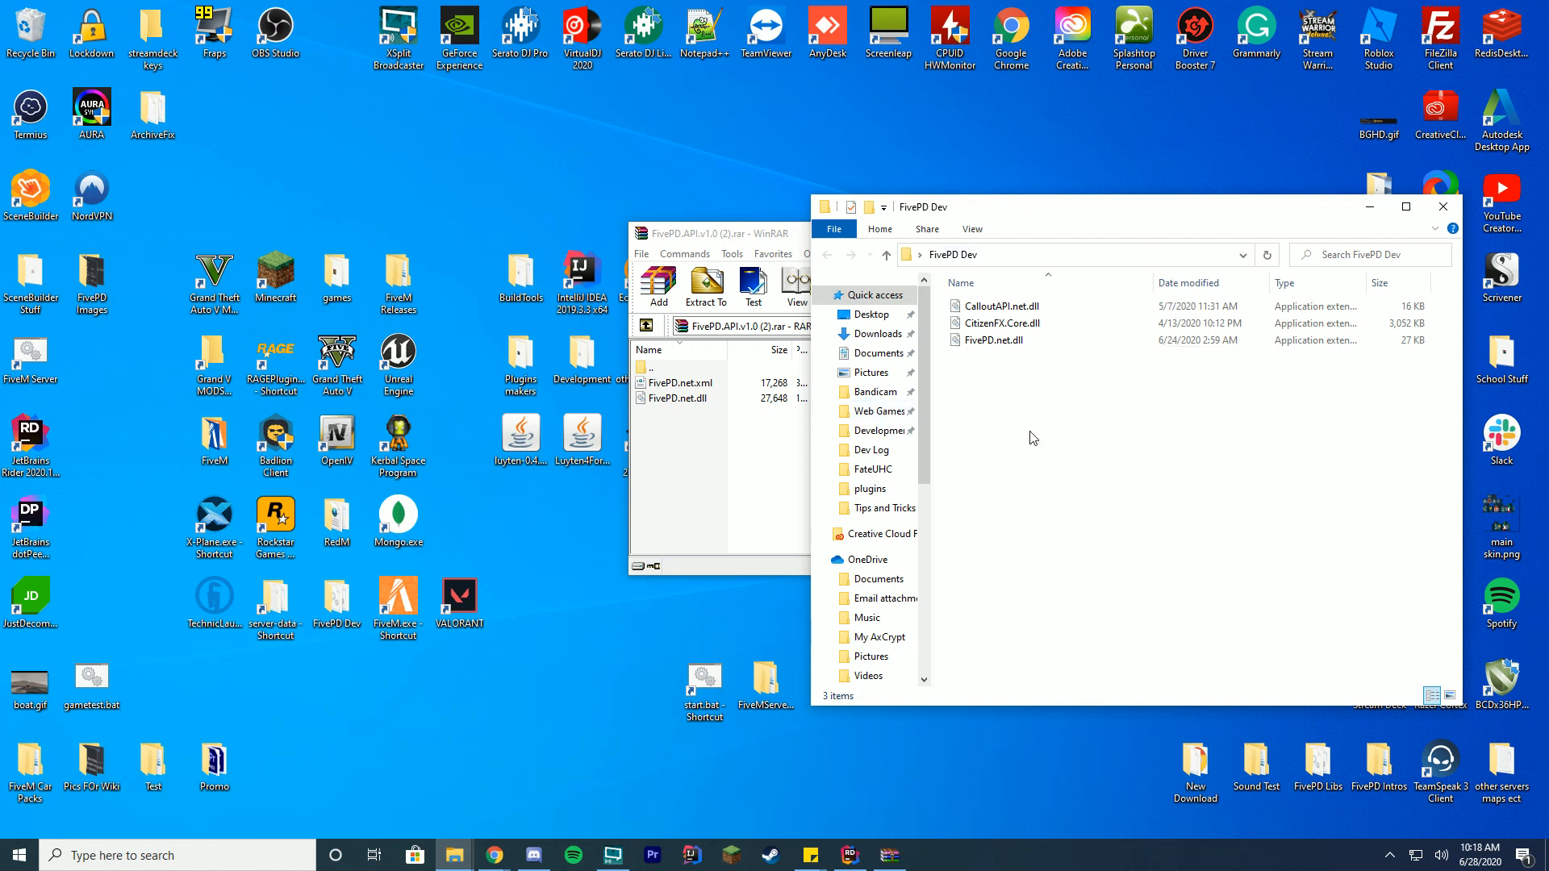
{"action": "mouse_move", "coordinate": [1449, 261]}
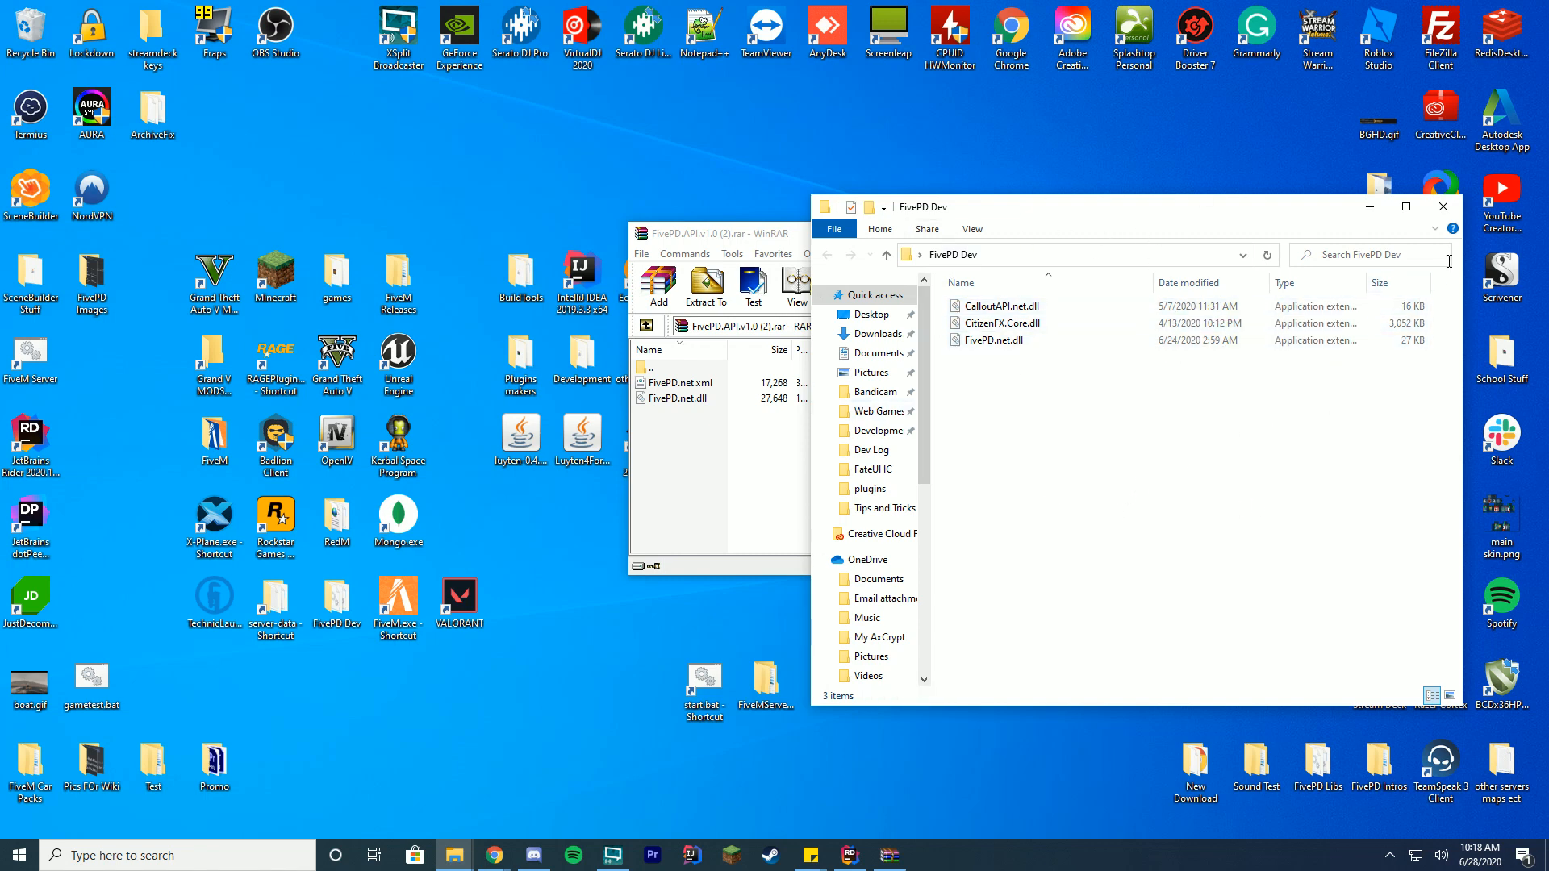
{"action": "left_click", "coordinate": [847, 855]}
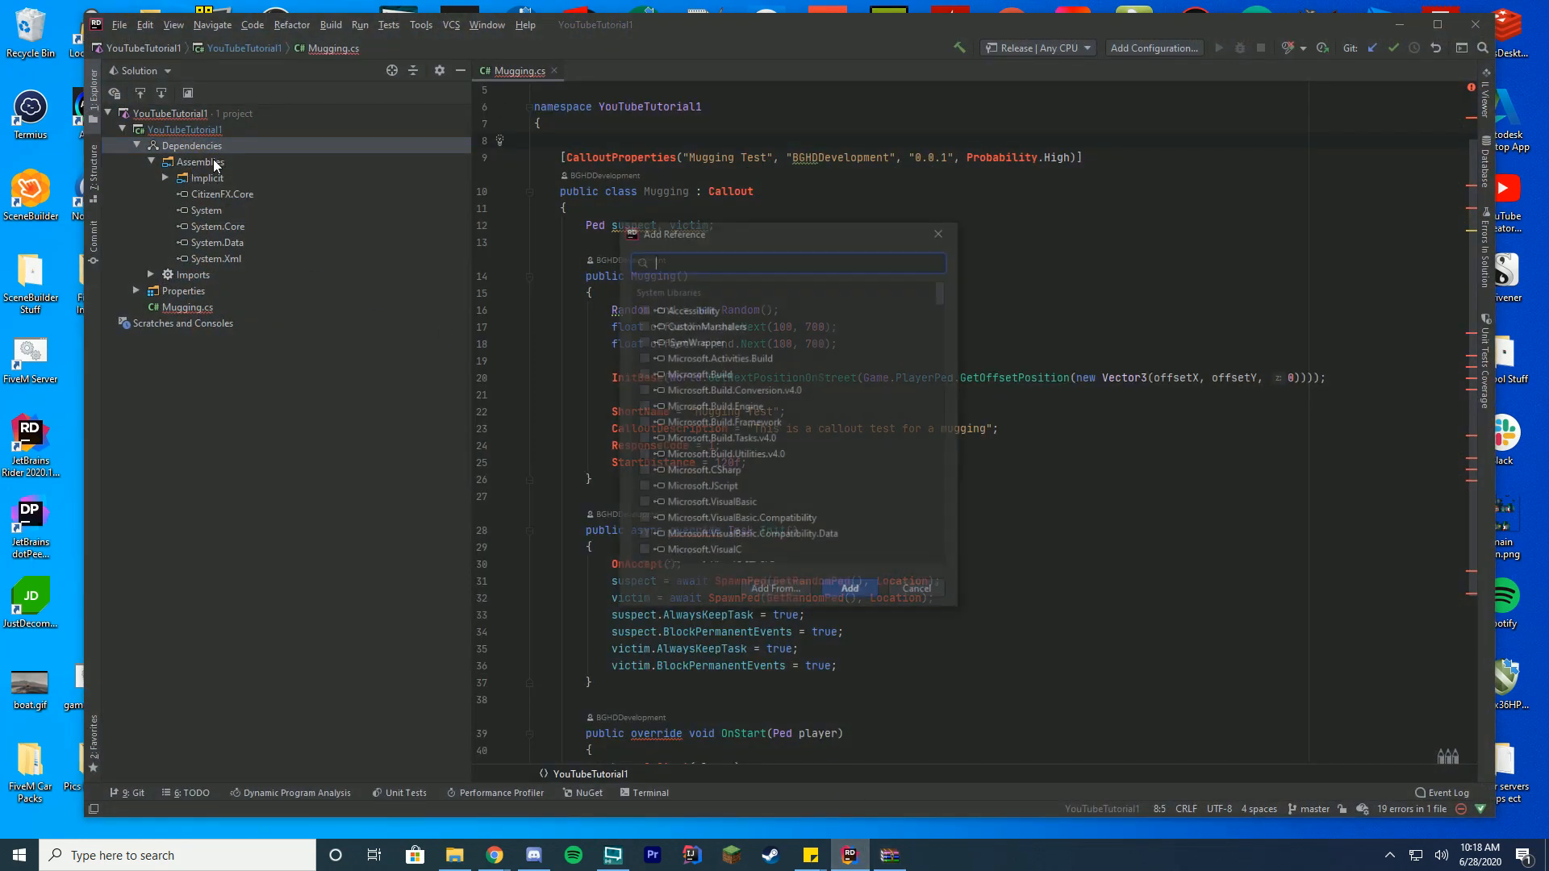
Browse to Desktop > FivePD Dev and add FivePD.net.dll as a project reference.
{"action": "left_click", "coordinate": [773, 587]}
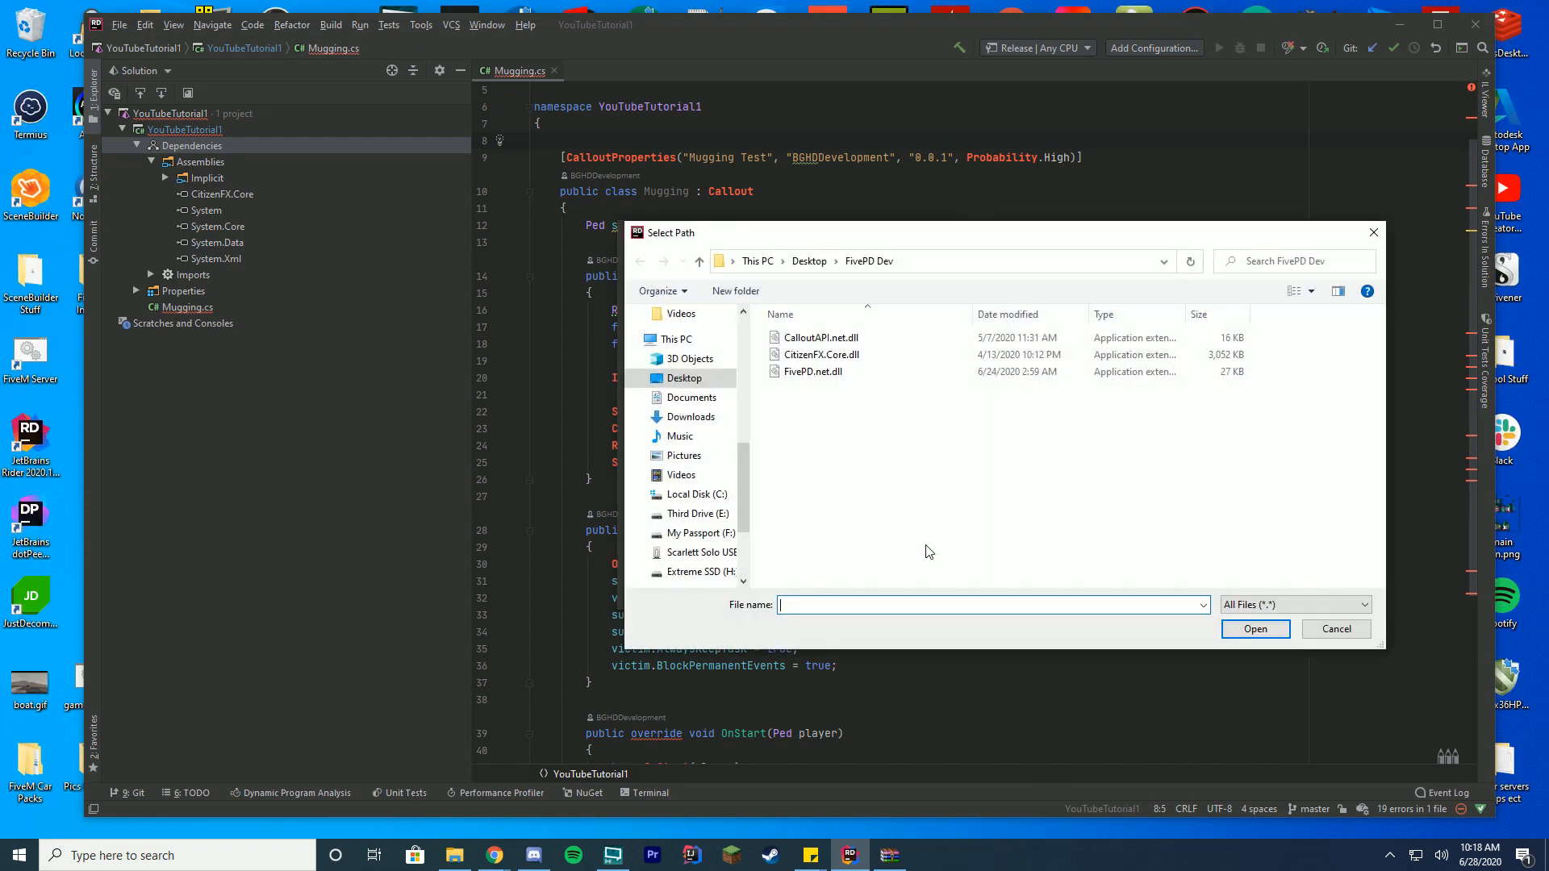
{"action": "mouse_move", "coordinate": [811, 371]}
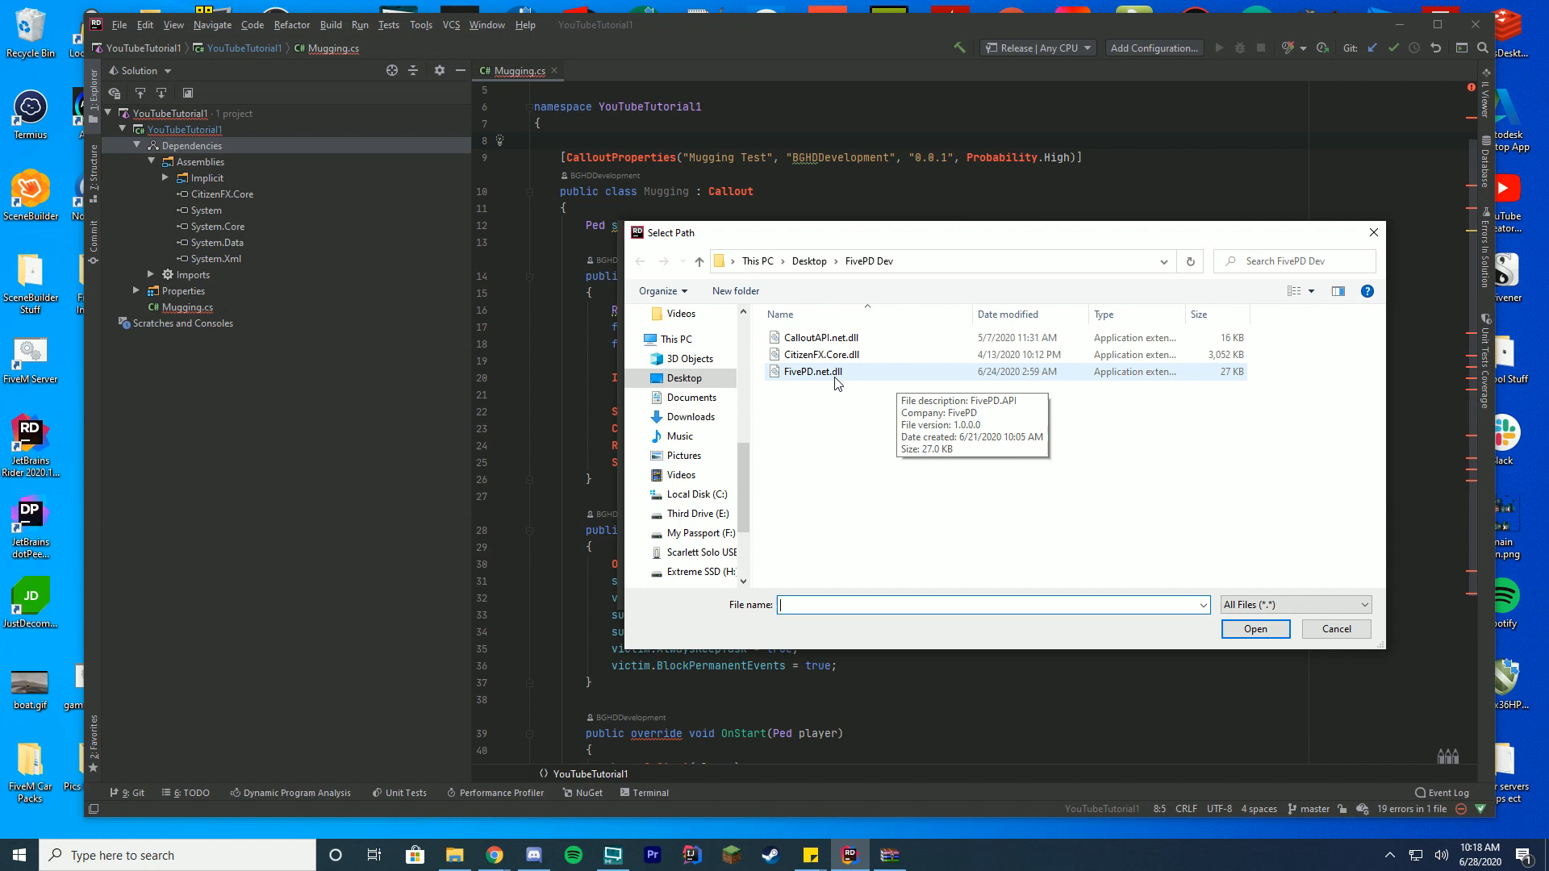
{"action": "left_click", "coordinate": [1255, 629]}
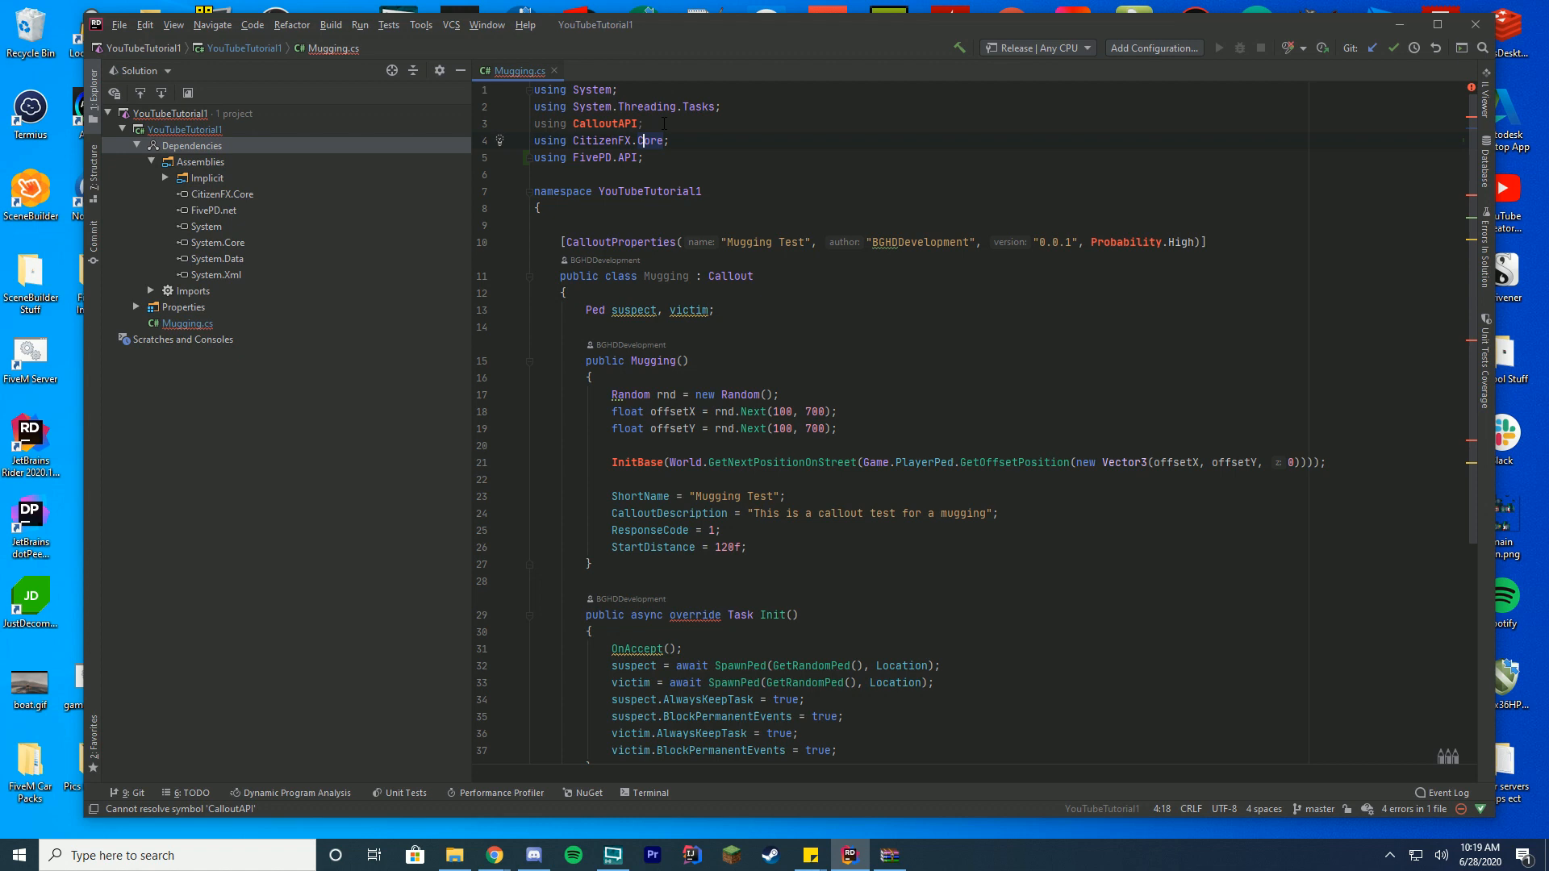
Delete the 'using CalloutAPI;' line, leaving CitizenFX.Core and FivePD.API imports.
{"action": "left_click", "coordinate": [618, 122]}
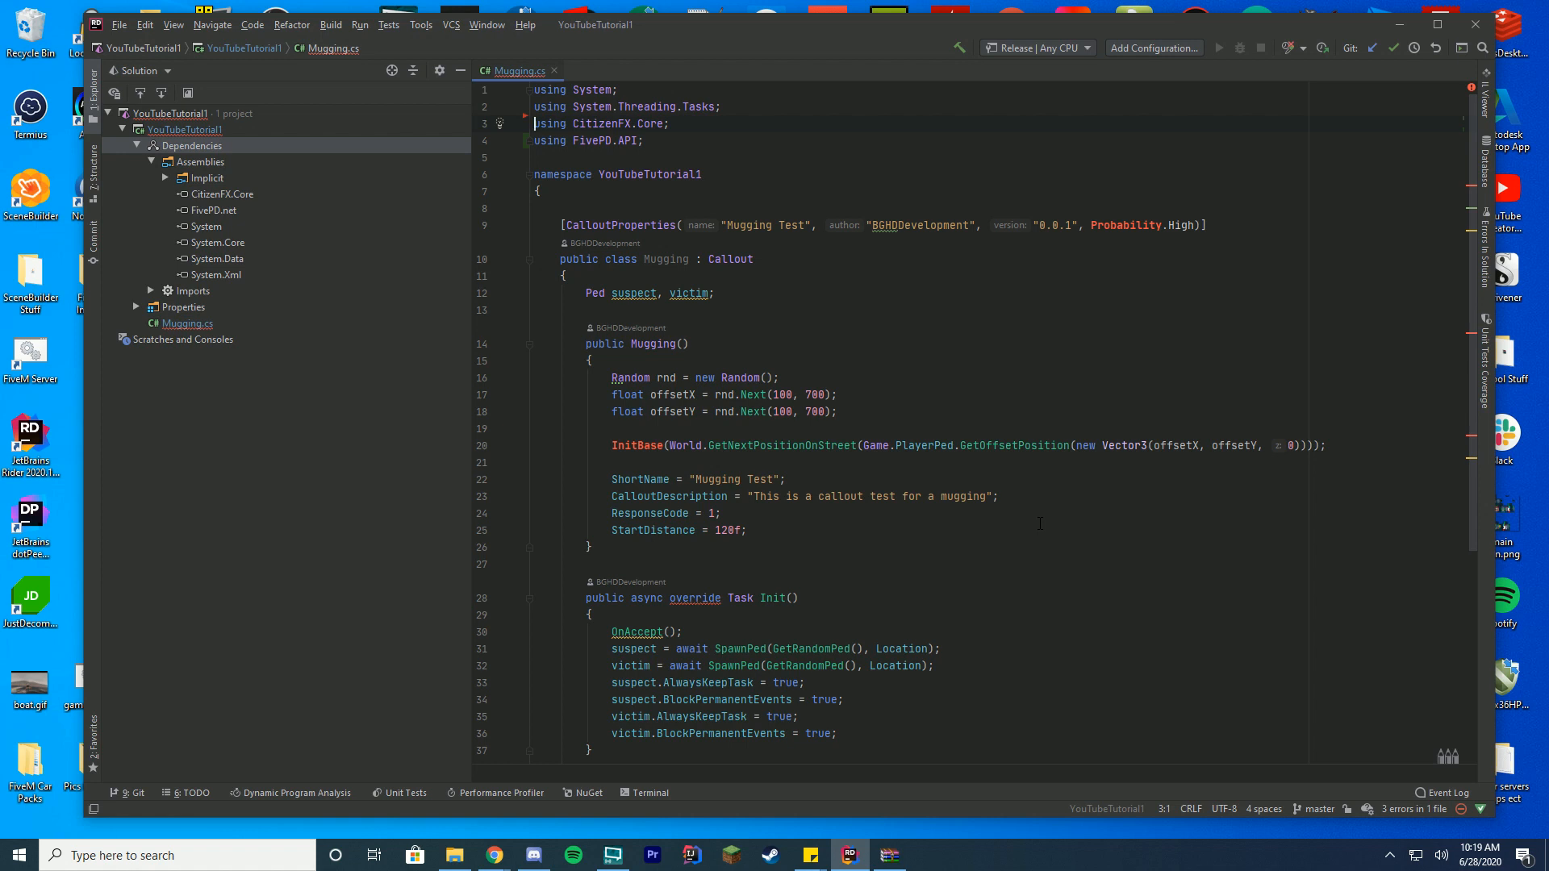
{"action": "mouse_move", "coordinate": [1255, 345]}
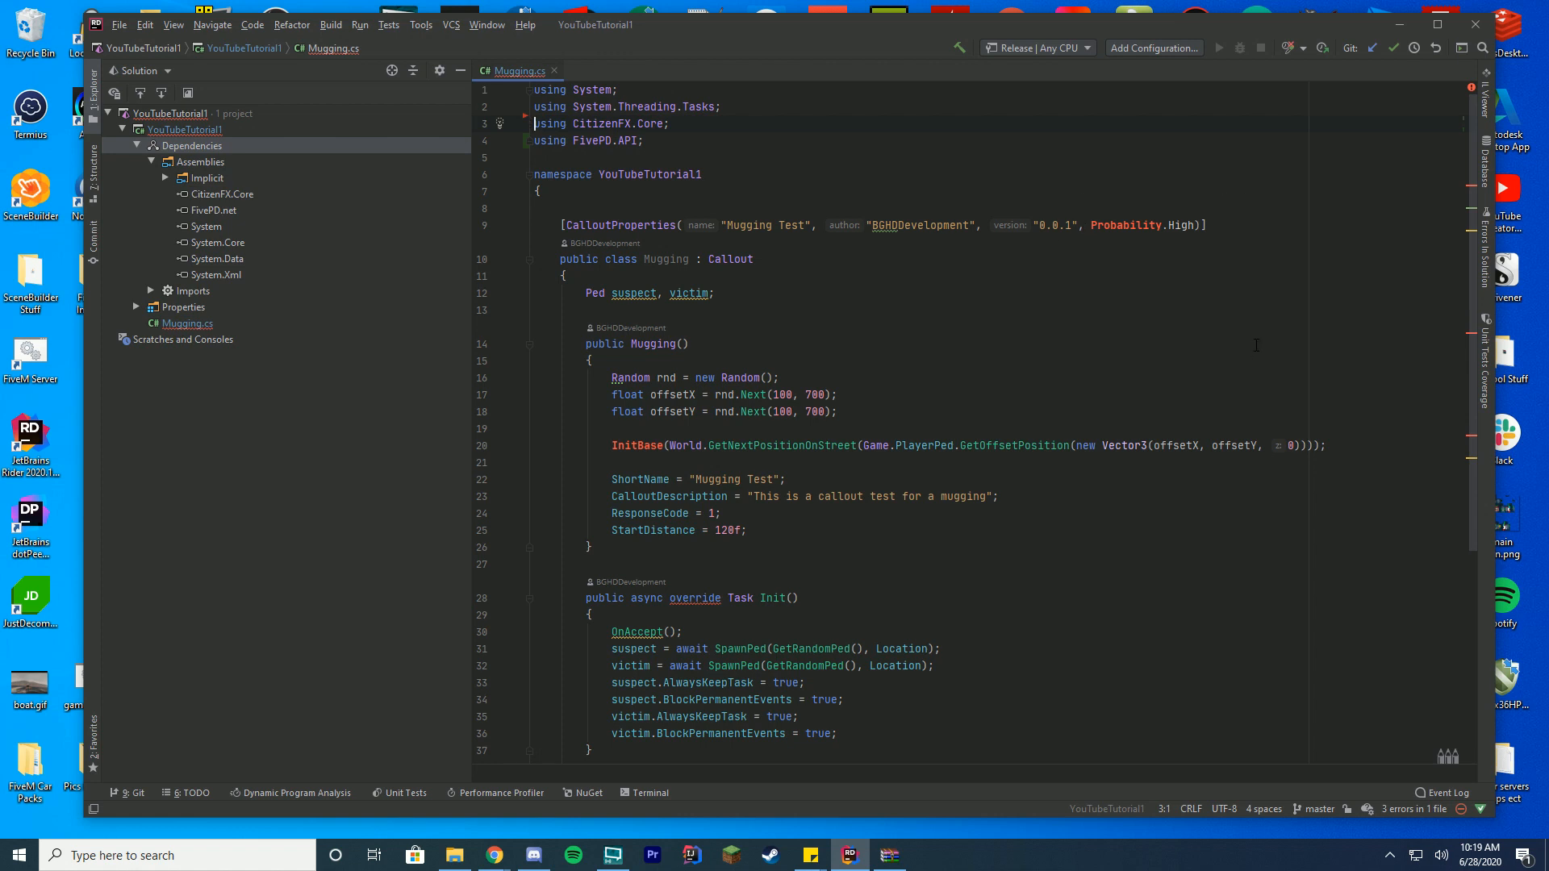
{"action": "left_click", "coordinate": [1199, 226]}
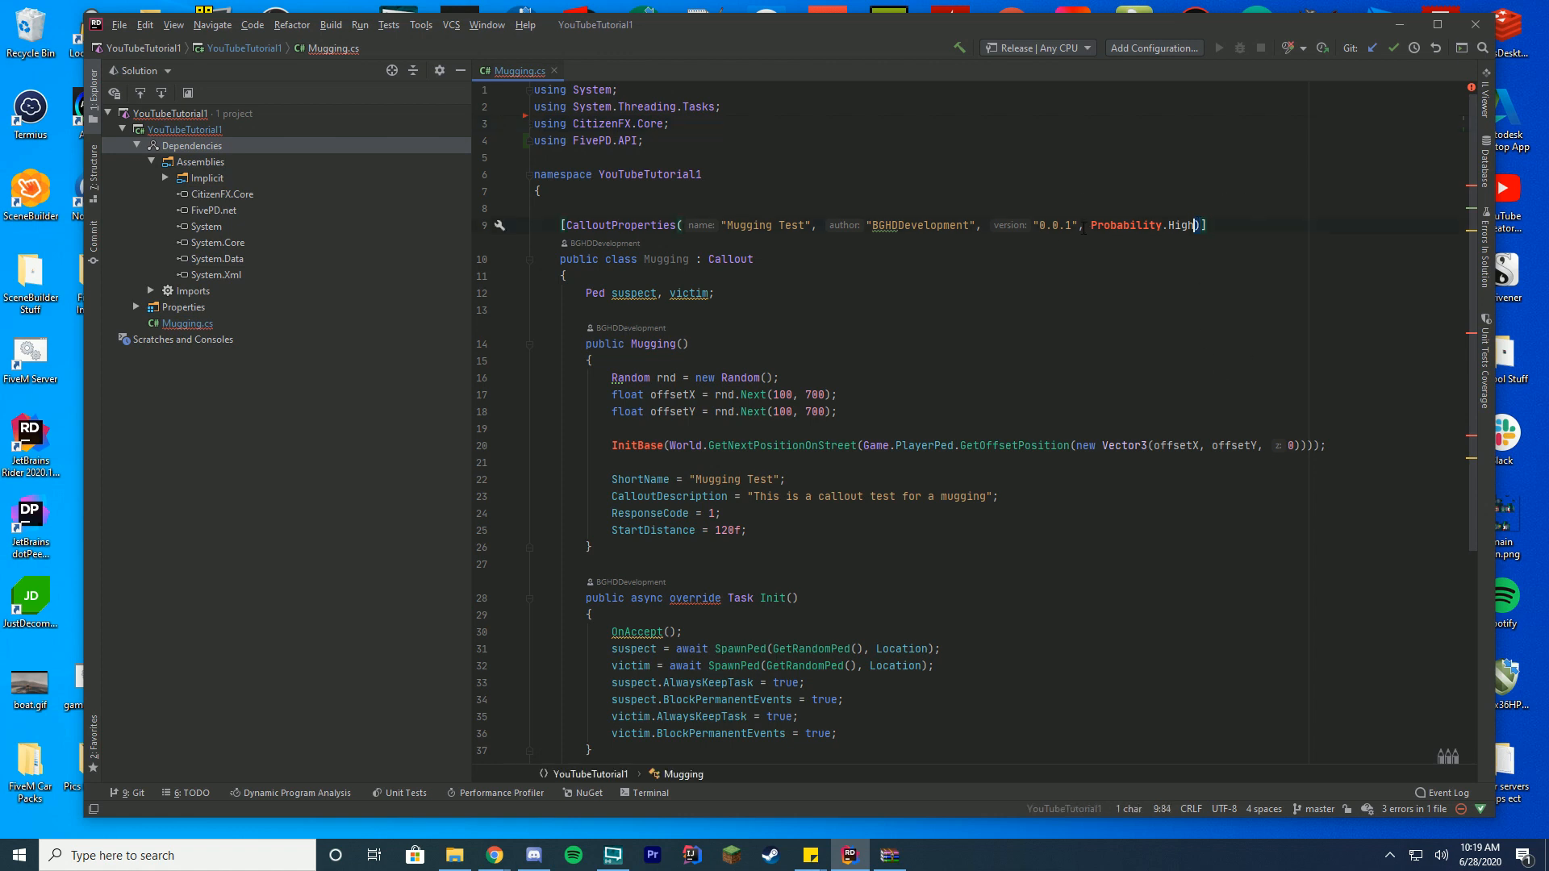
Remove ', Probability.High' from CalloutProperties and set version to "0.0.2".
{"action": "key", "text": "BackSpace"}
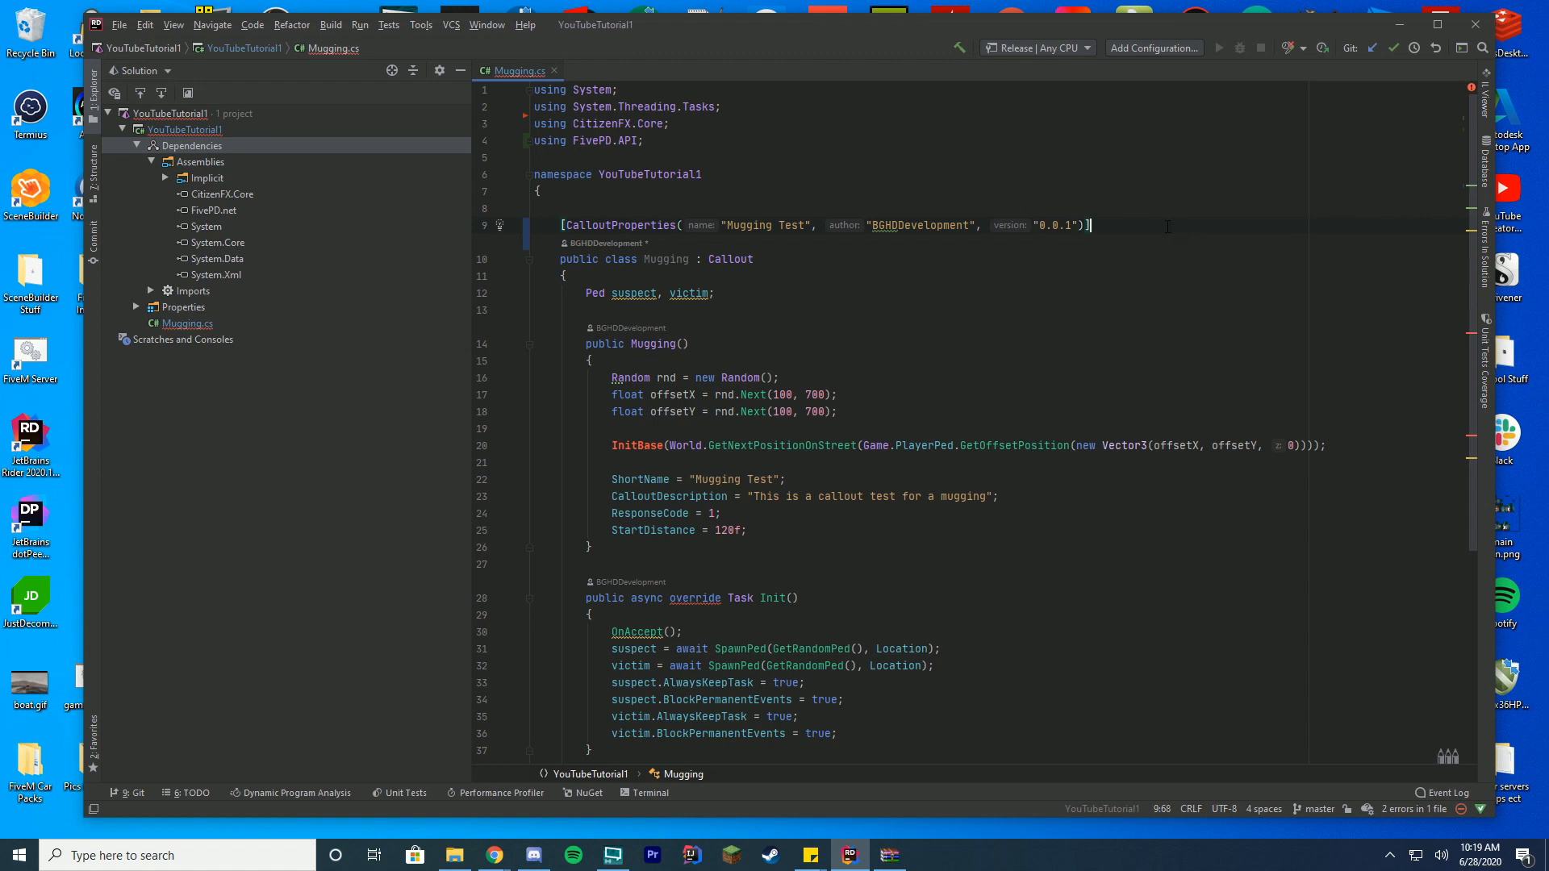
{"action": "left_click", "coordinate": [748, 226]}
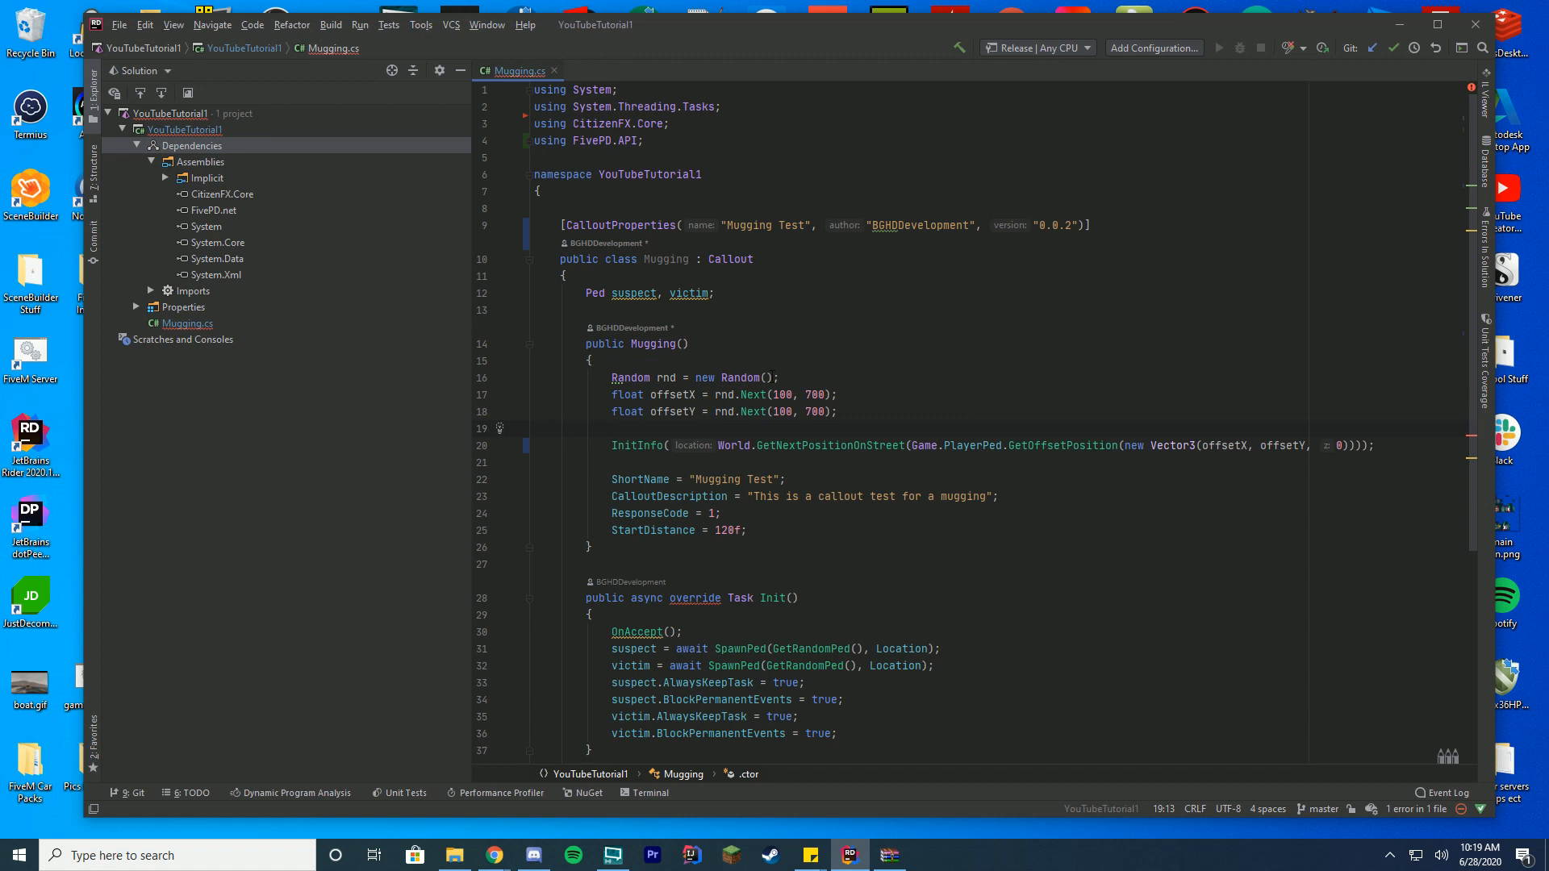
Rename the Init override method to OnAccept.
{"action": "scroll", "scroll_direction": "down", "scroll_amount": 3}
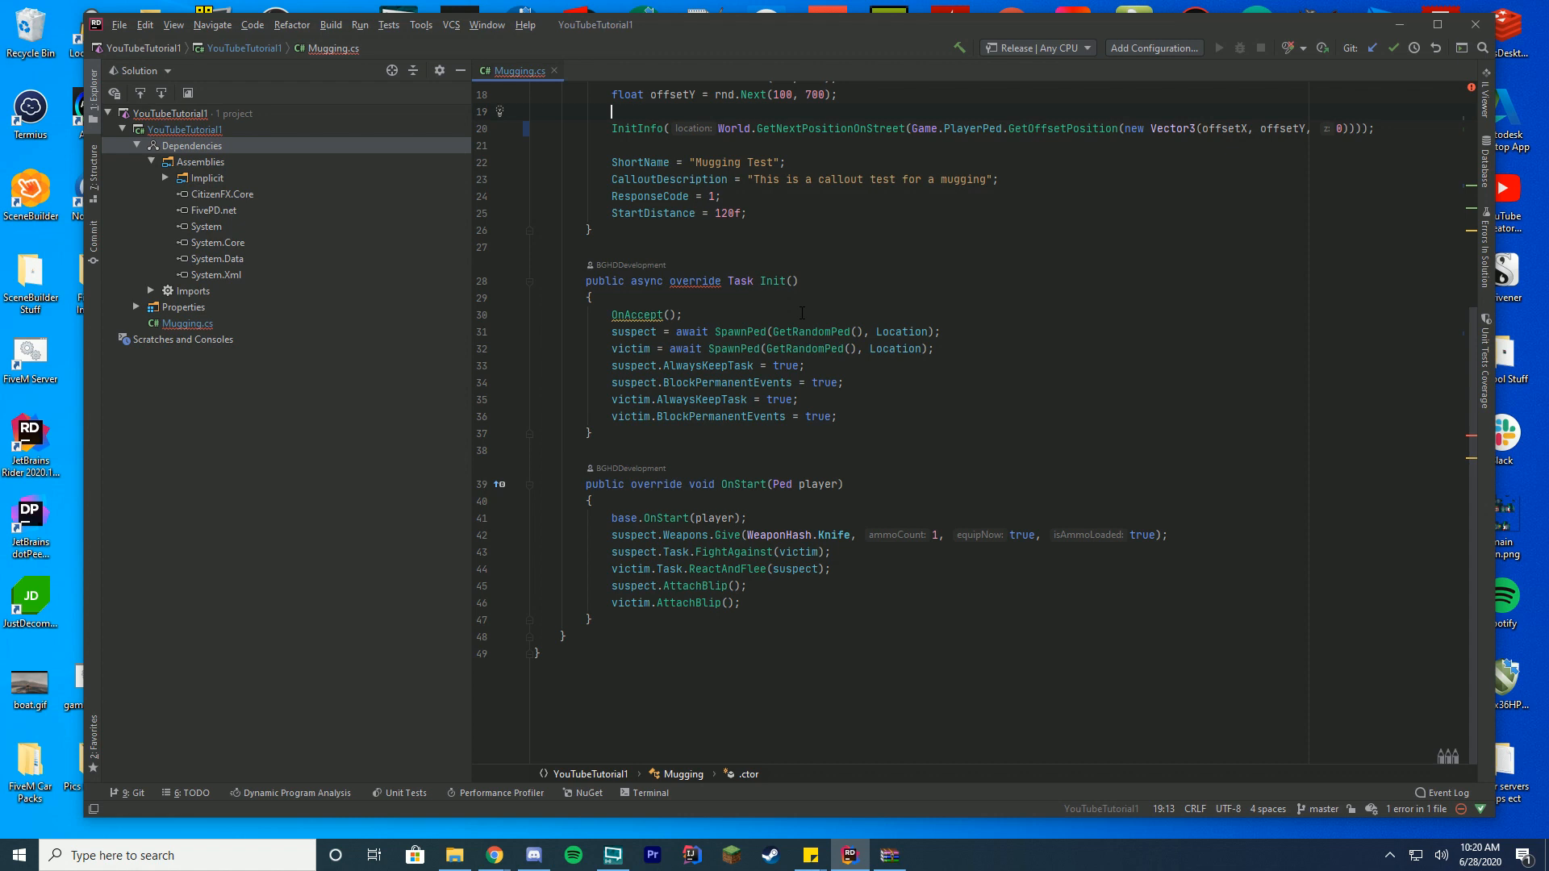
{"action": "double_click", "coordinate": [772, 281]}
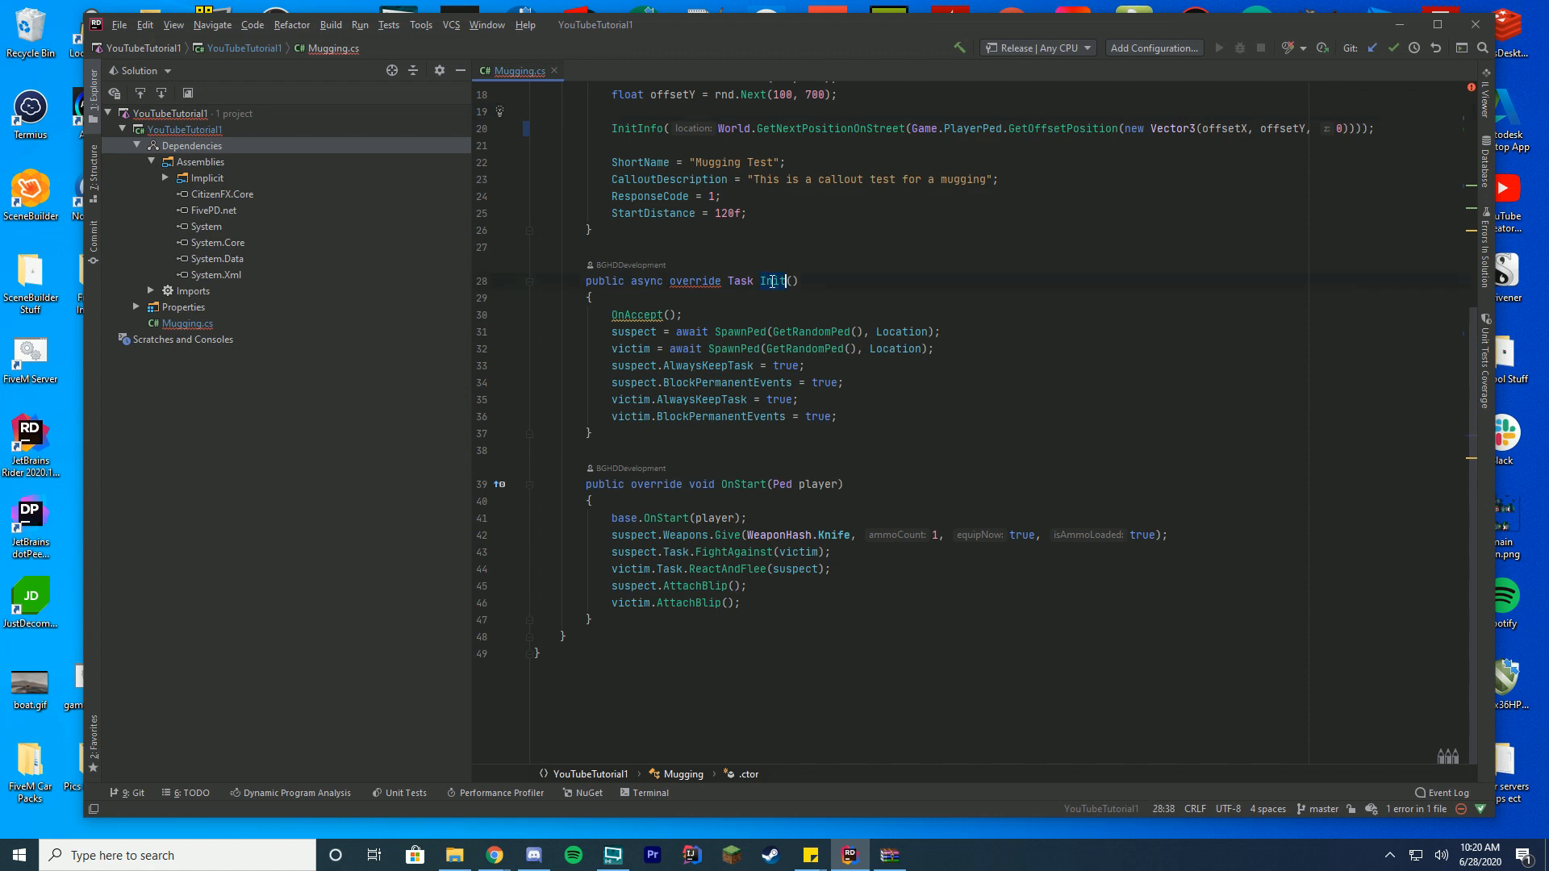
{"action": "type", "text": "OnAccept"}
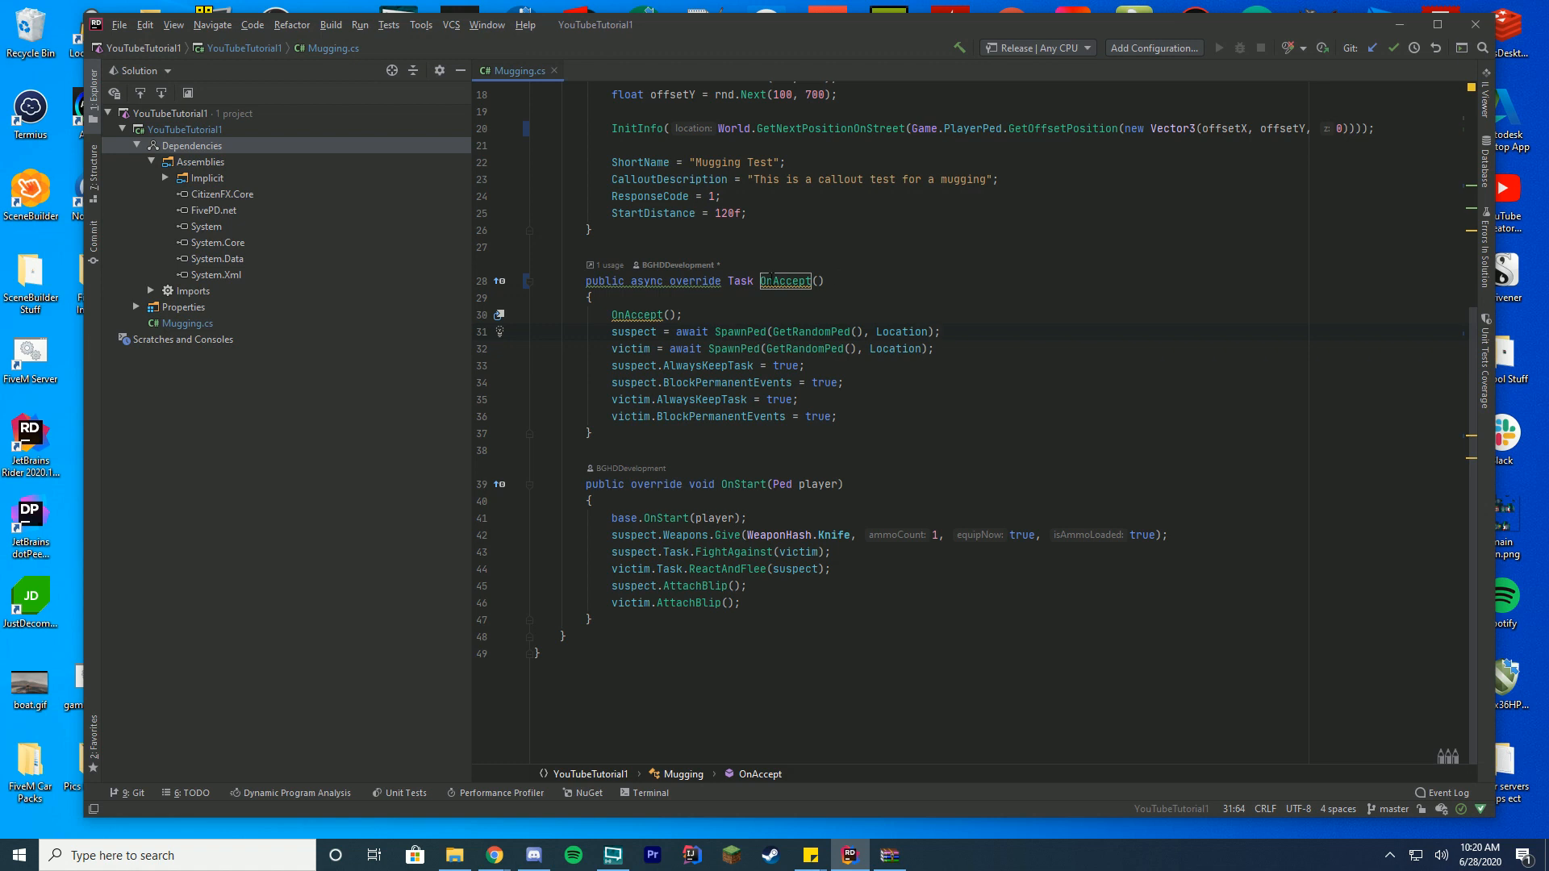
{"action": "left_click", "coordinate": [799, 398]}
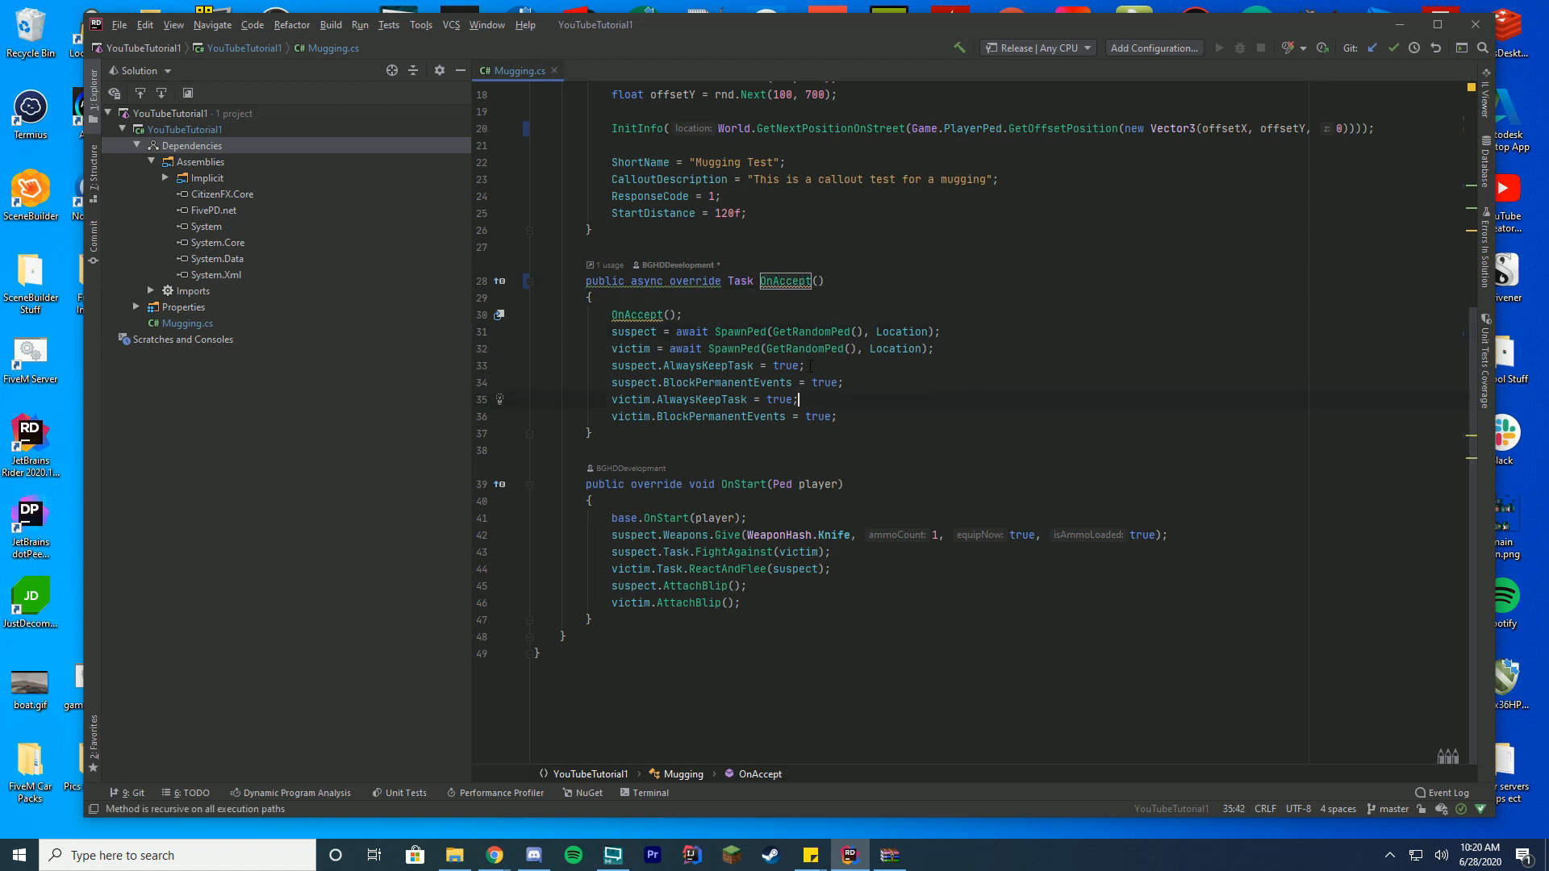
Replace the inner OnAccept() call with InitBlip() via autocomplete.
{"action": "left_click", "coordinate": [637, 314]}
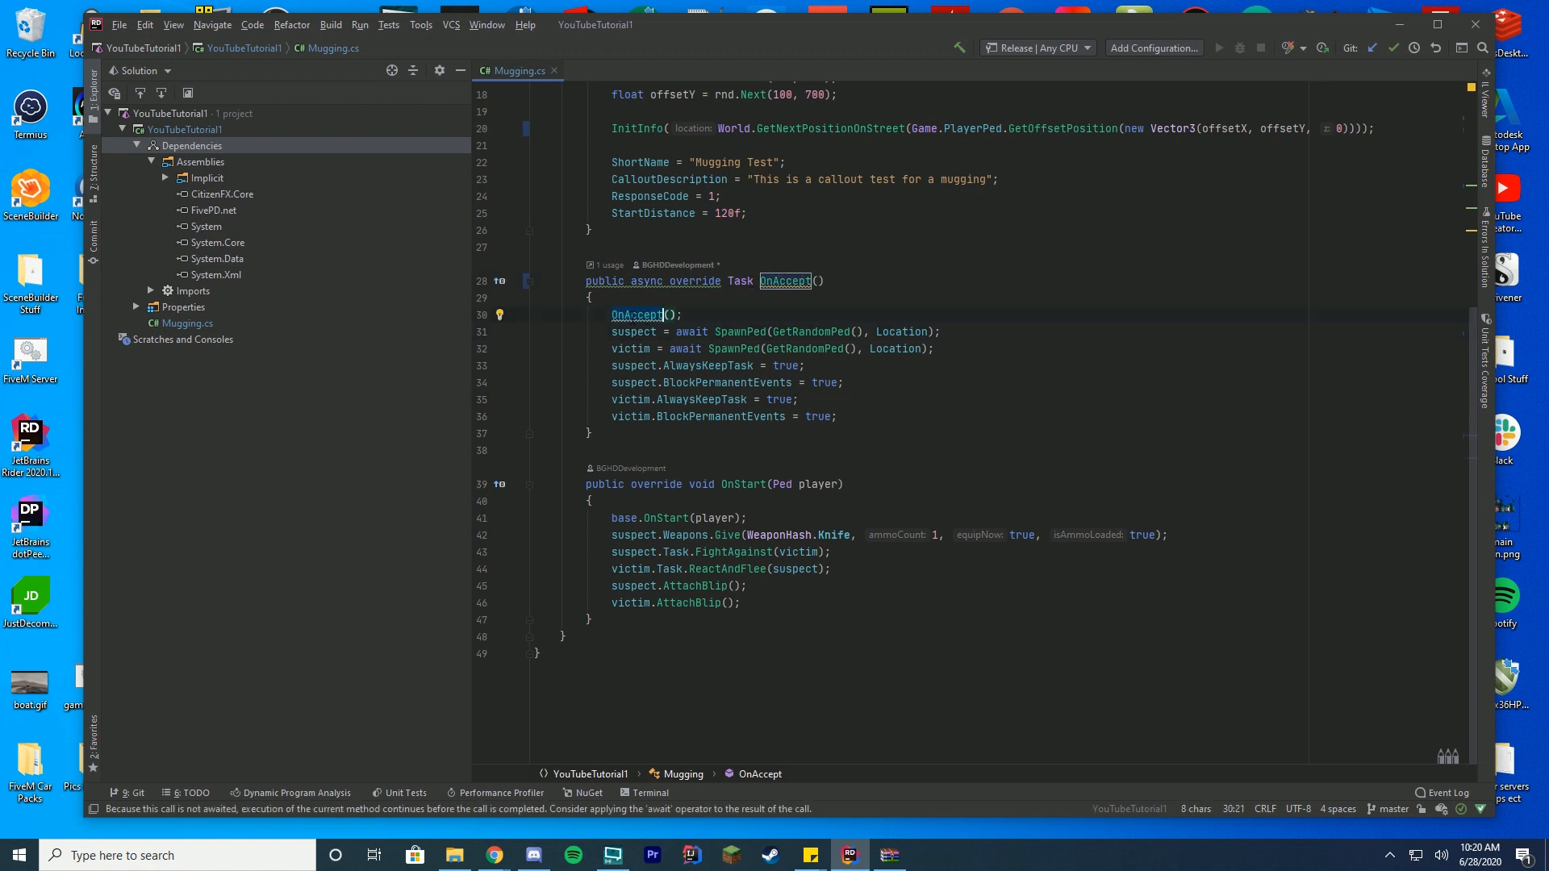
{"action": "type", "text": "In();"}
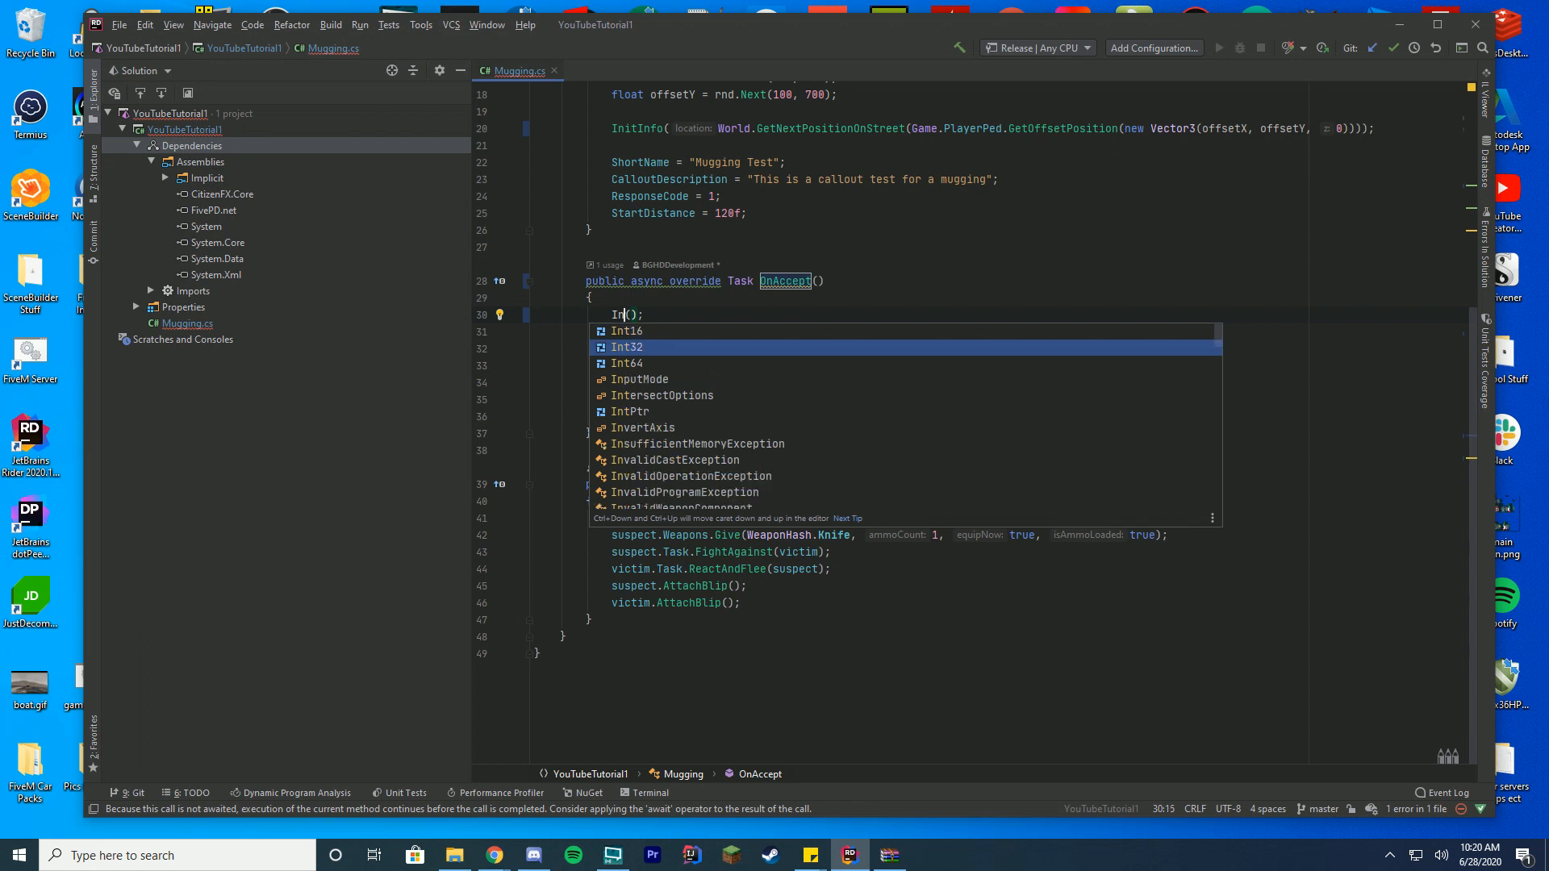
{"action": "type", "text": "itBlip"}
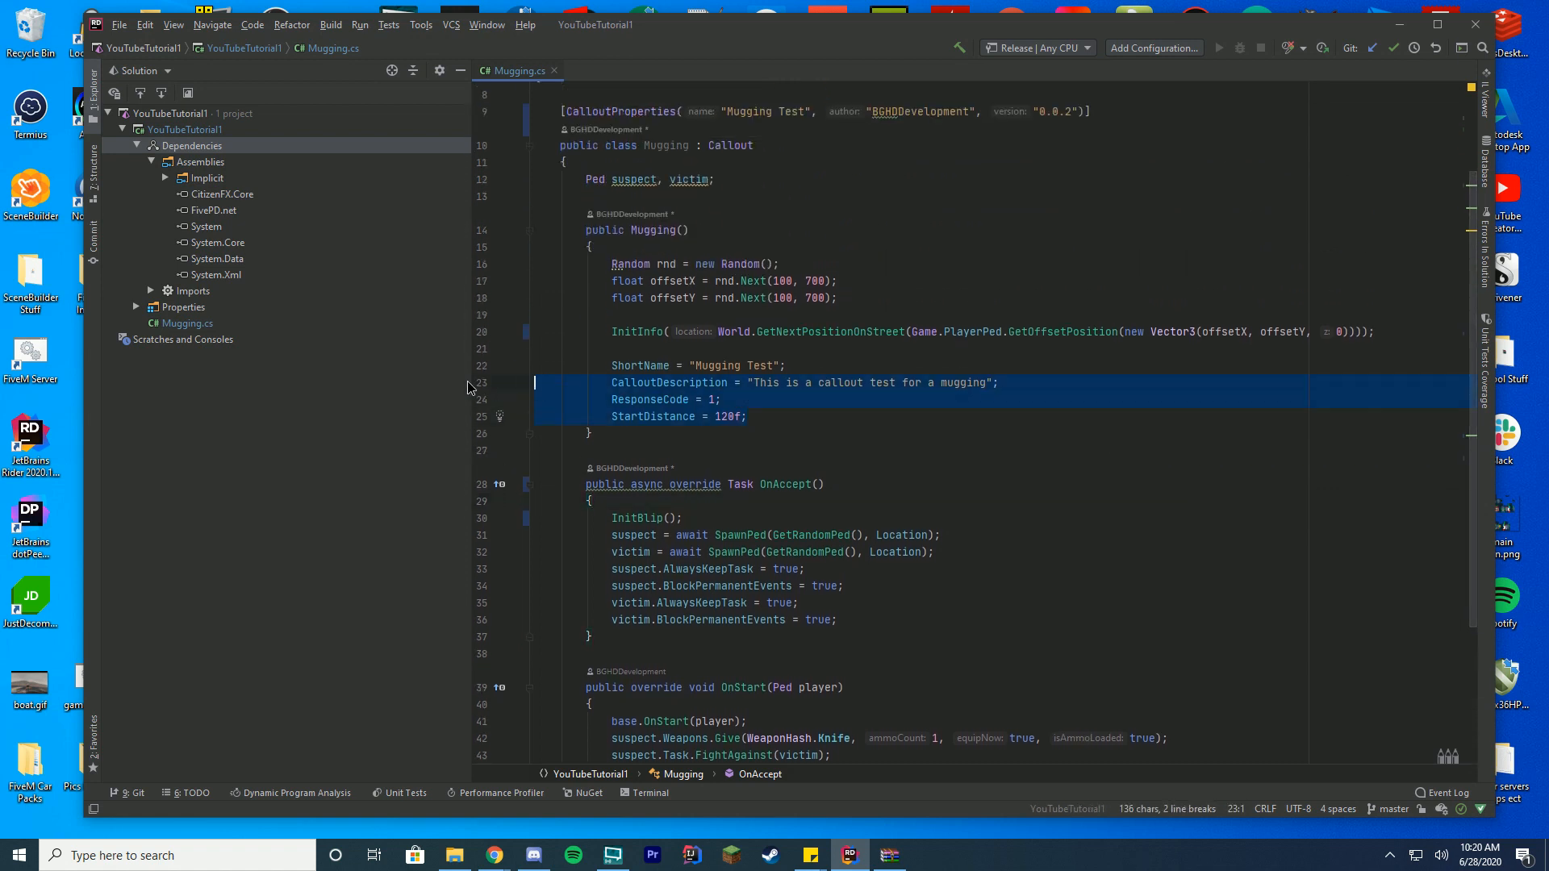
Add an UpdateData(); call on the line after InitBlip(); in OnAccept.
{"action": "left_click", "coordinate": [667, 398]}
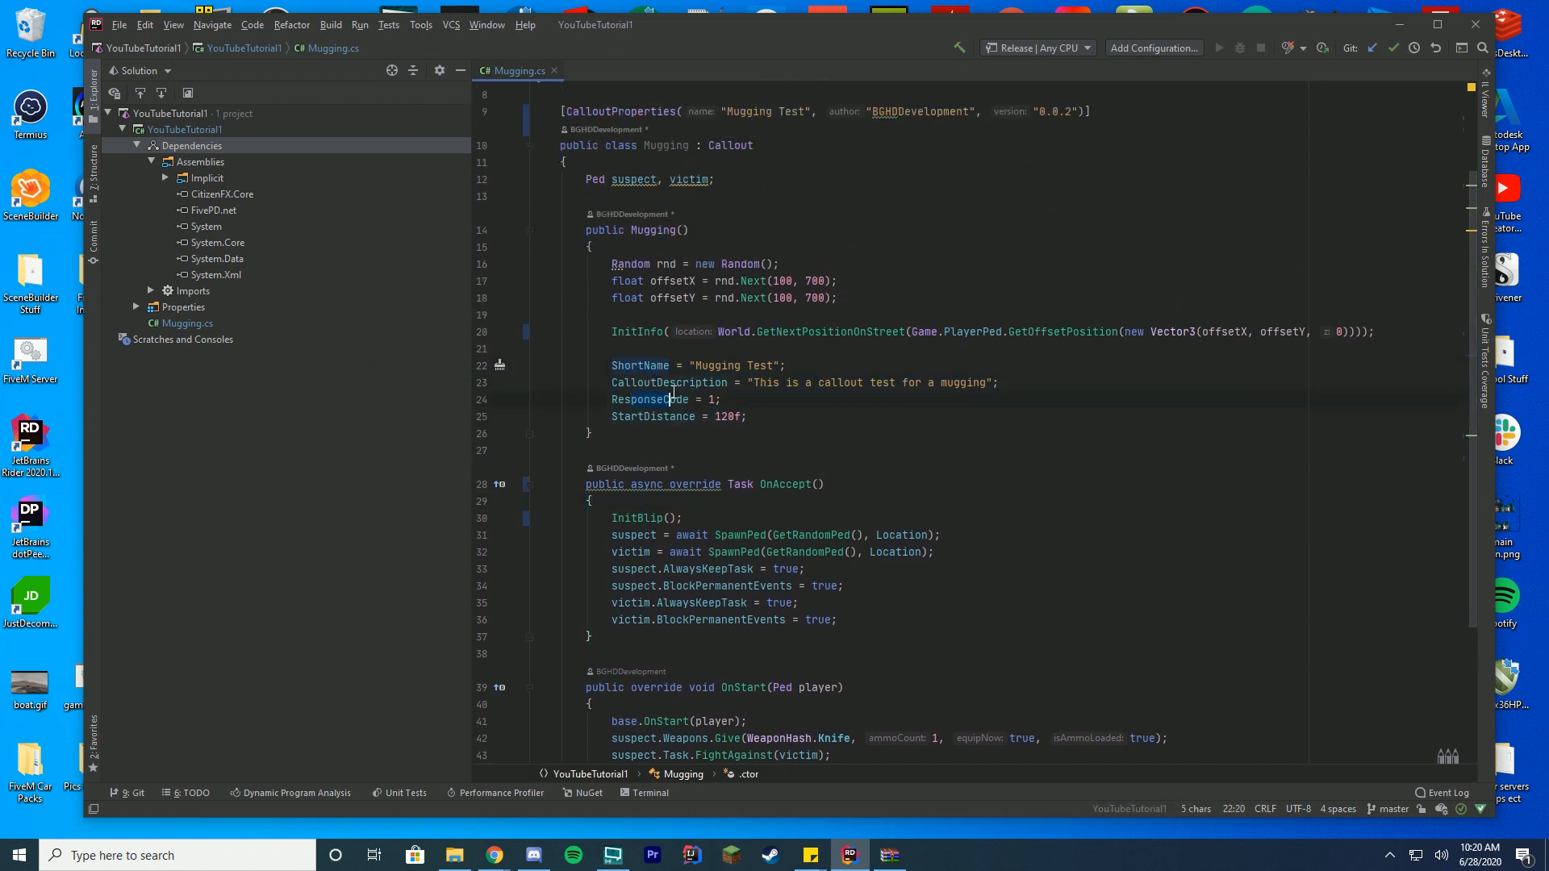
{"action": "left_click", "coordinate": [747, 416]}
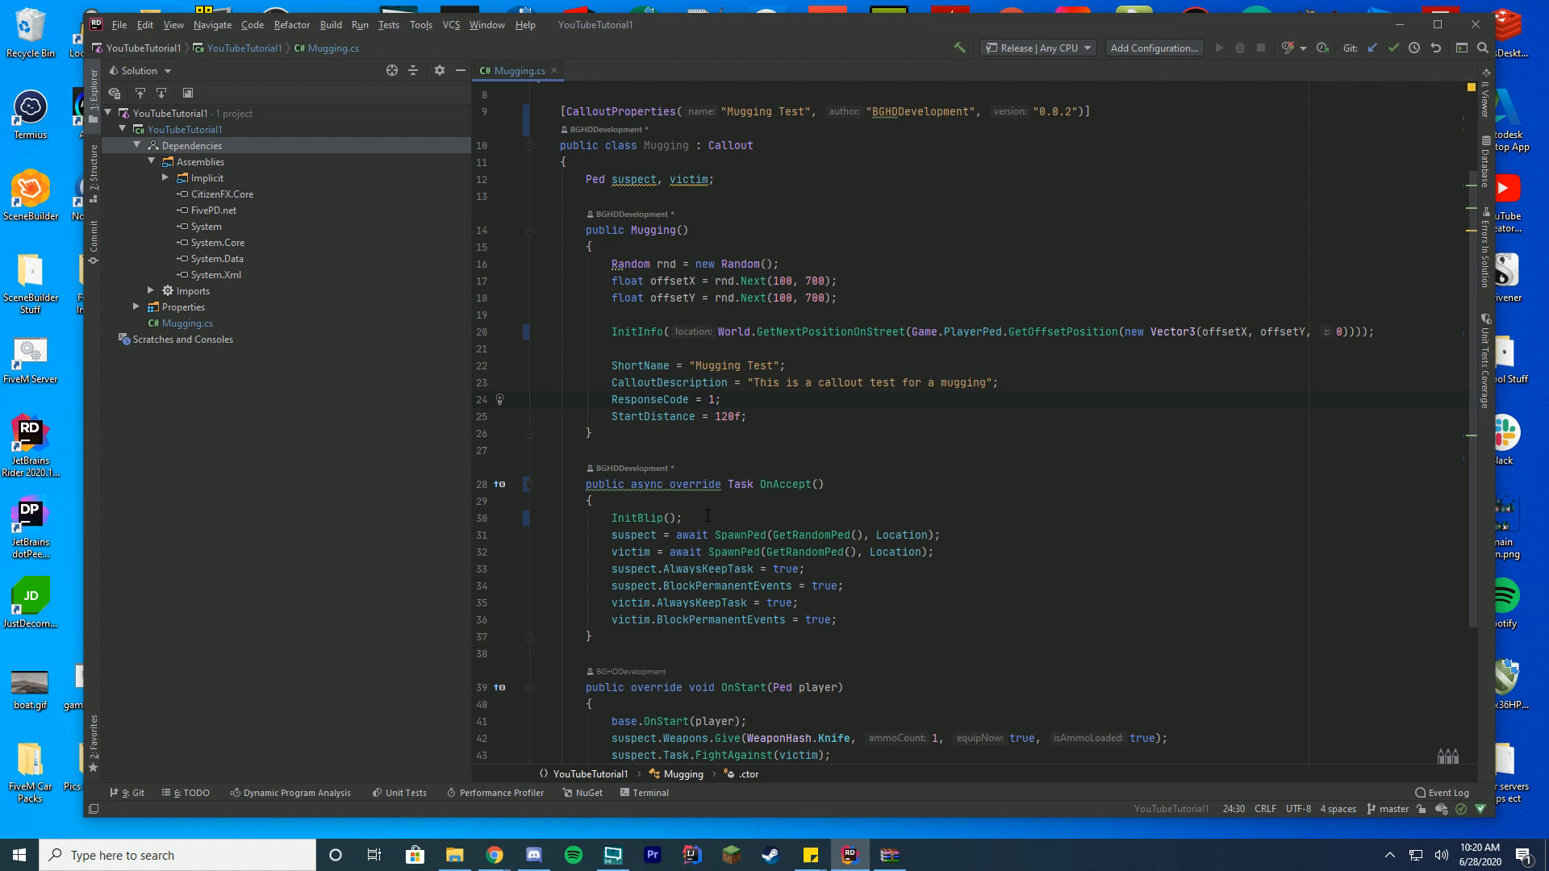
{"action": "scroll", "scroll_direction": "down", "scroll_amount": 3}
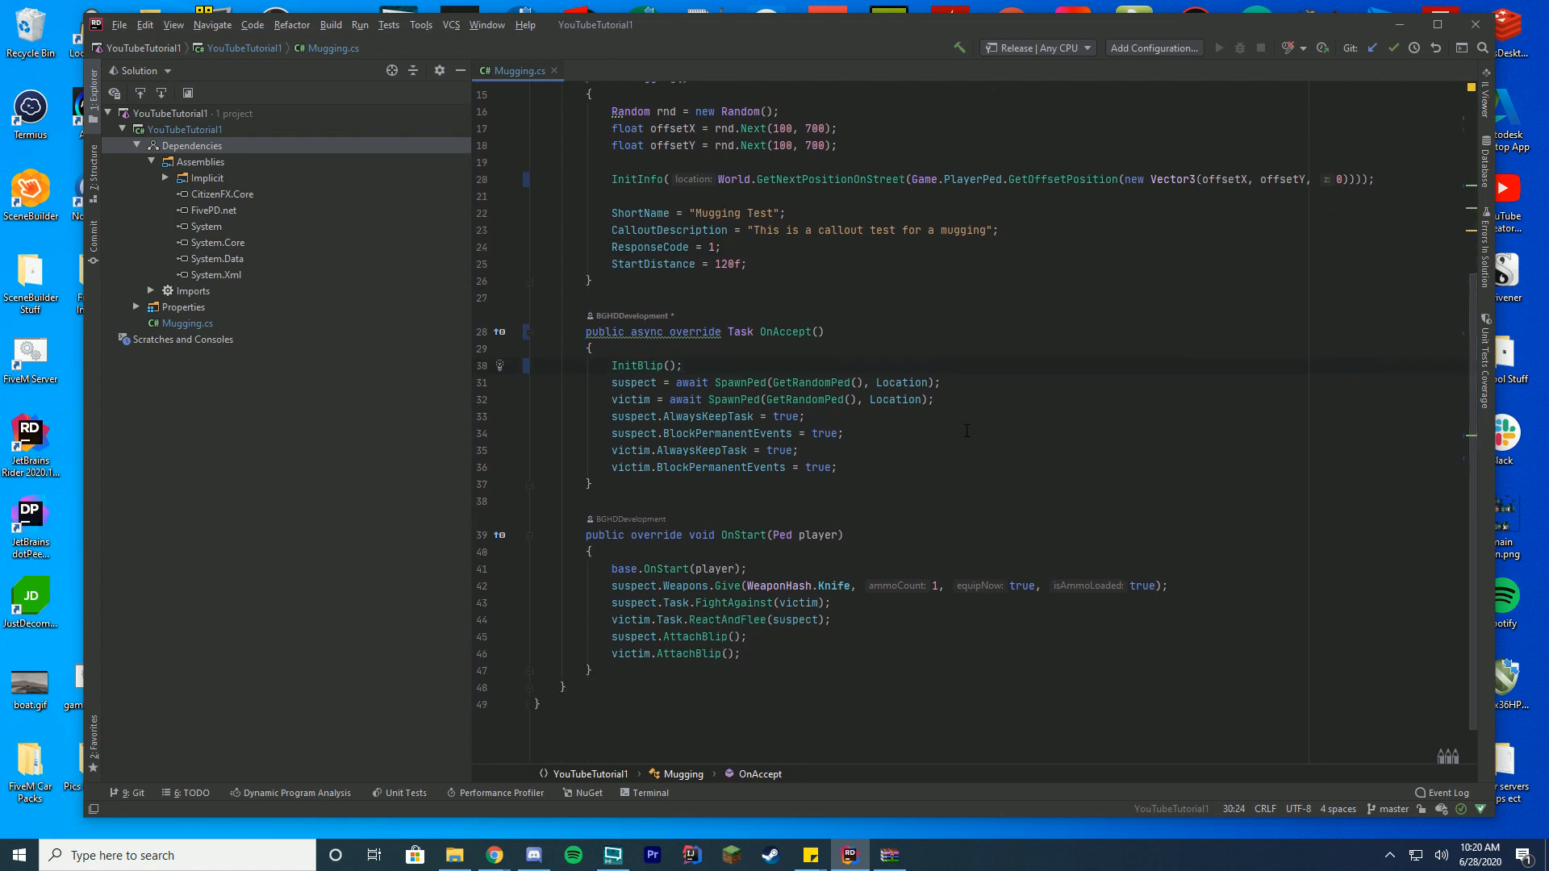
{"action": "type", "text": "UpdateData();"}
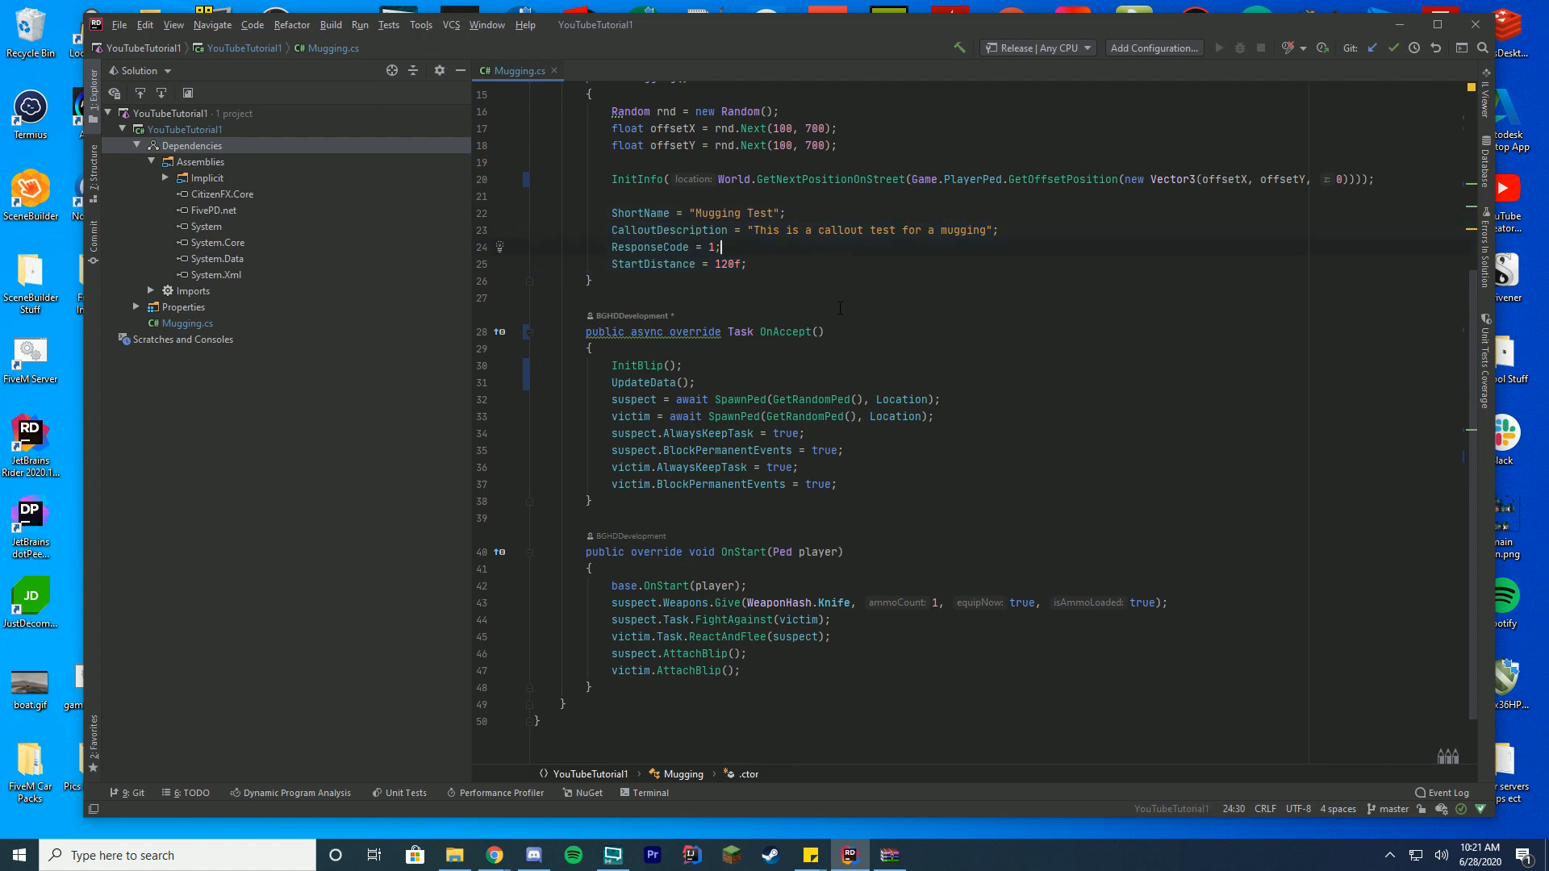
{"action": "mouse_move", "coordinate": [815, 573]}
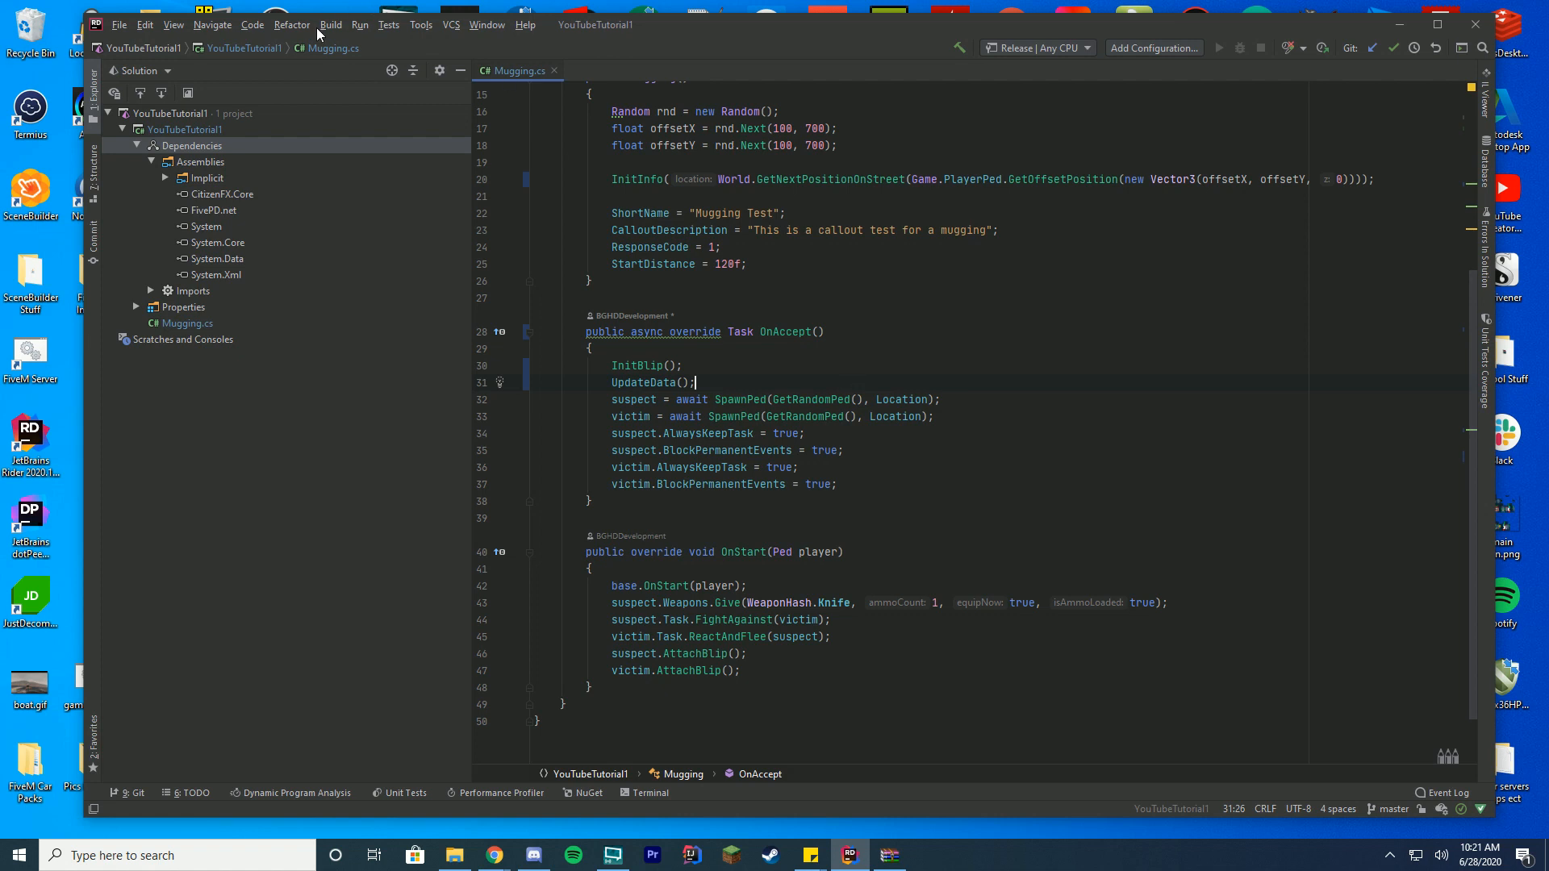
Build the solution into YouTubeTutorial1.net.dll and open its bin folder in Explorer.
{"action": "left_click", "coordinate": [331, 24]}
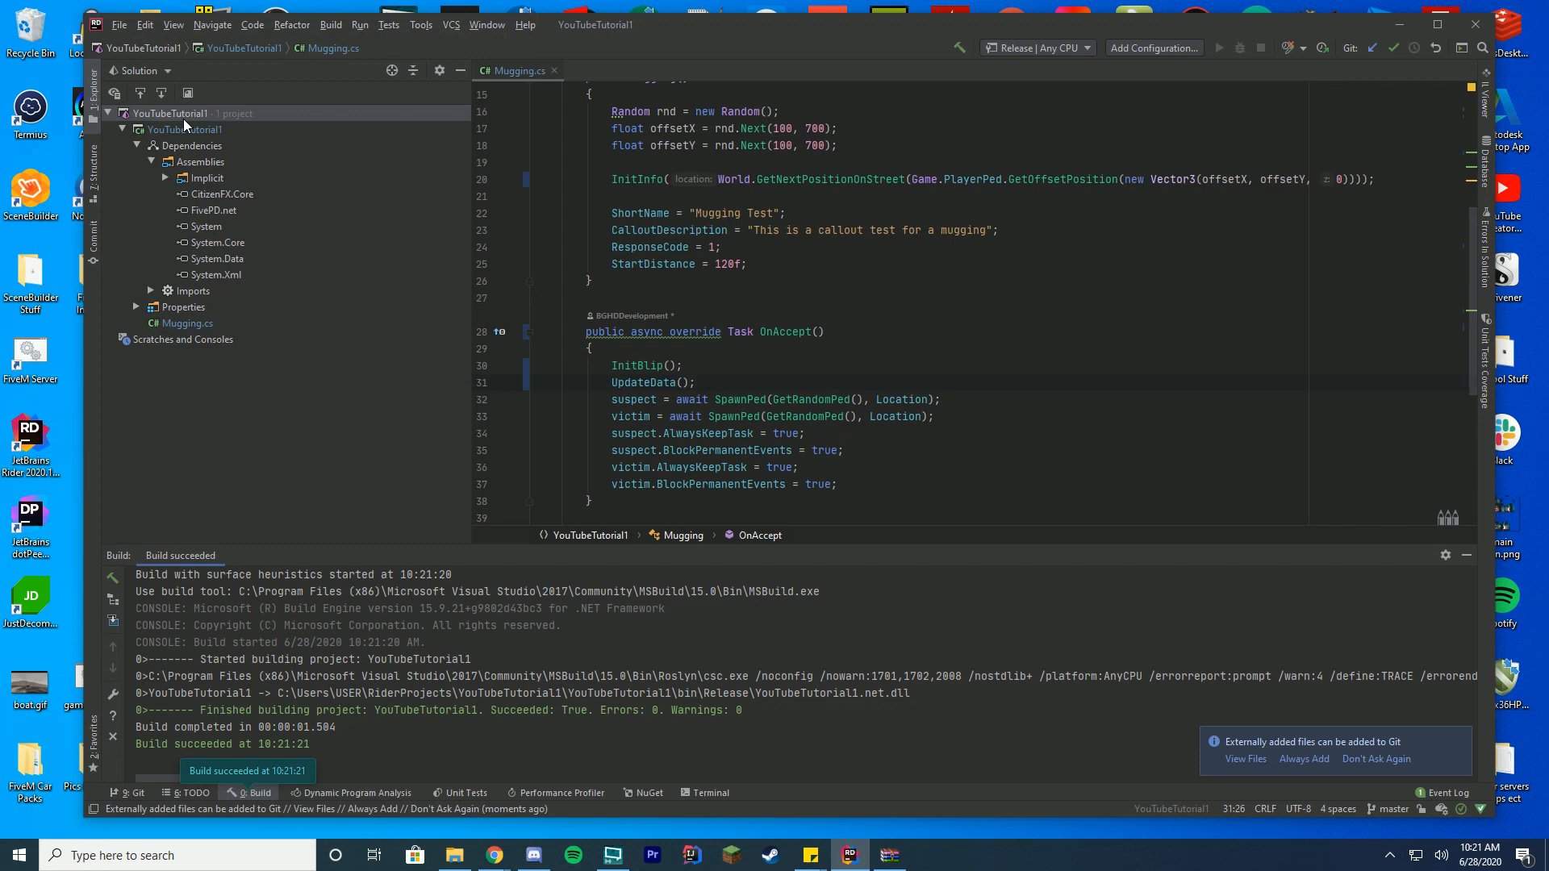
{"action": "left_click", "coordinate": [453, 855]}
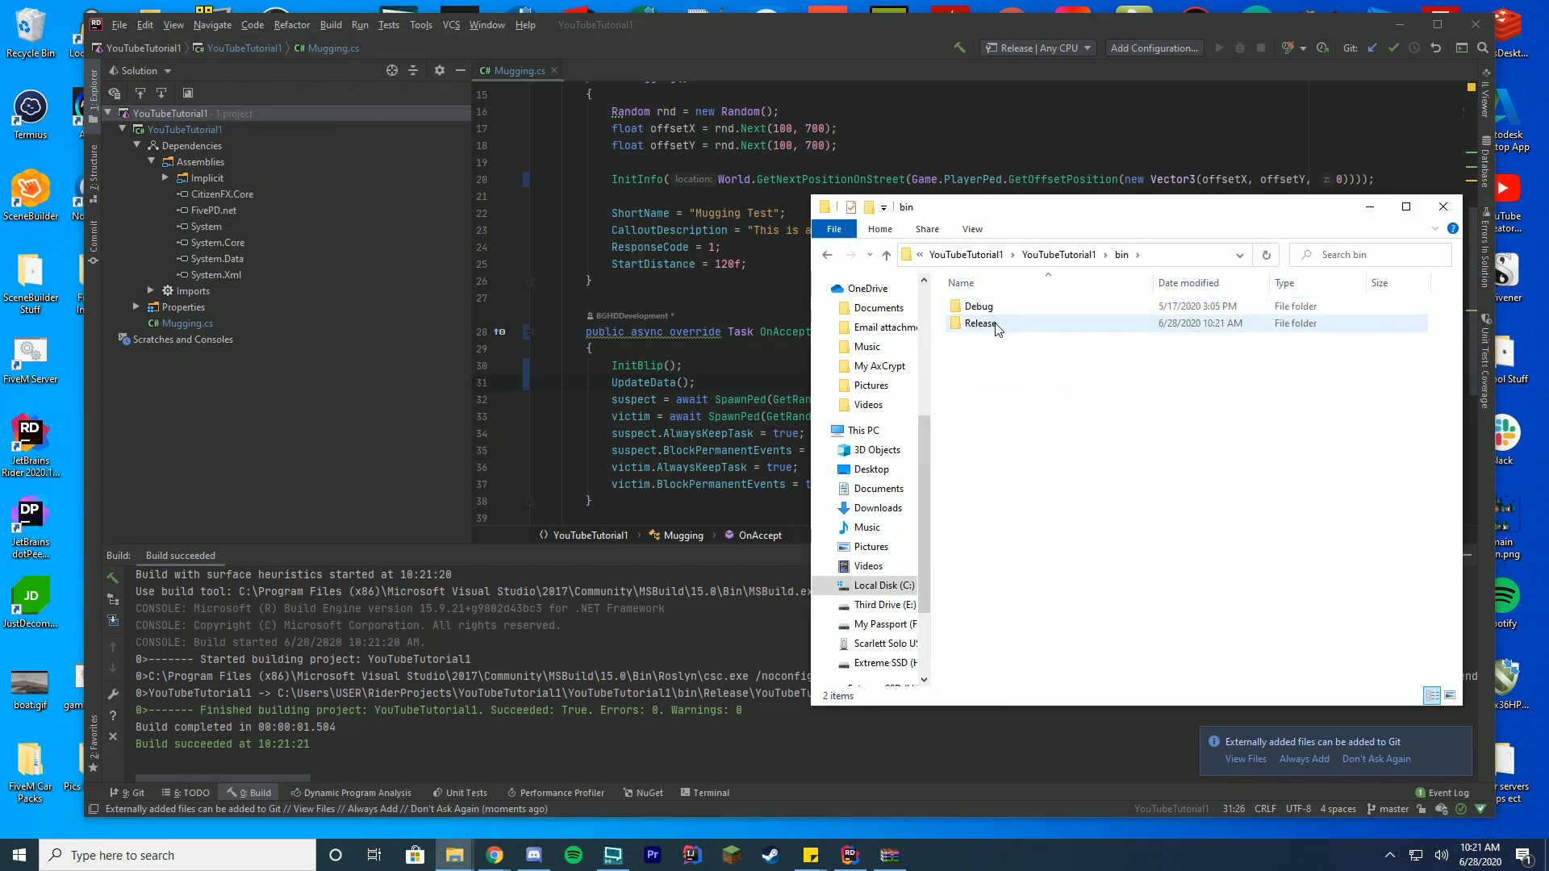
Create a desktop YouTubeTutorial1 folder holding the built YouTubeTutorial1.net.dll from the Release output.
{"action": "double_click", "coordinate": [979, 323]}
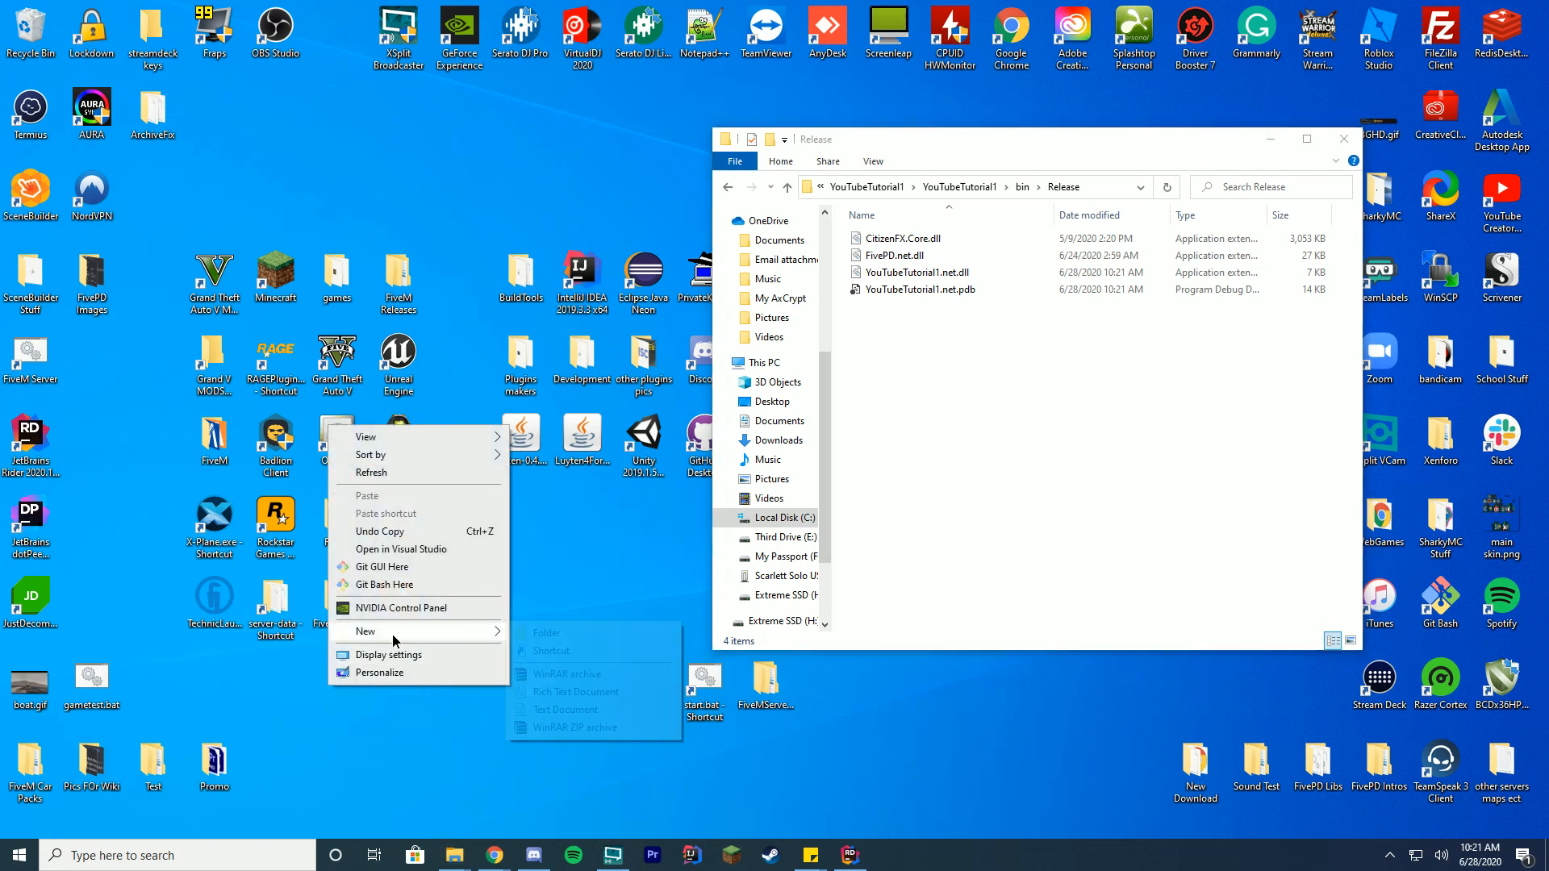
{"action": "left_click", "coordinate": [544, 633]}
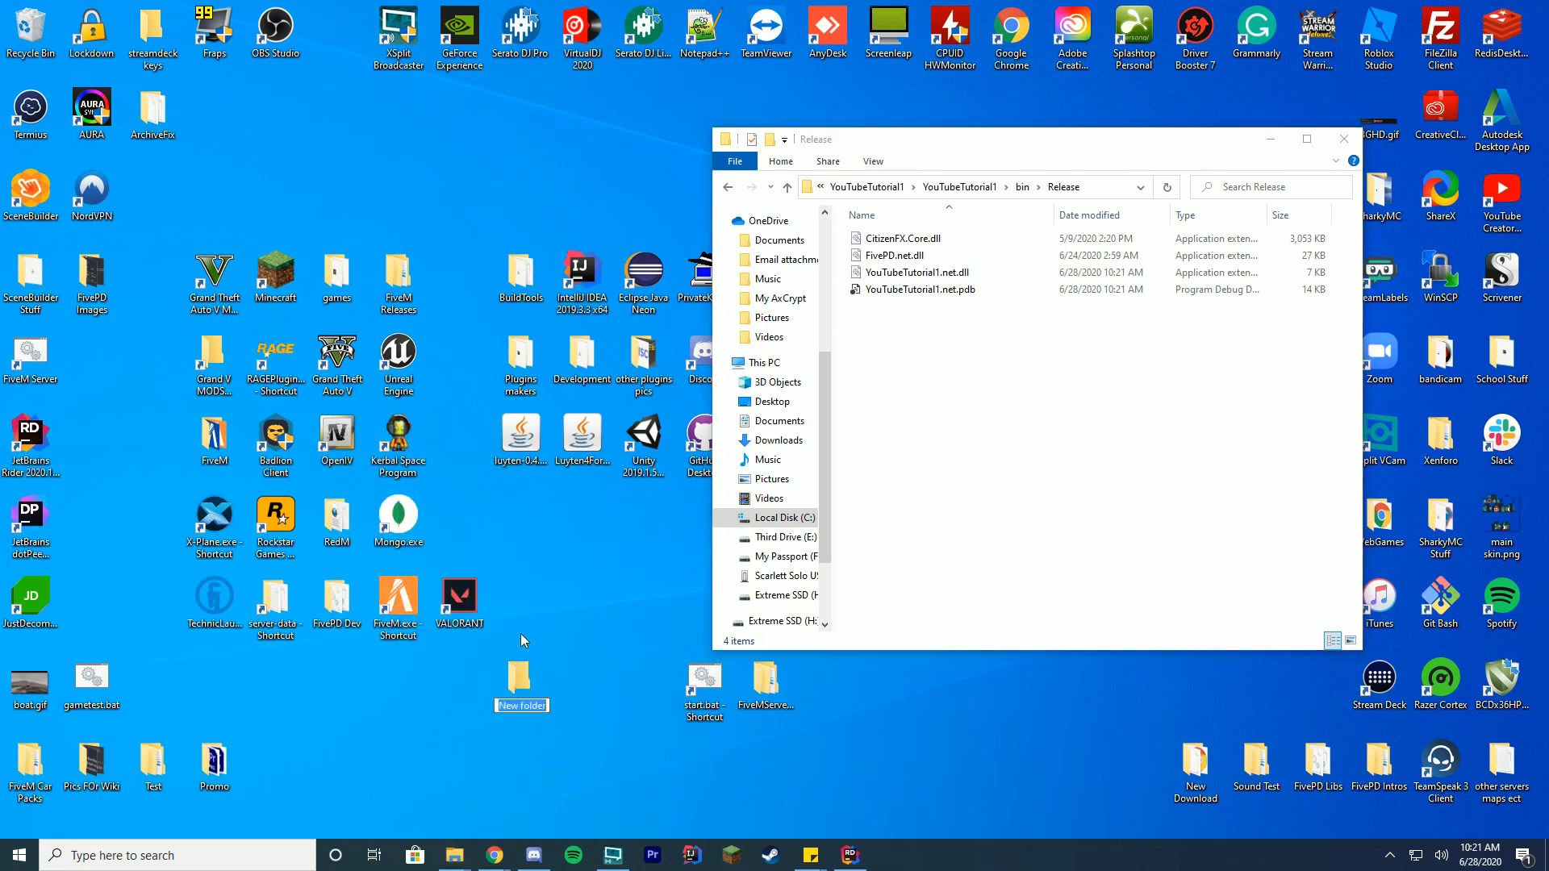
{"action": "type", "text": "YouTubeTutorial1"}
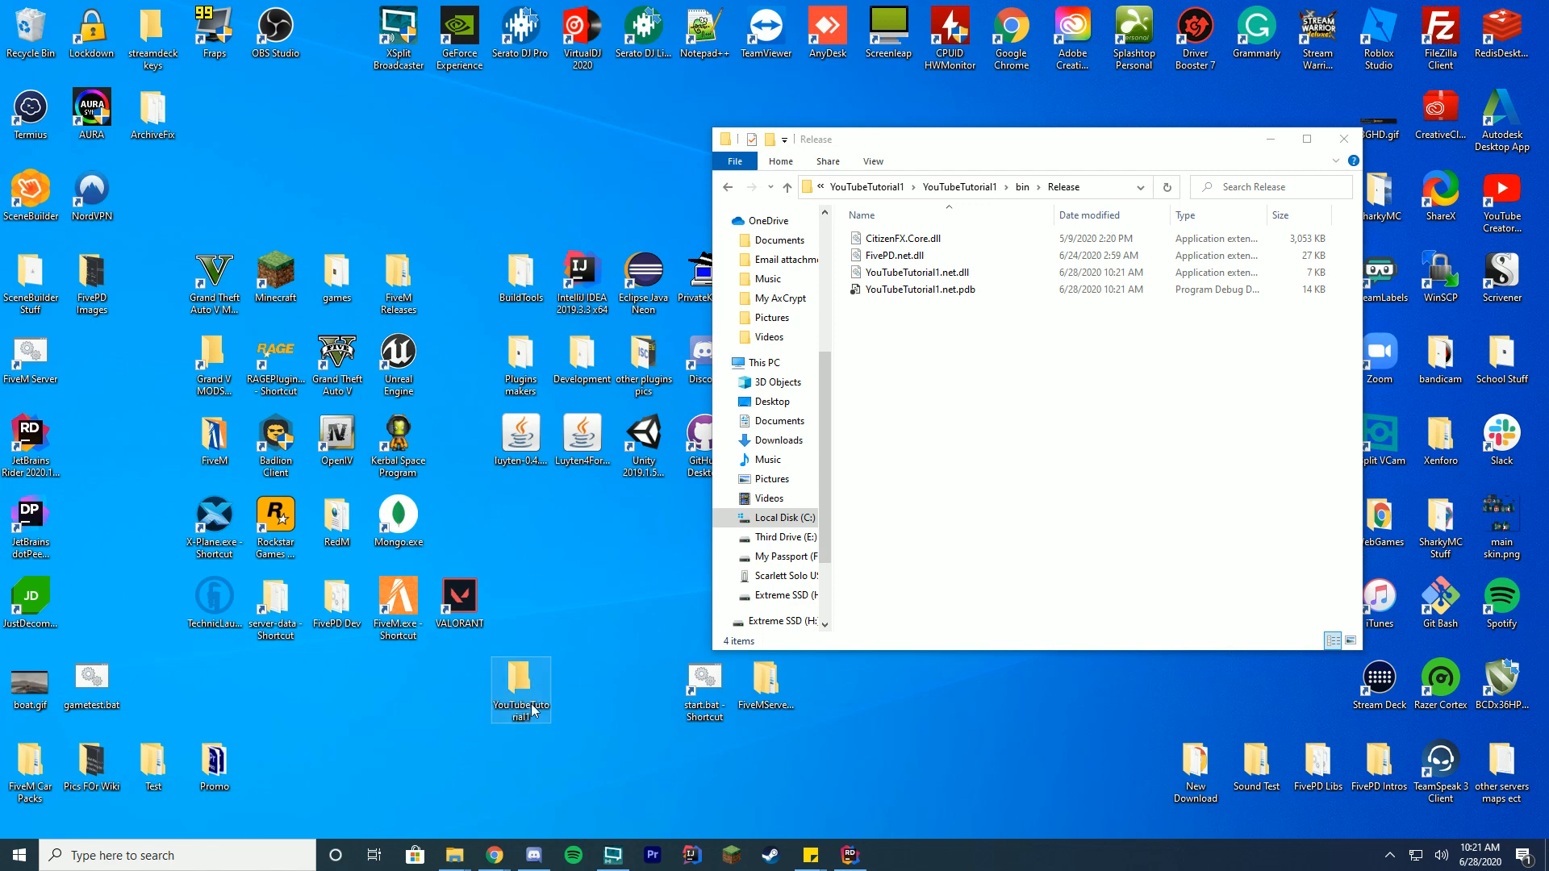
{"action": "mouse_move", "coordinate": [521, 681]}
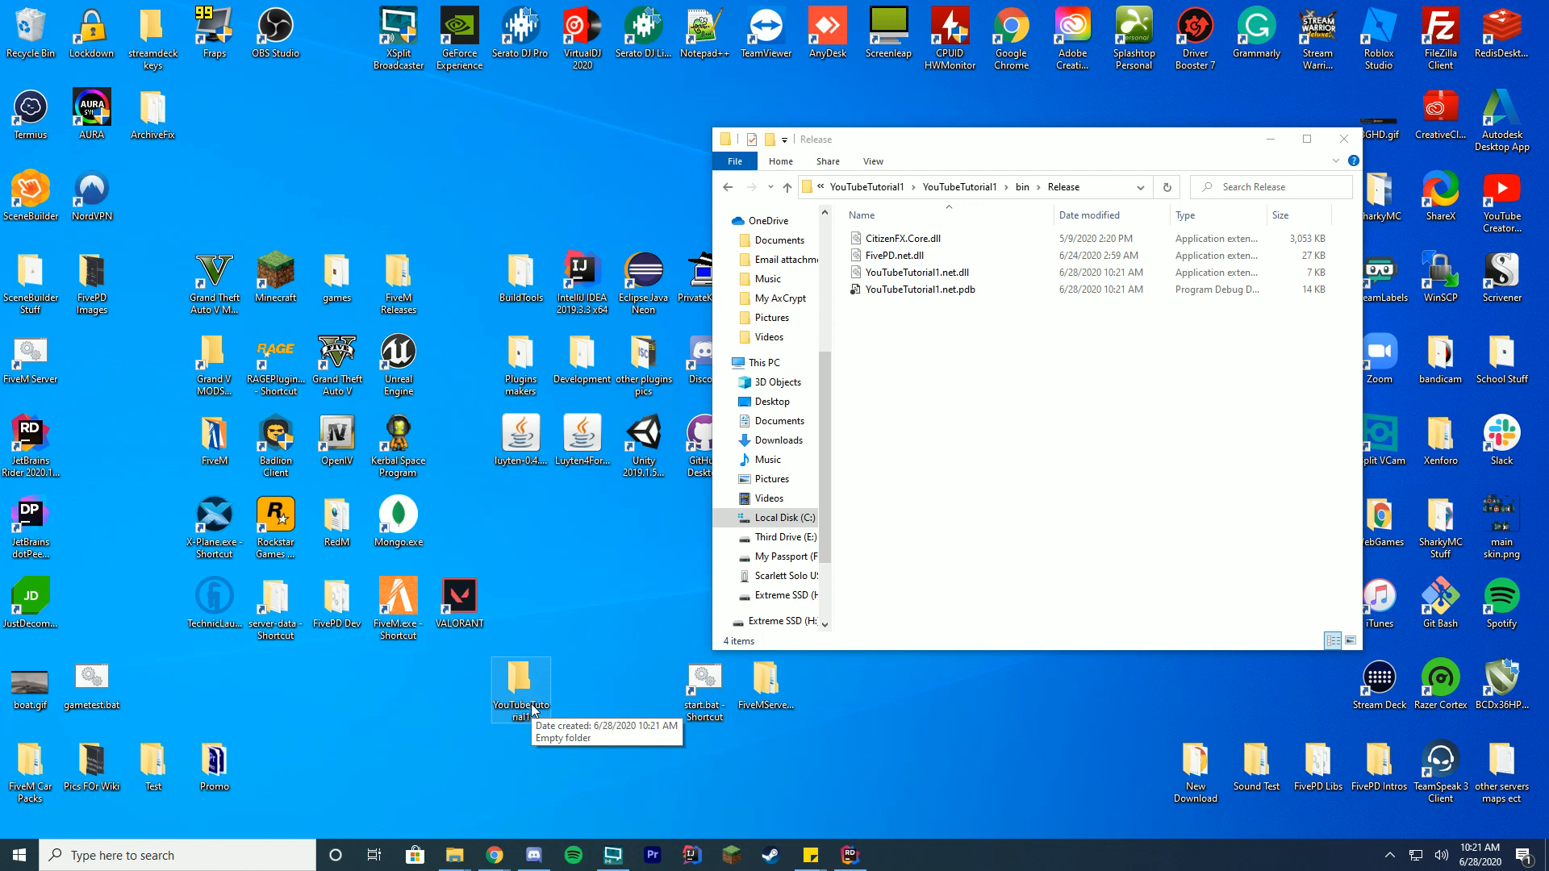
{"action": "double_click", "coordinate": [521, 684]}
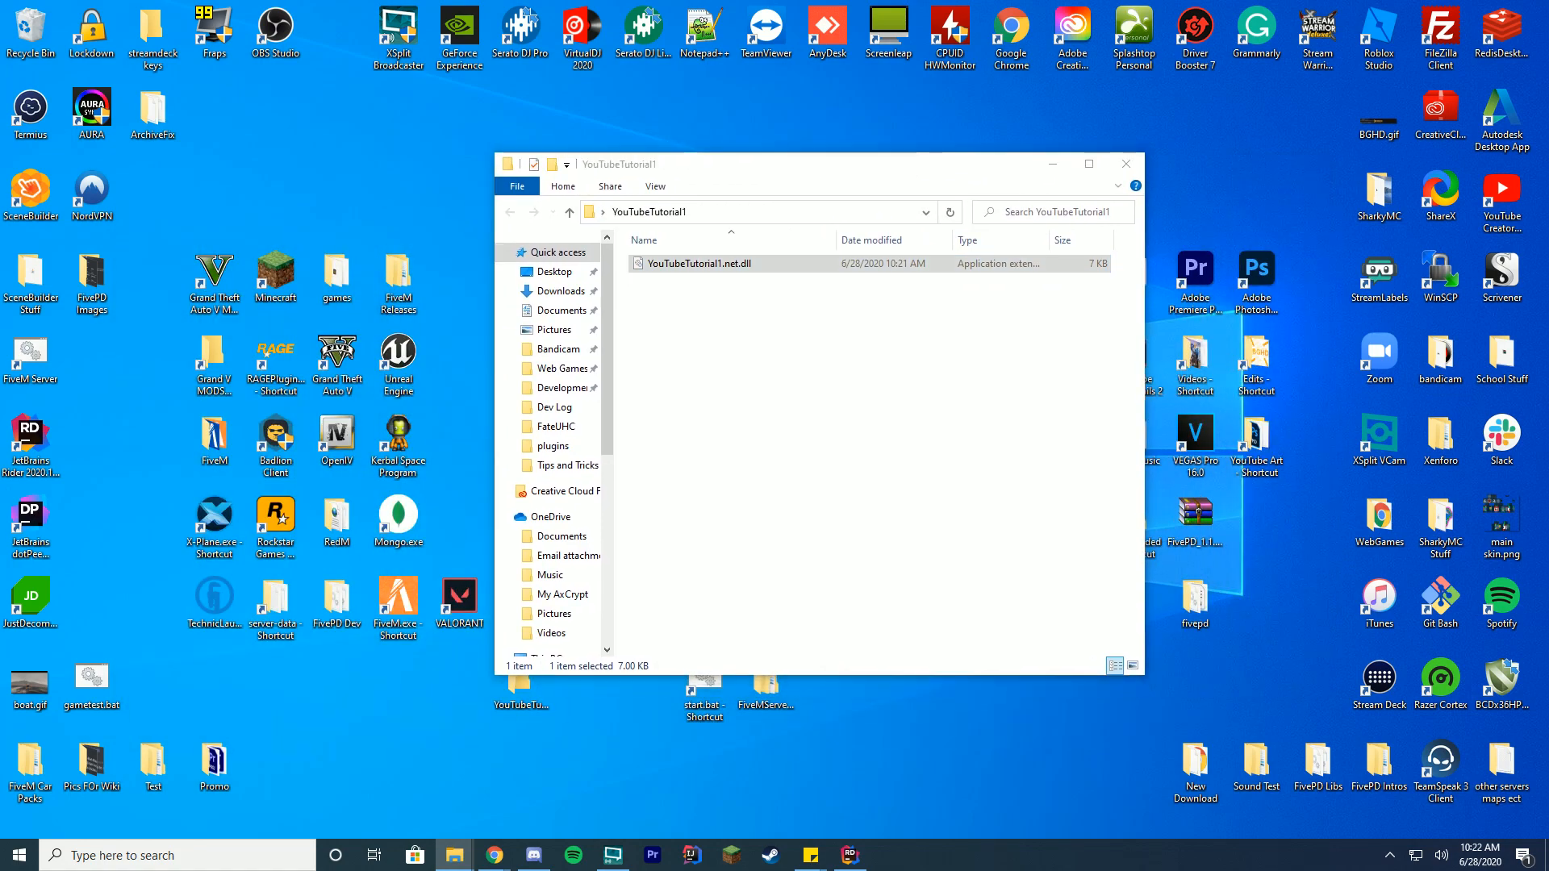
{"action": "left_click", "coordinate": [494, 855]}
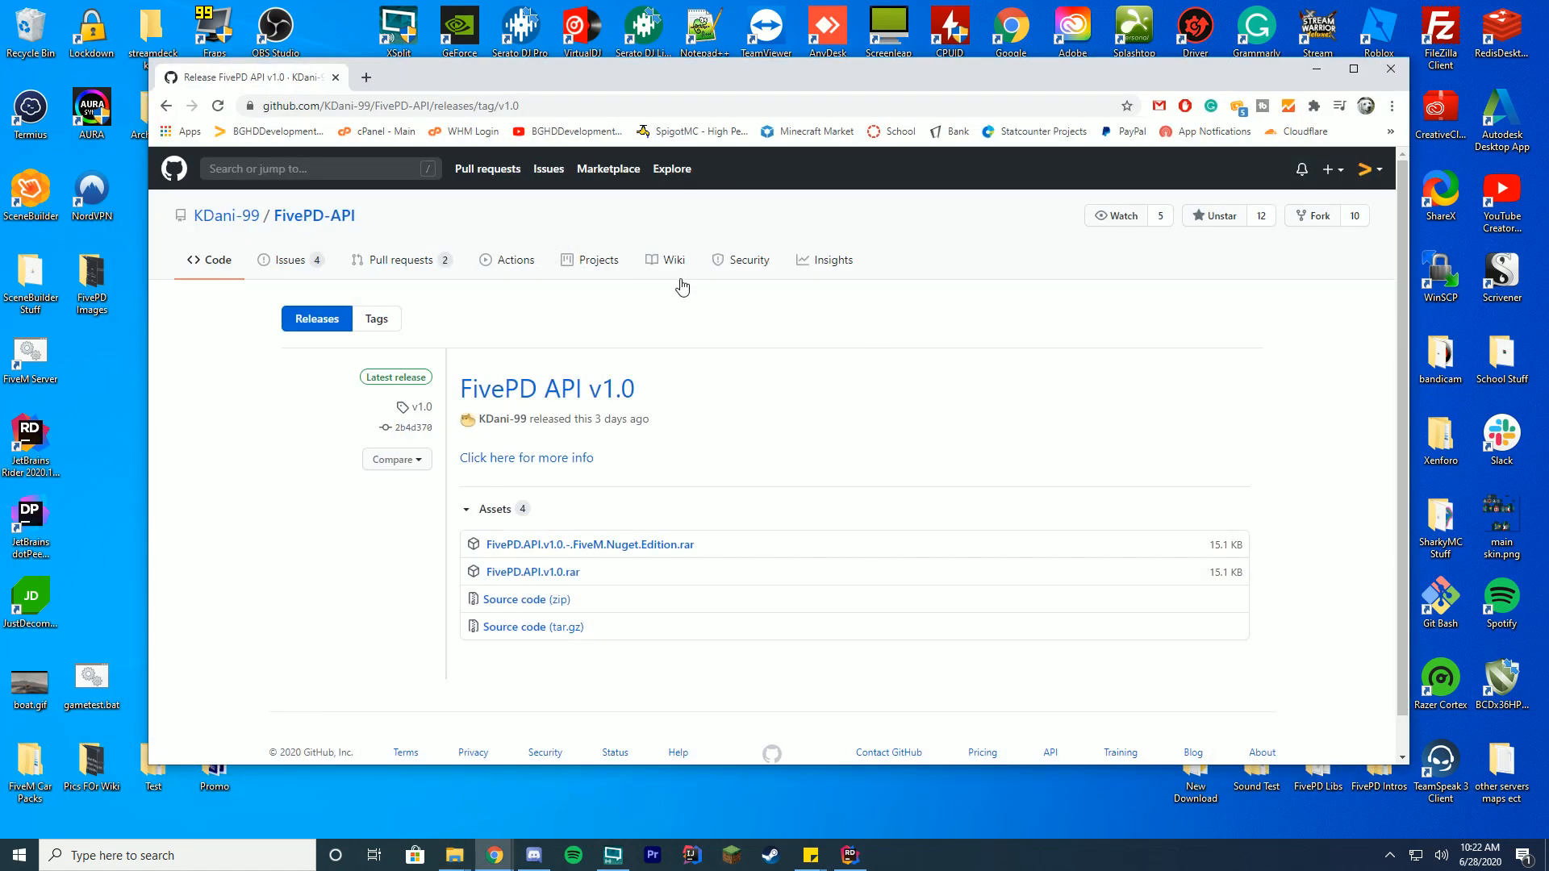
Reach the API v1.0 more-info wiki and glance at the Important changes pull request #44.
{"action": "left_click", "coordinate": [674, 260]}
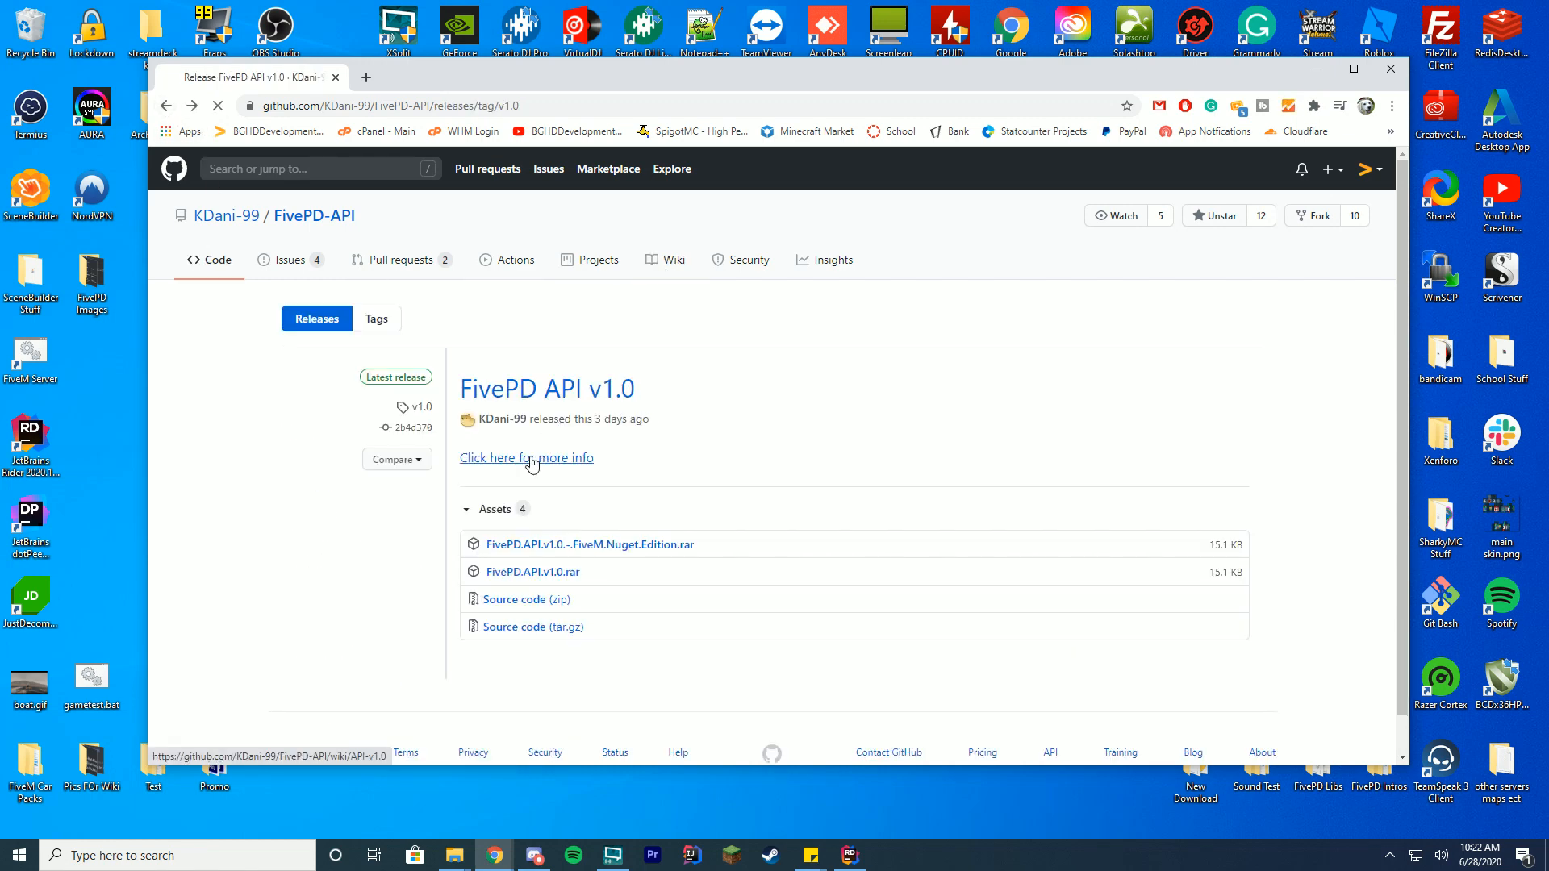
{"action": "left_click", "coordinate": [526, 457]}
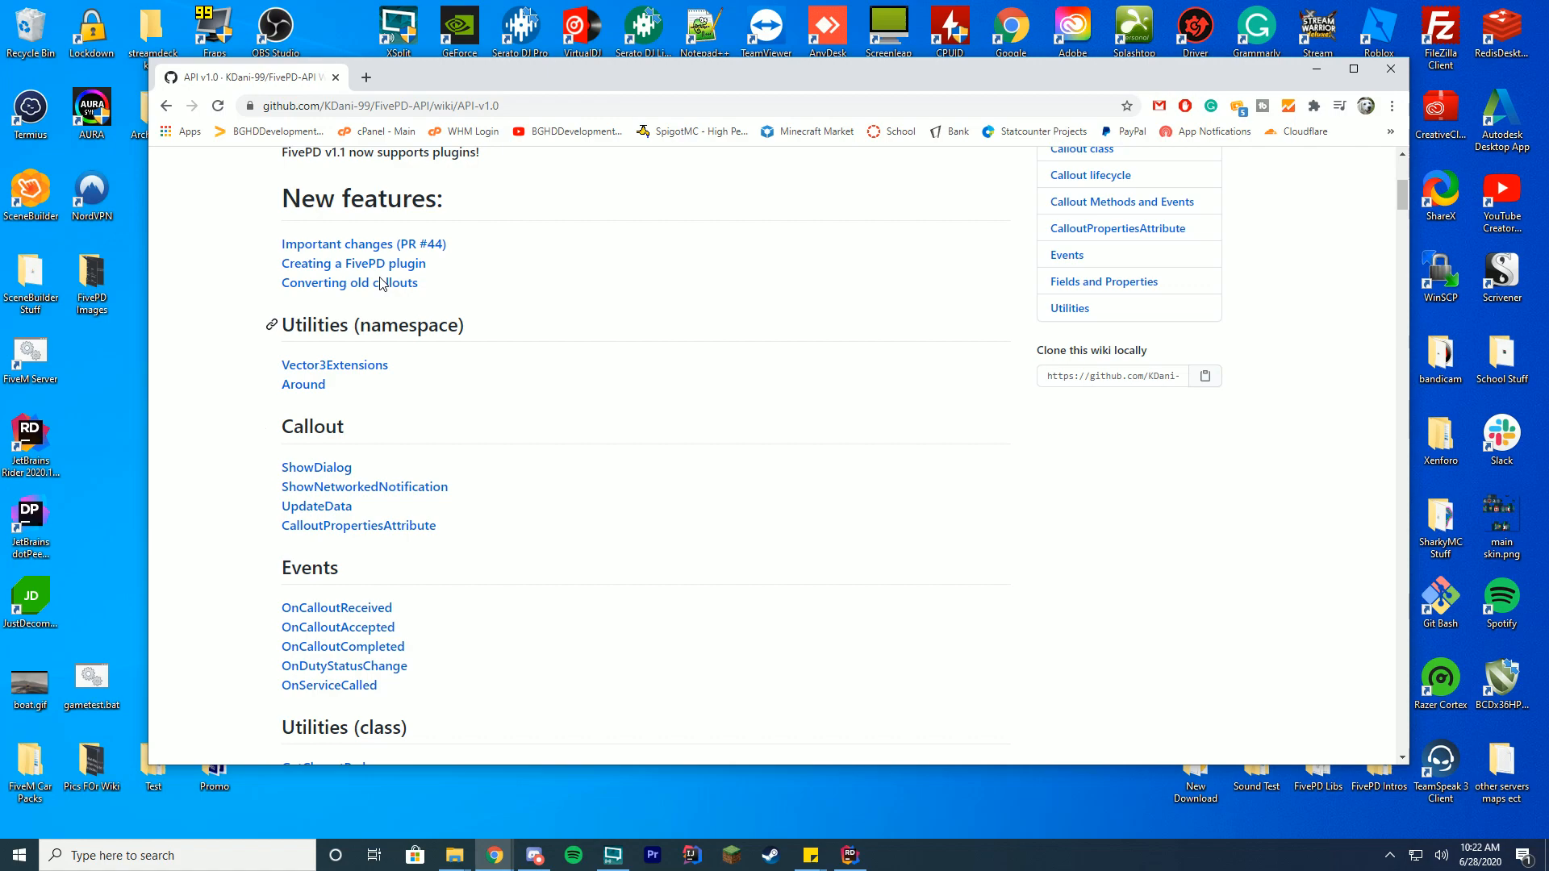
{"action": "left_click", "coordinate": [363, 243]}
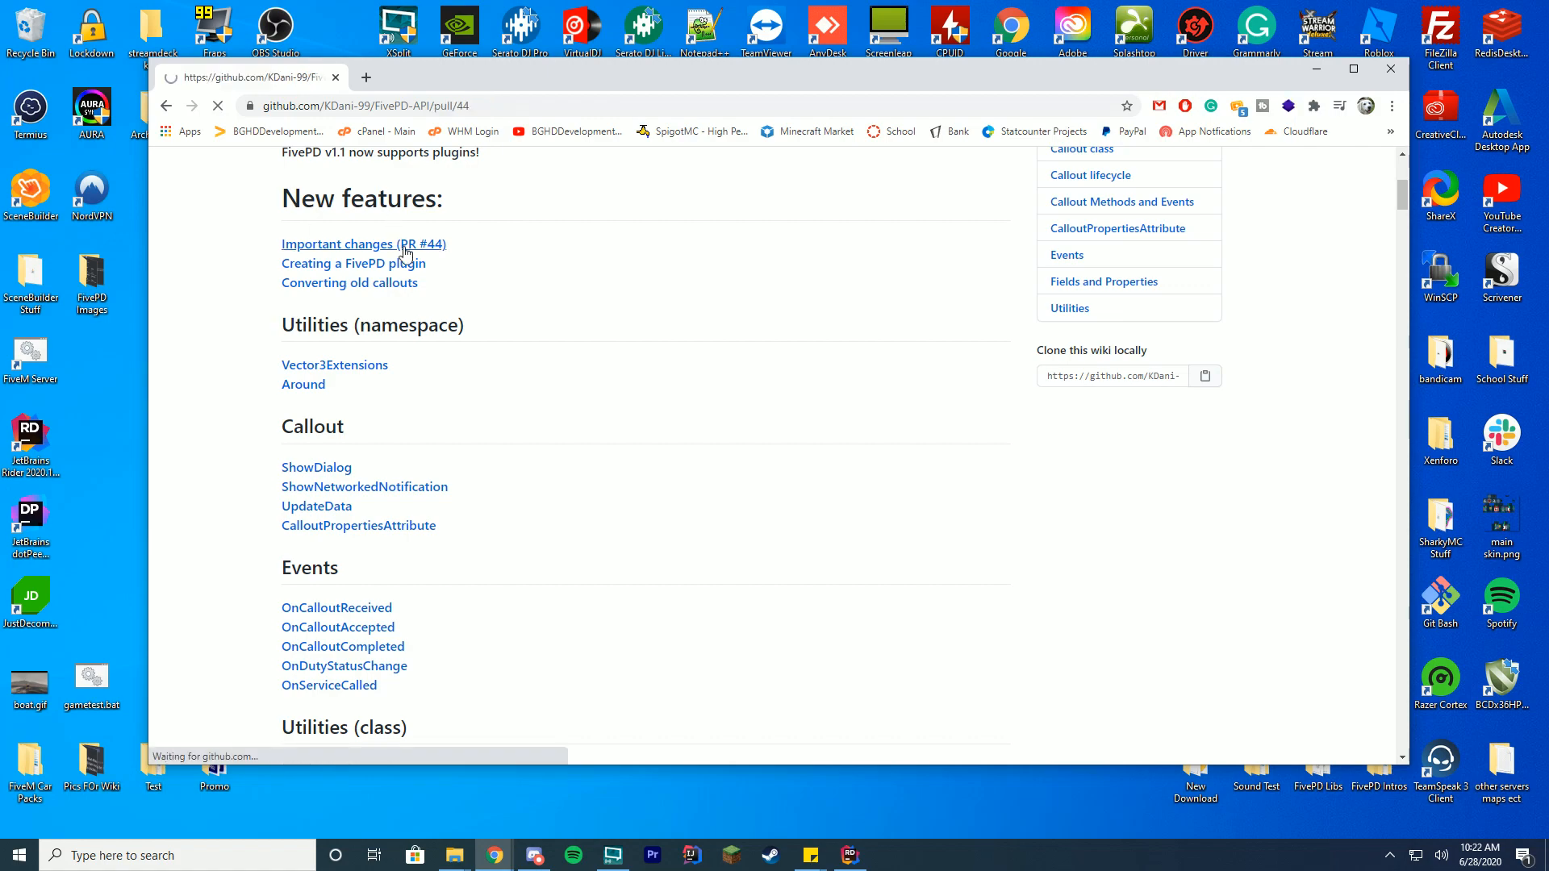
{"action": "left_click", "coordinate": [363, 244]}
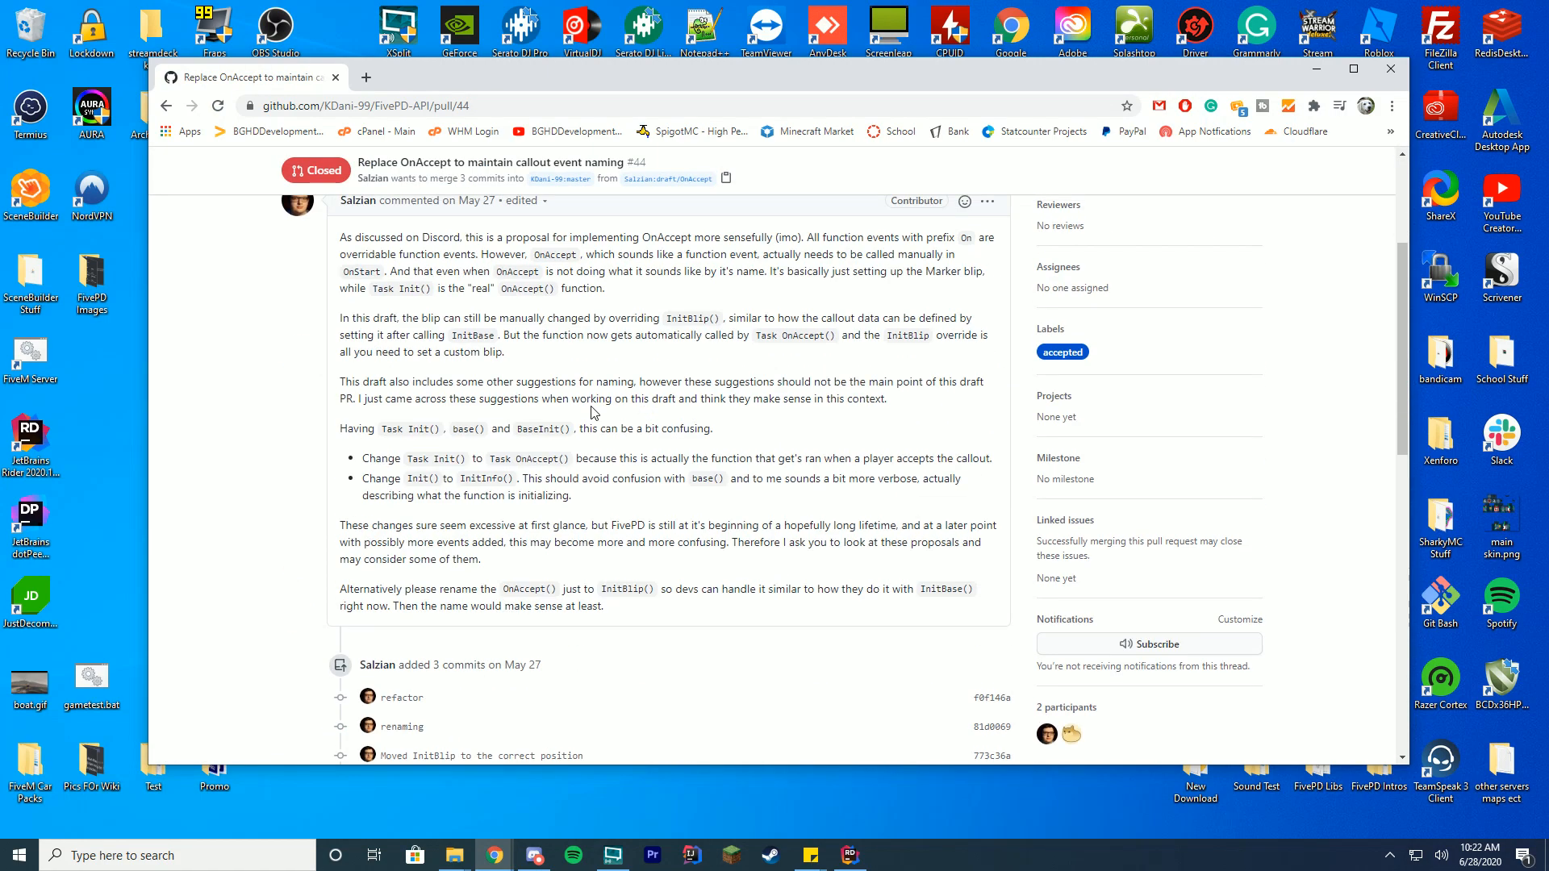
Scroll the wiki down to the Callout config instructions.
{"action": "scroll", "scroll_direction": "down", "scroll_amount": 3}
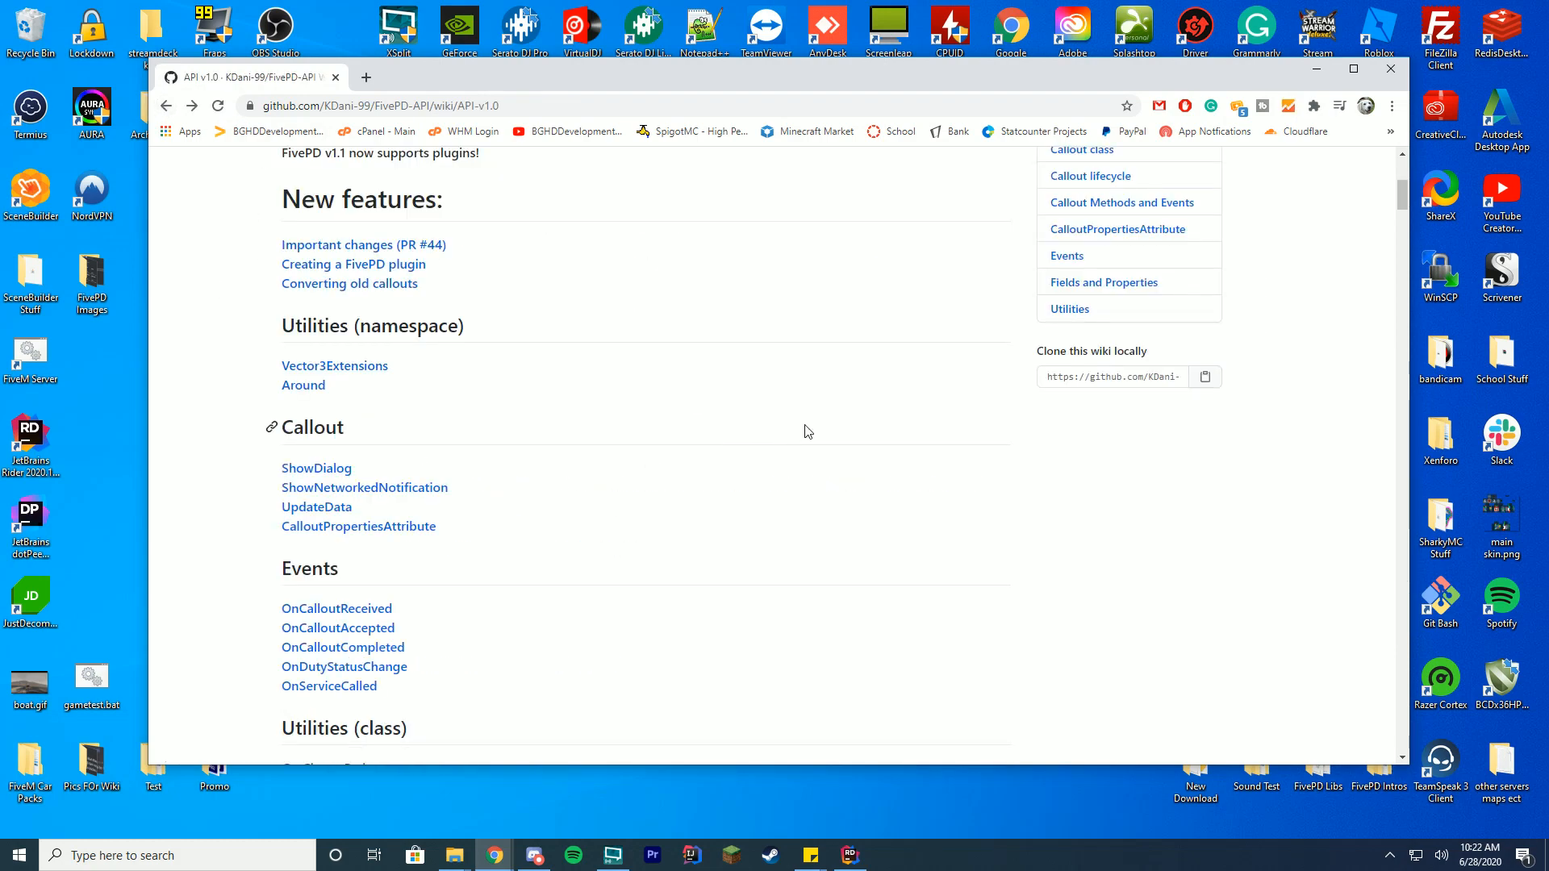
{"action": "scroll", "scroll_direction": "down", "scroll_amount": 3}
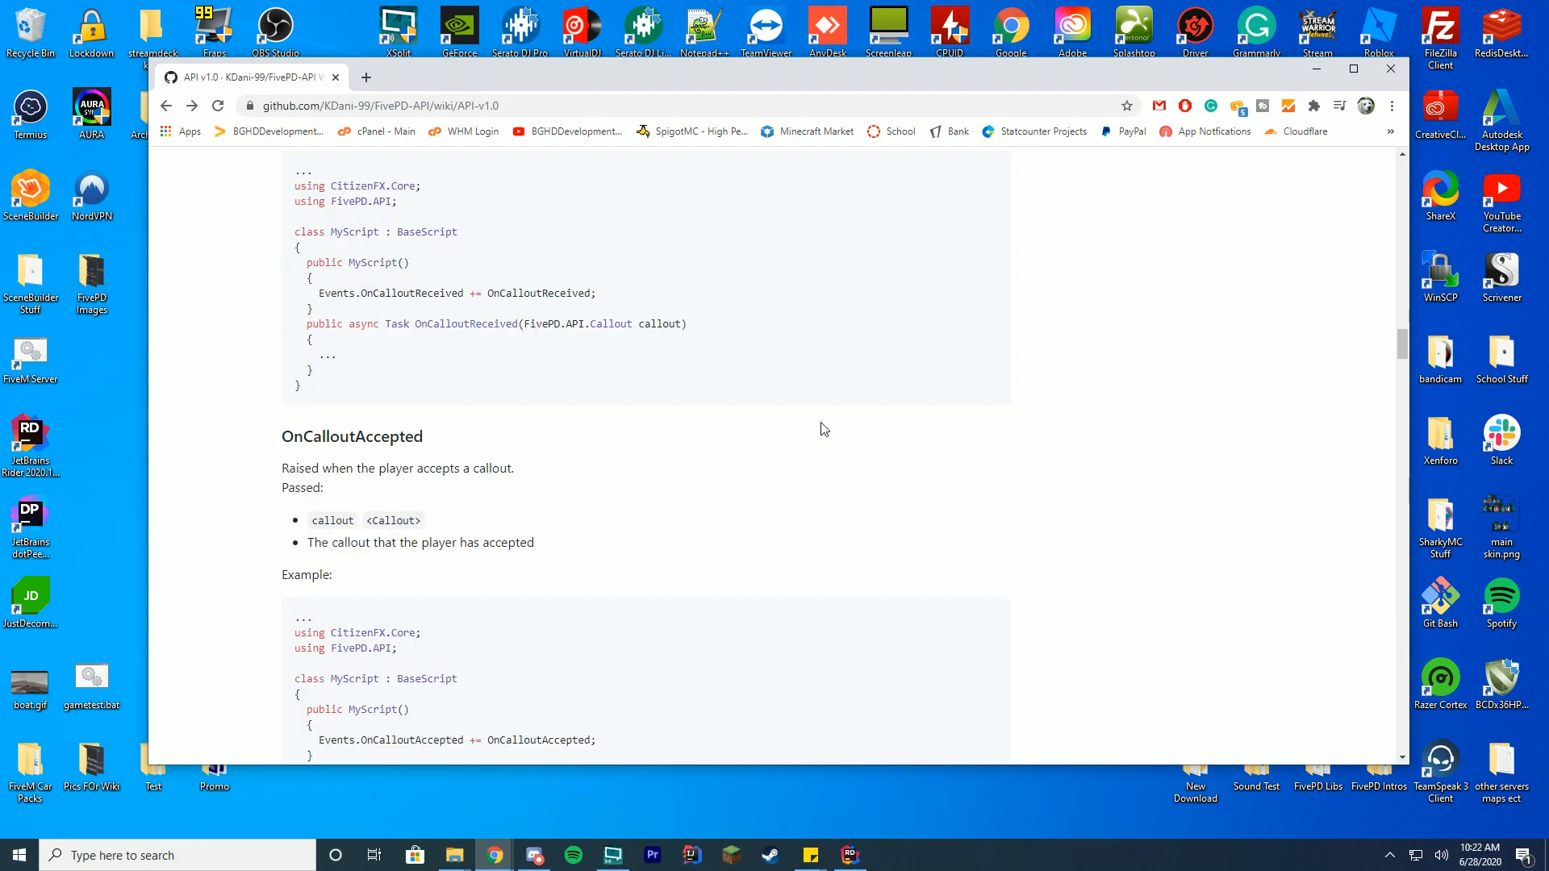
{"action": "scroll", "scroll_direction": "down", "scroll_amount": 3}
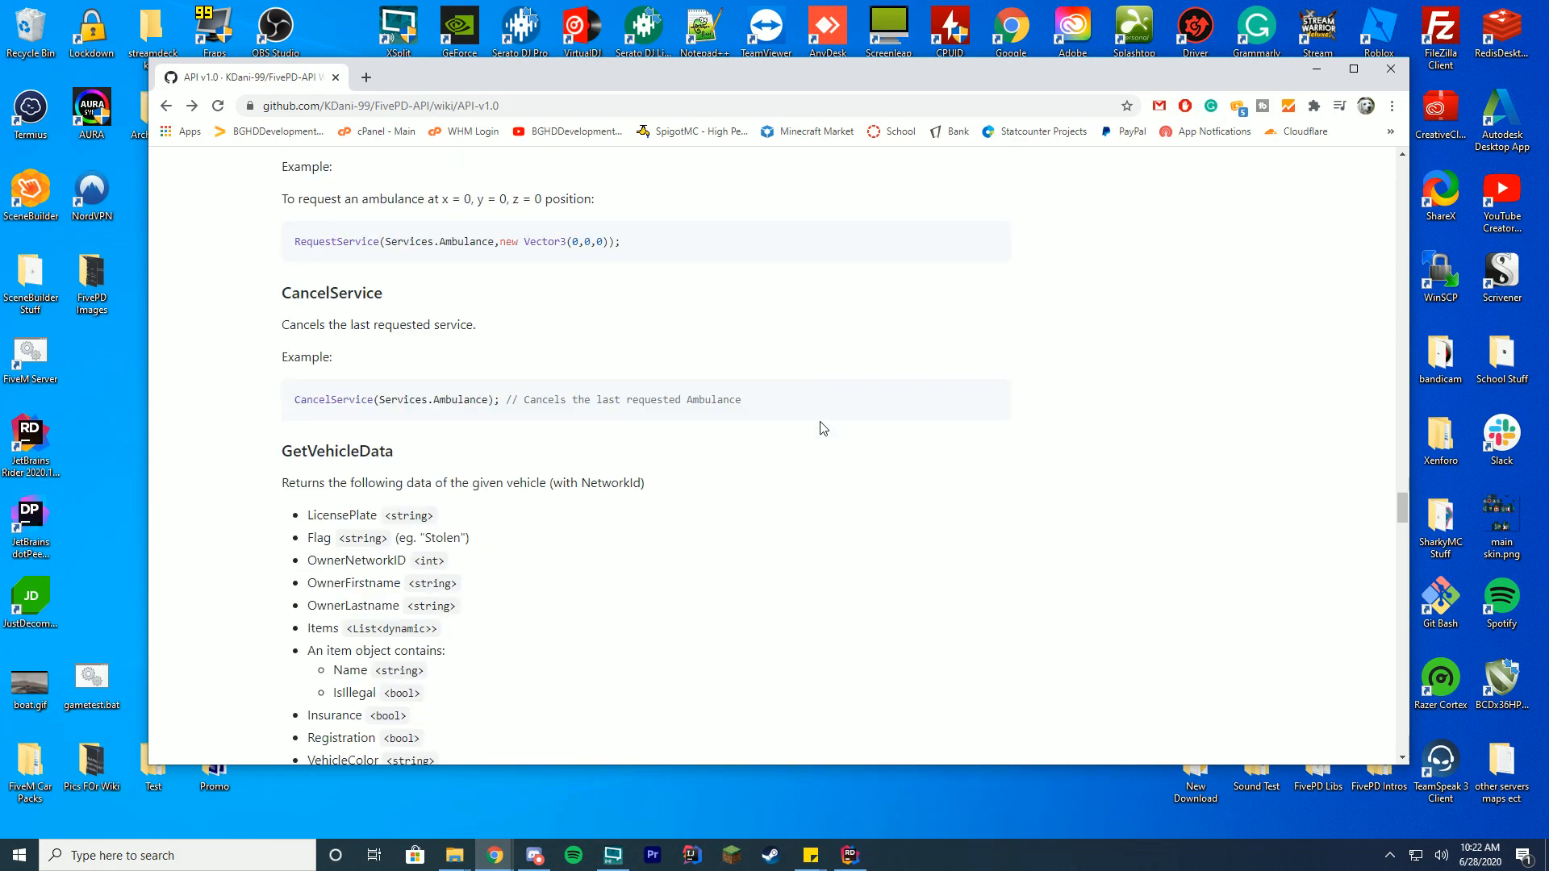
{"action": "scroll", "scroll_direction": "down", "scroll_amount": 3}
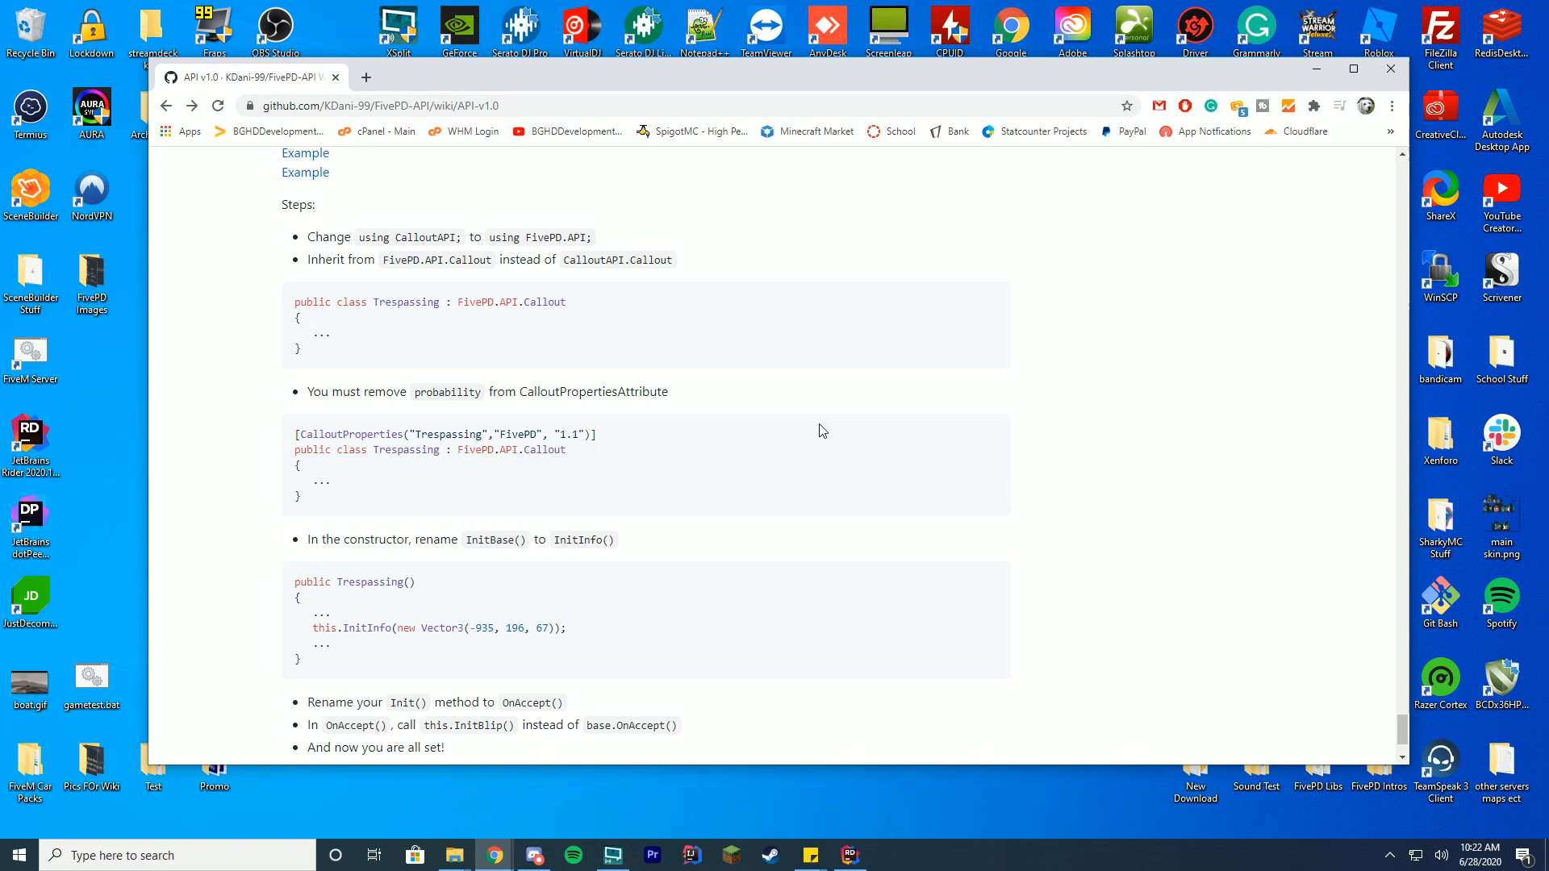
{"action": "scroll", "scroll_direction": "down", "scroll_amount": 3}
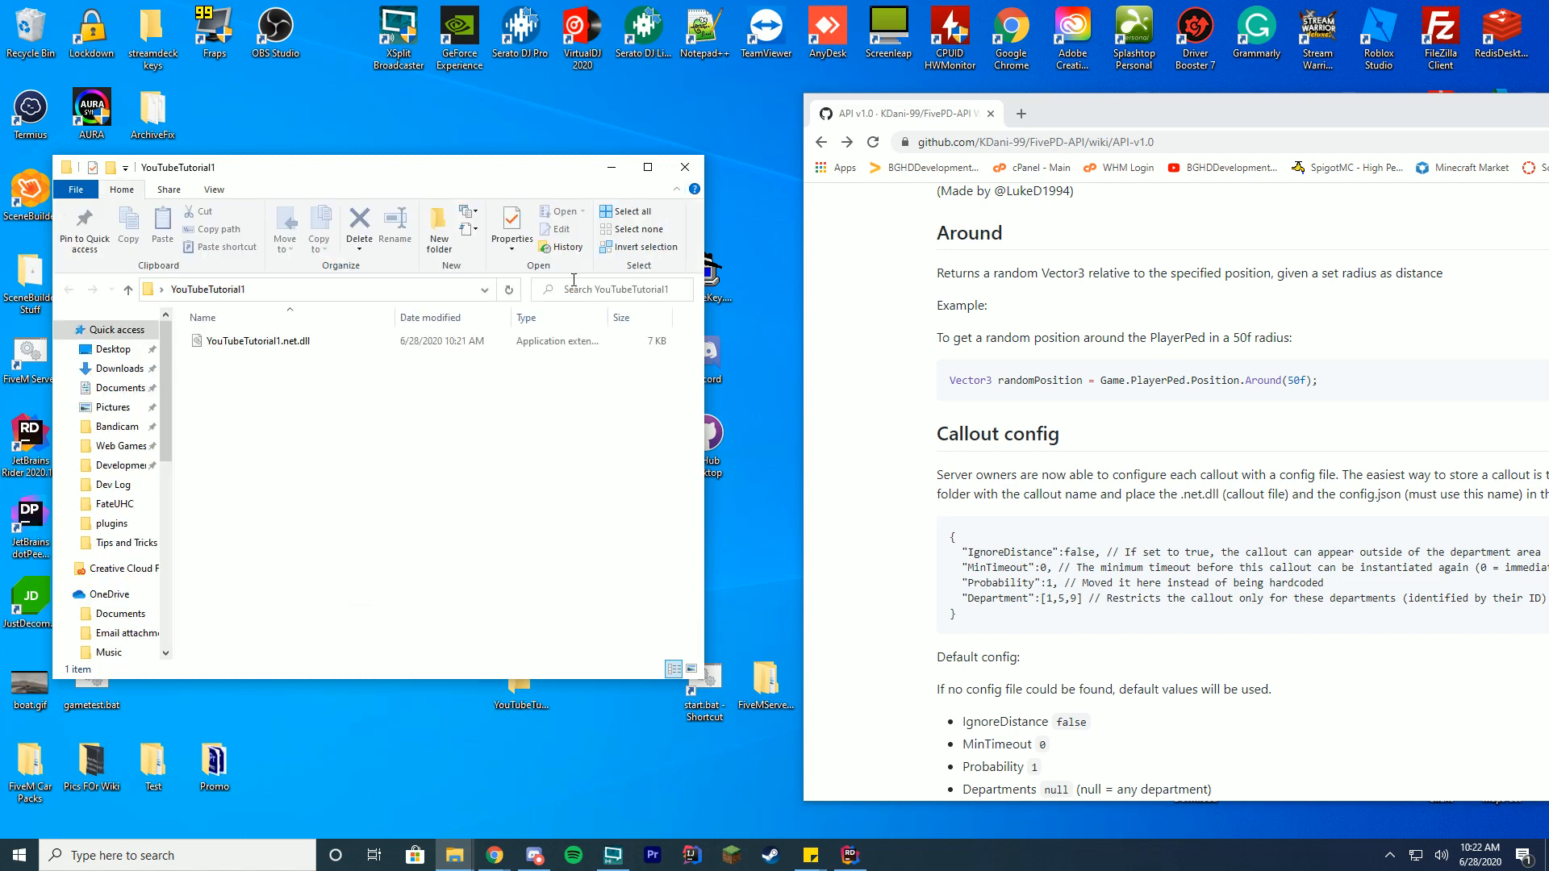
Show file name extensions and add a new text document to become config.json.
{"action": "left_click", "coordinate": [213, 191]}
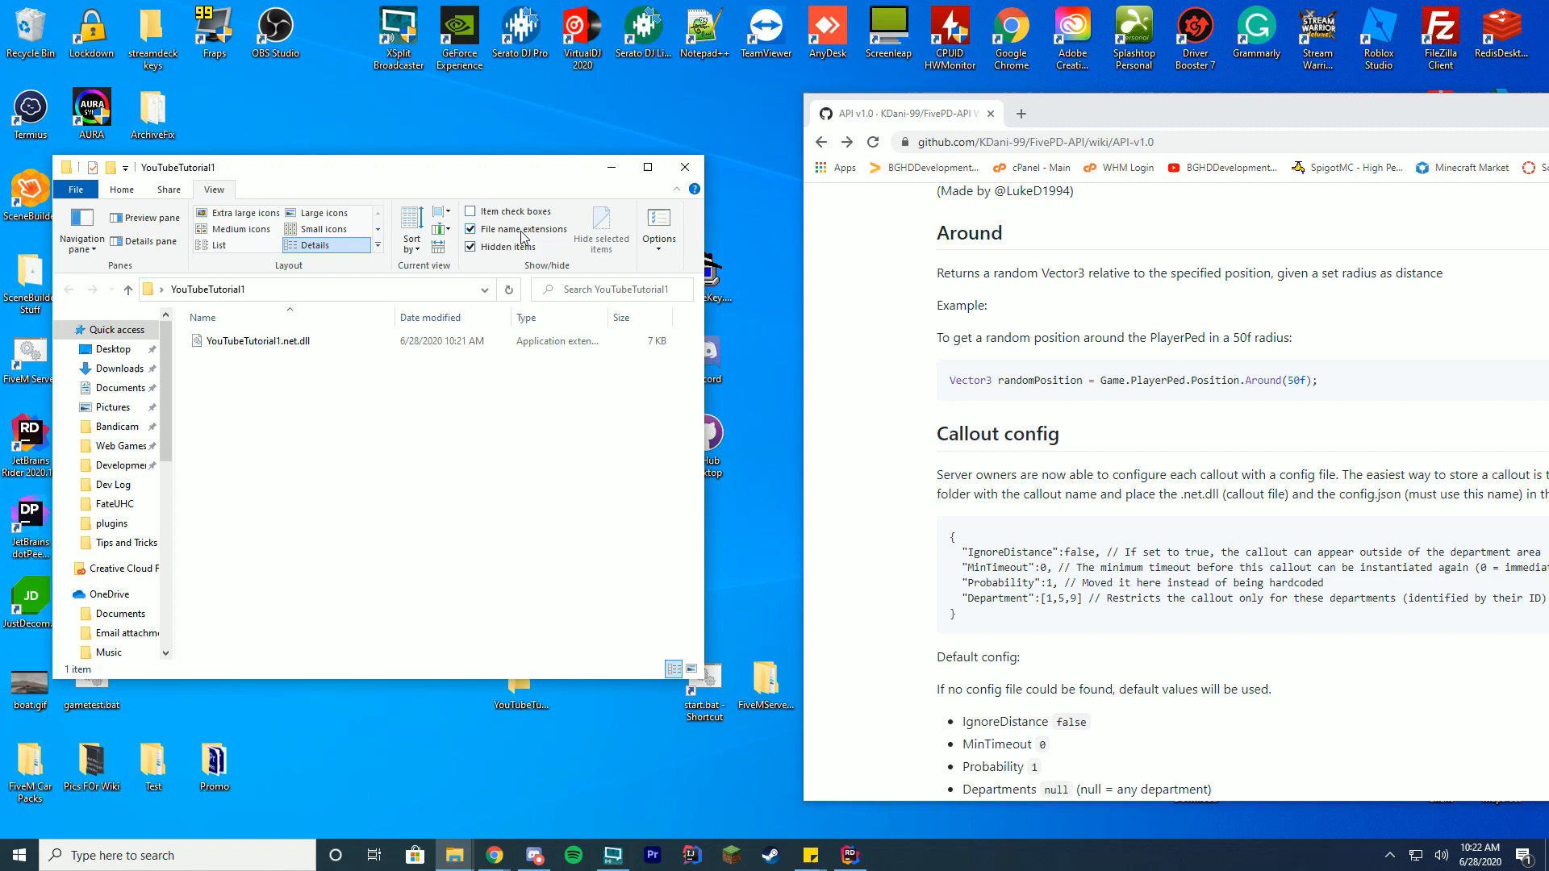
{"action": "left_click", "coordinate": [213, 188]}
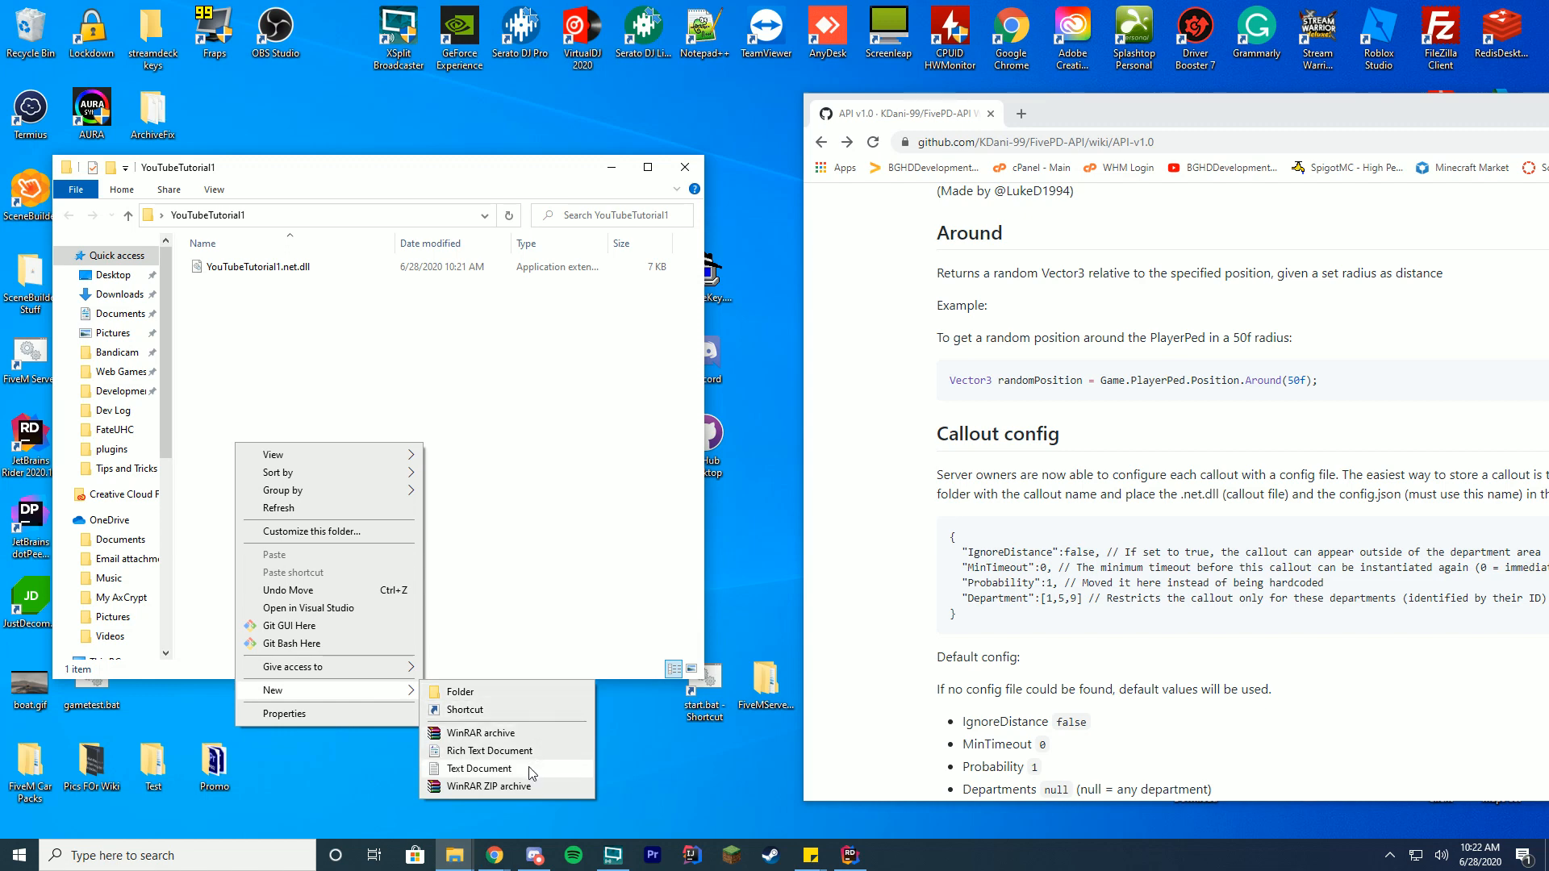
{"action": "left_click", "coordinate": [479, 768]}
{"action": "type", "text": "config.json"}
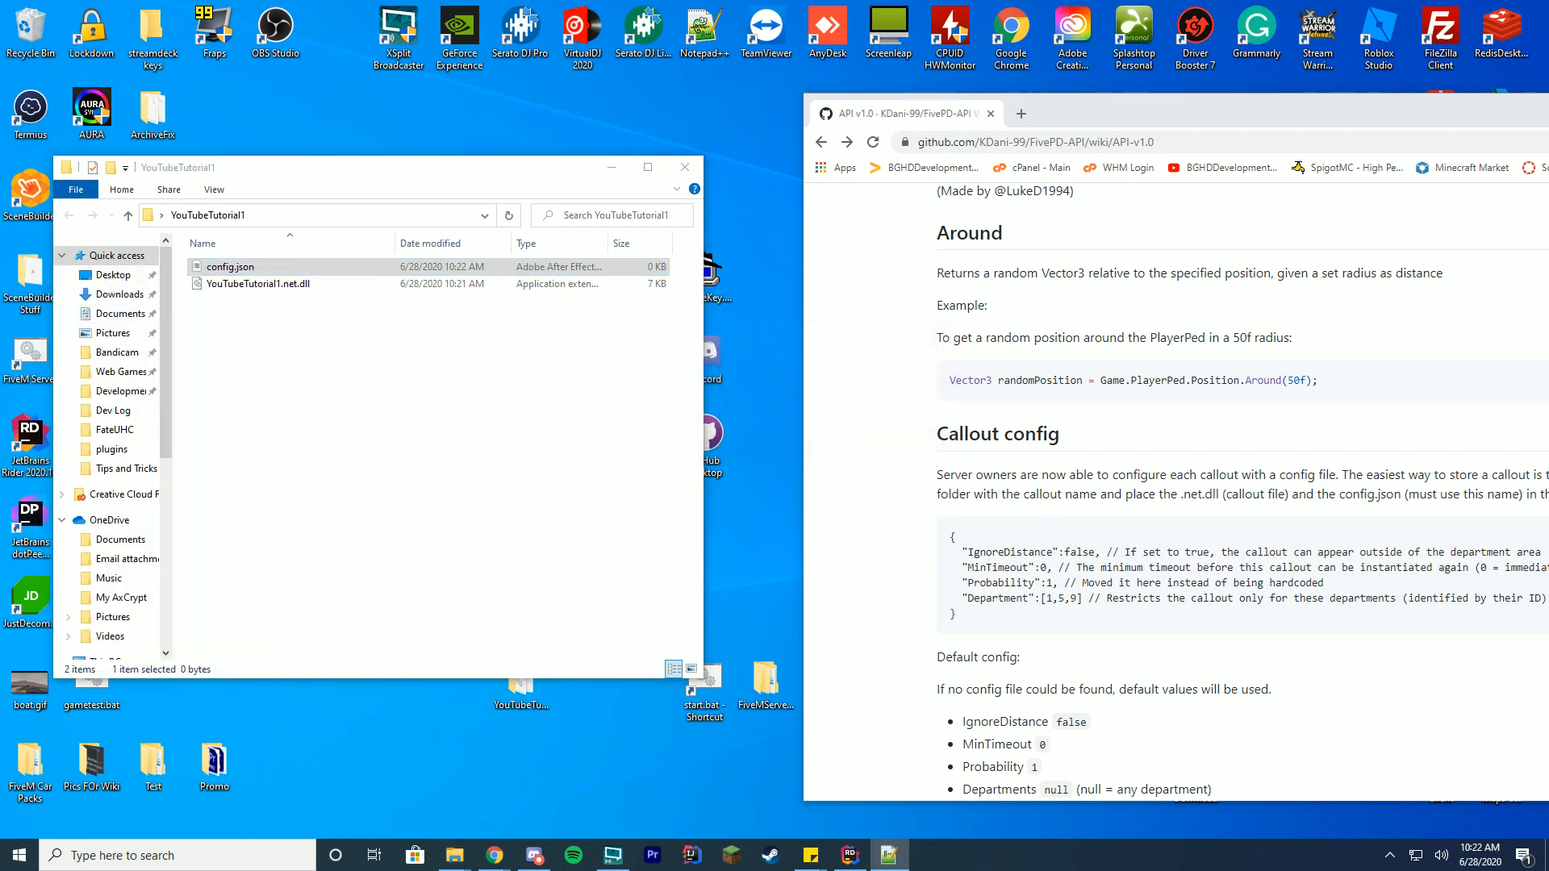
Fill config.json with IgnoreDistance false, MinTimeout 0, Probability 1, Department [null], comments removed, and save.
{"action": "double_click", "coordinate": [230, 266]}
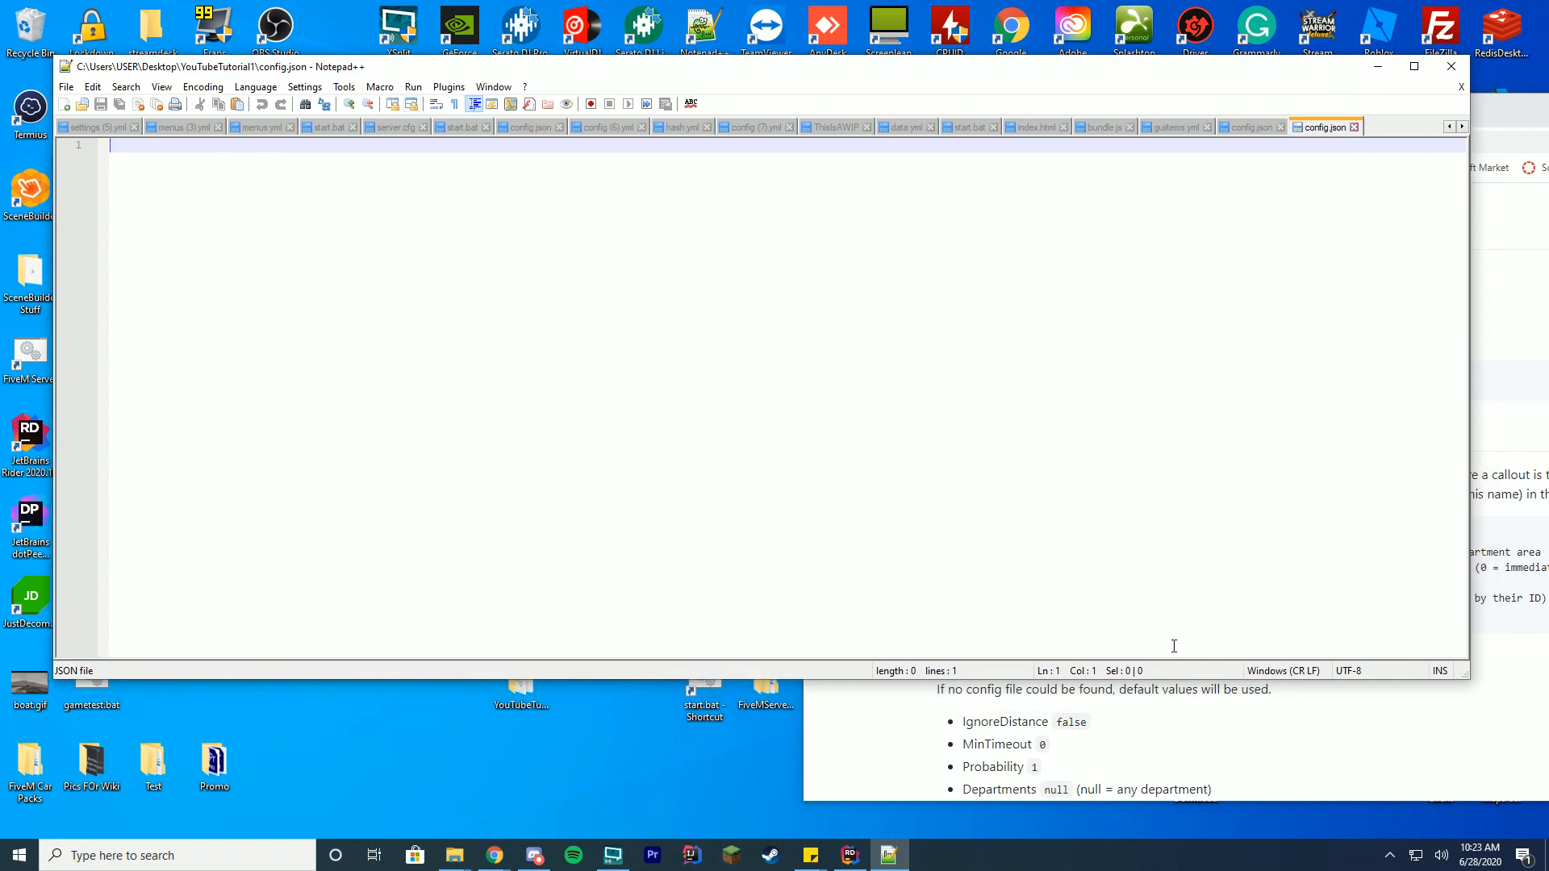
{"action": "left_click", "coordinate": [494, 855]}
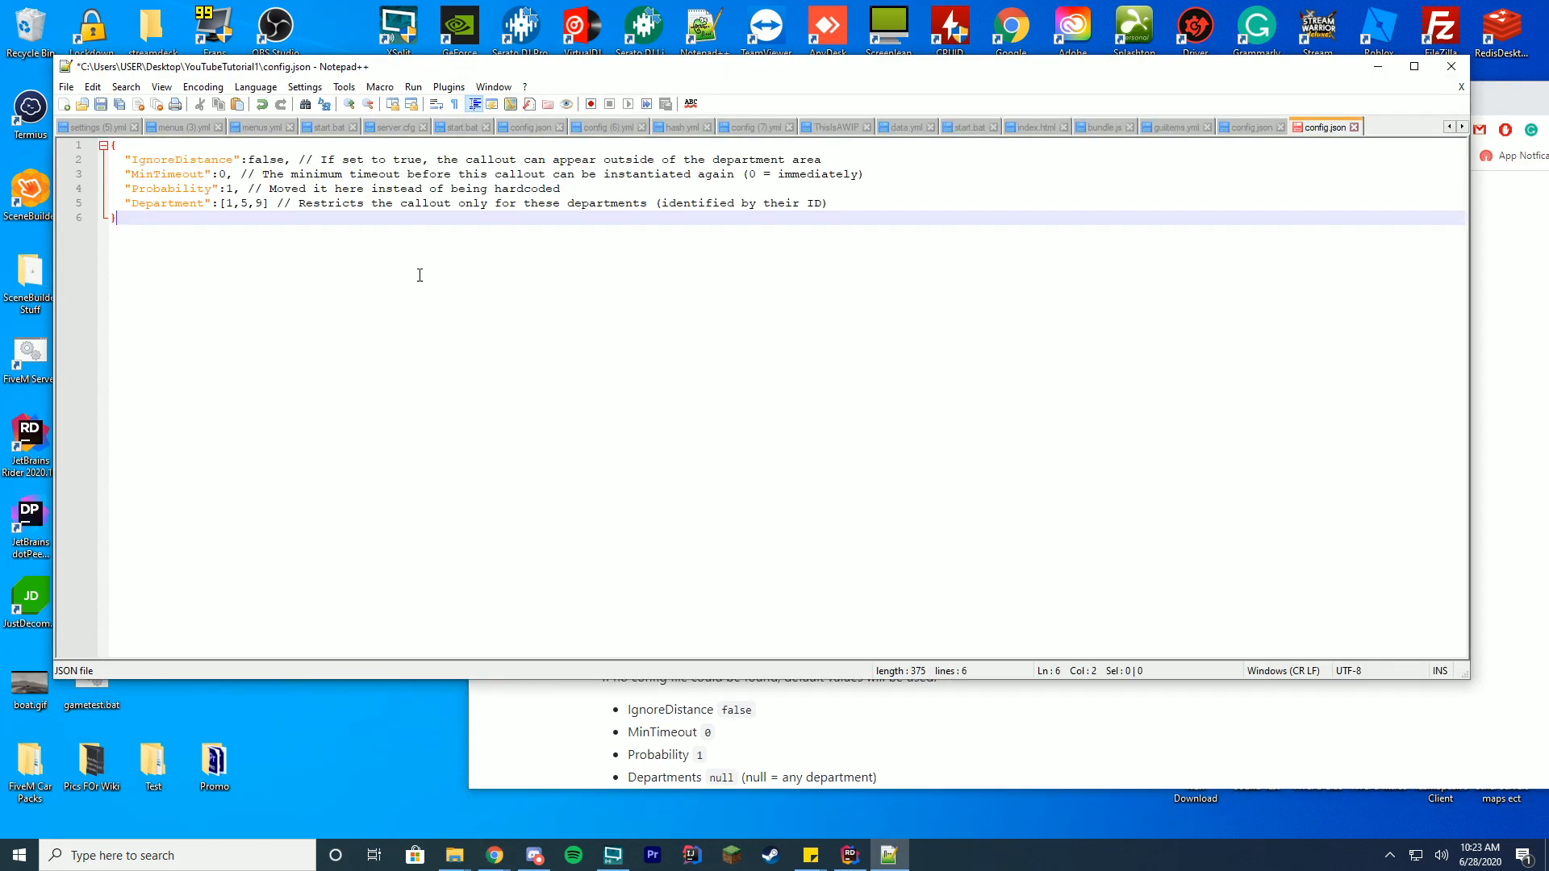
{"action": "left_click", "coordinate": [493, 855]}
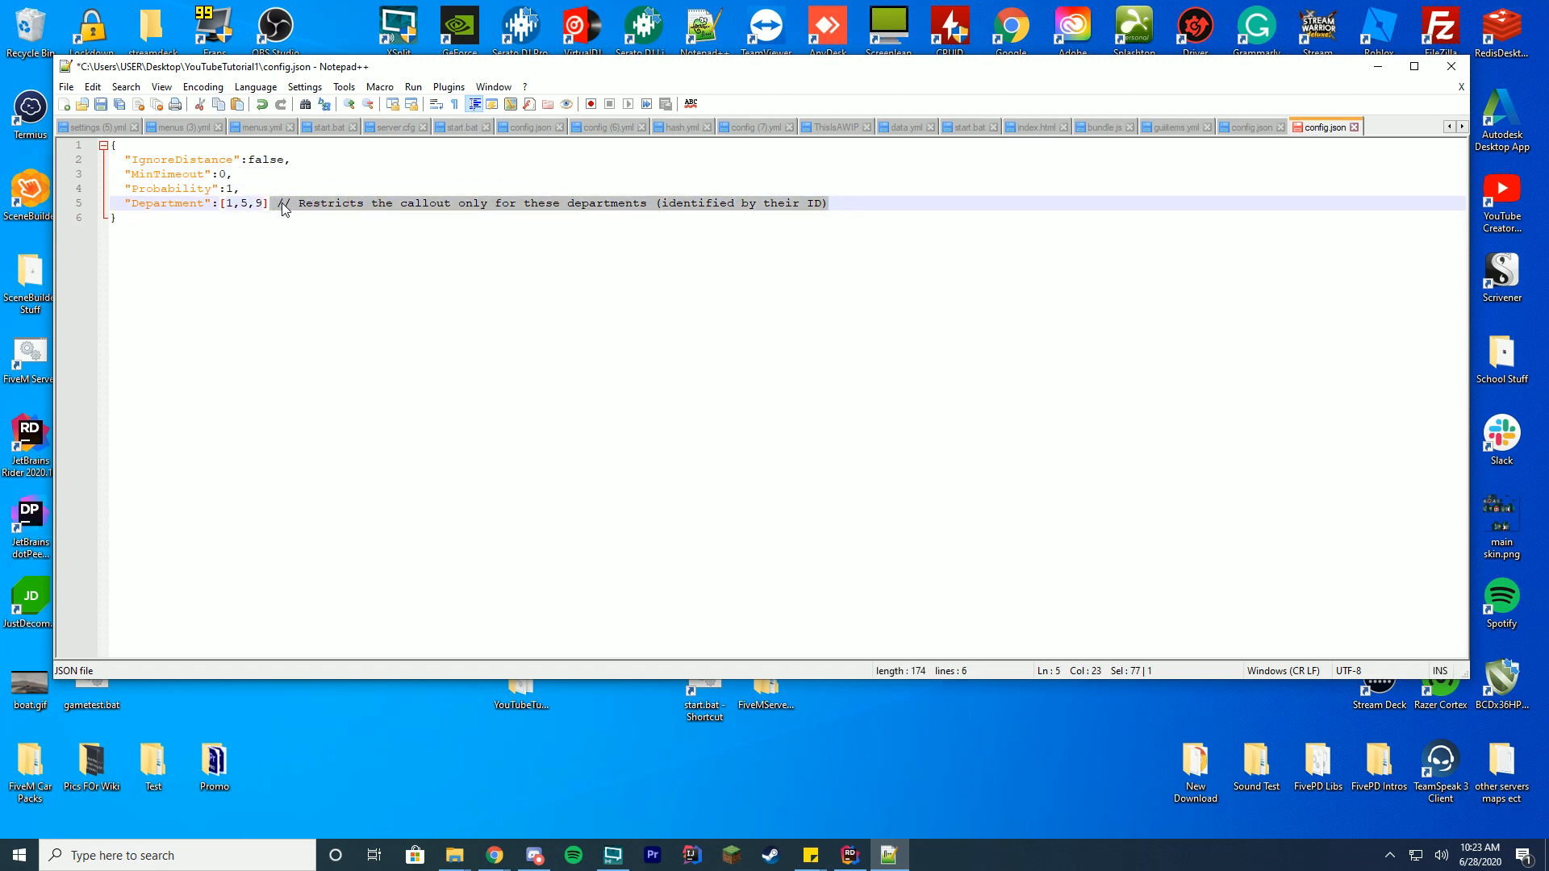
{"action": "key", "text": "Delete"}
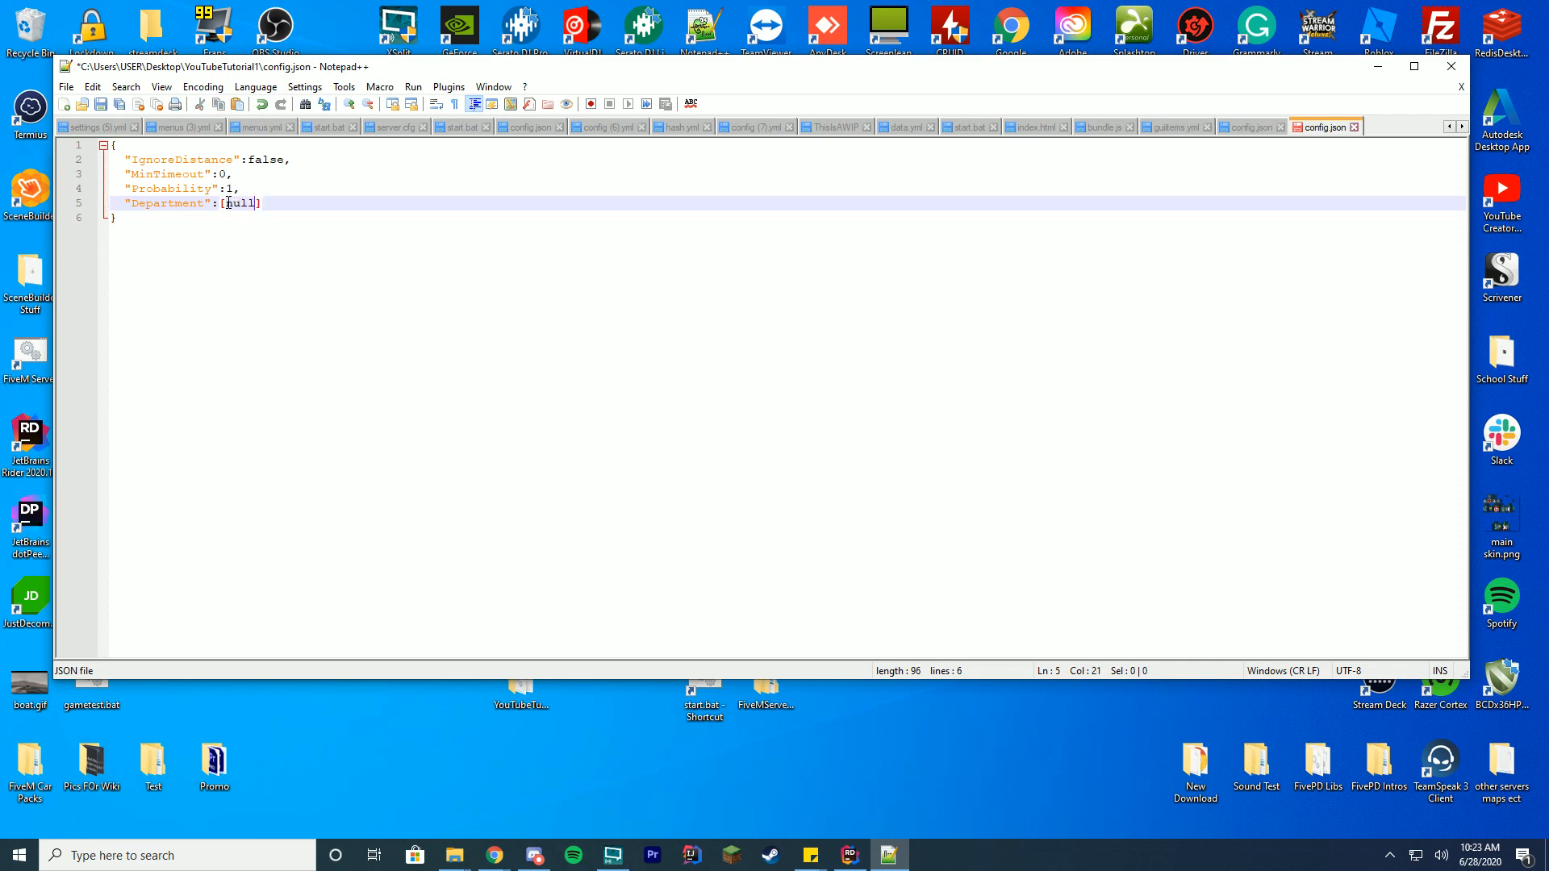
{"action": "left_click", "coordinate": [297, 160]}
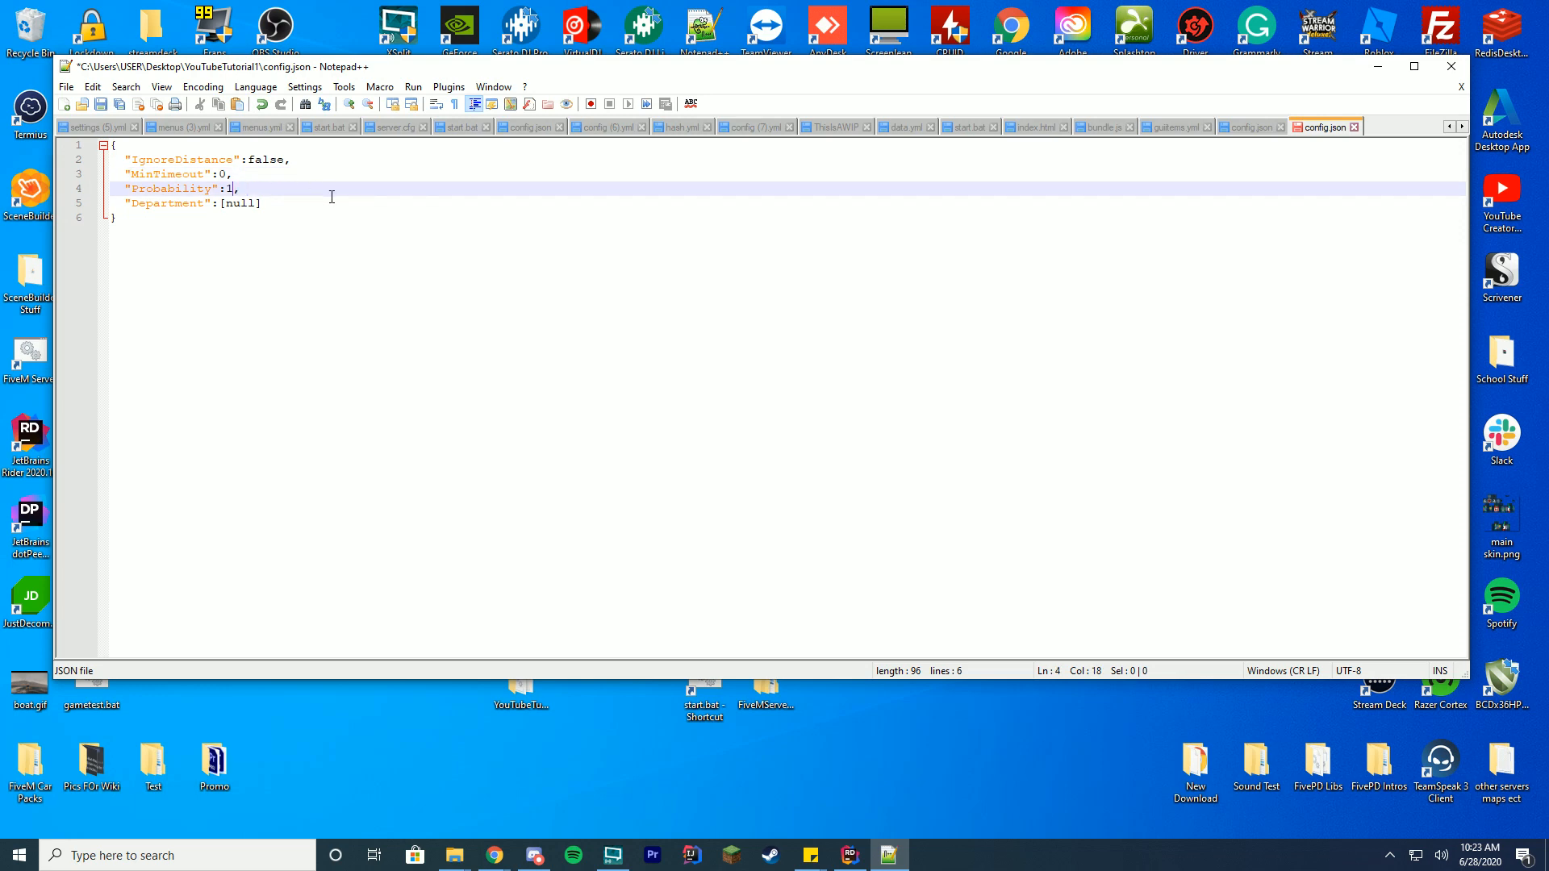
{"action": "type", "text": "3"}
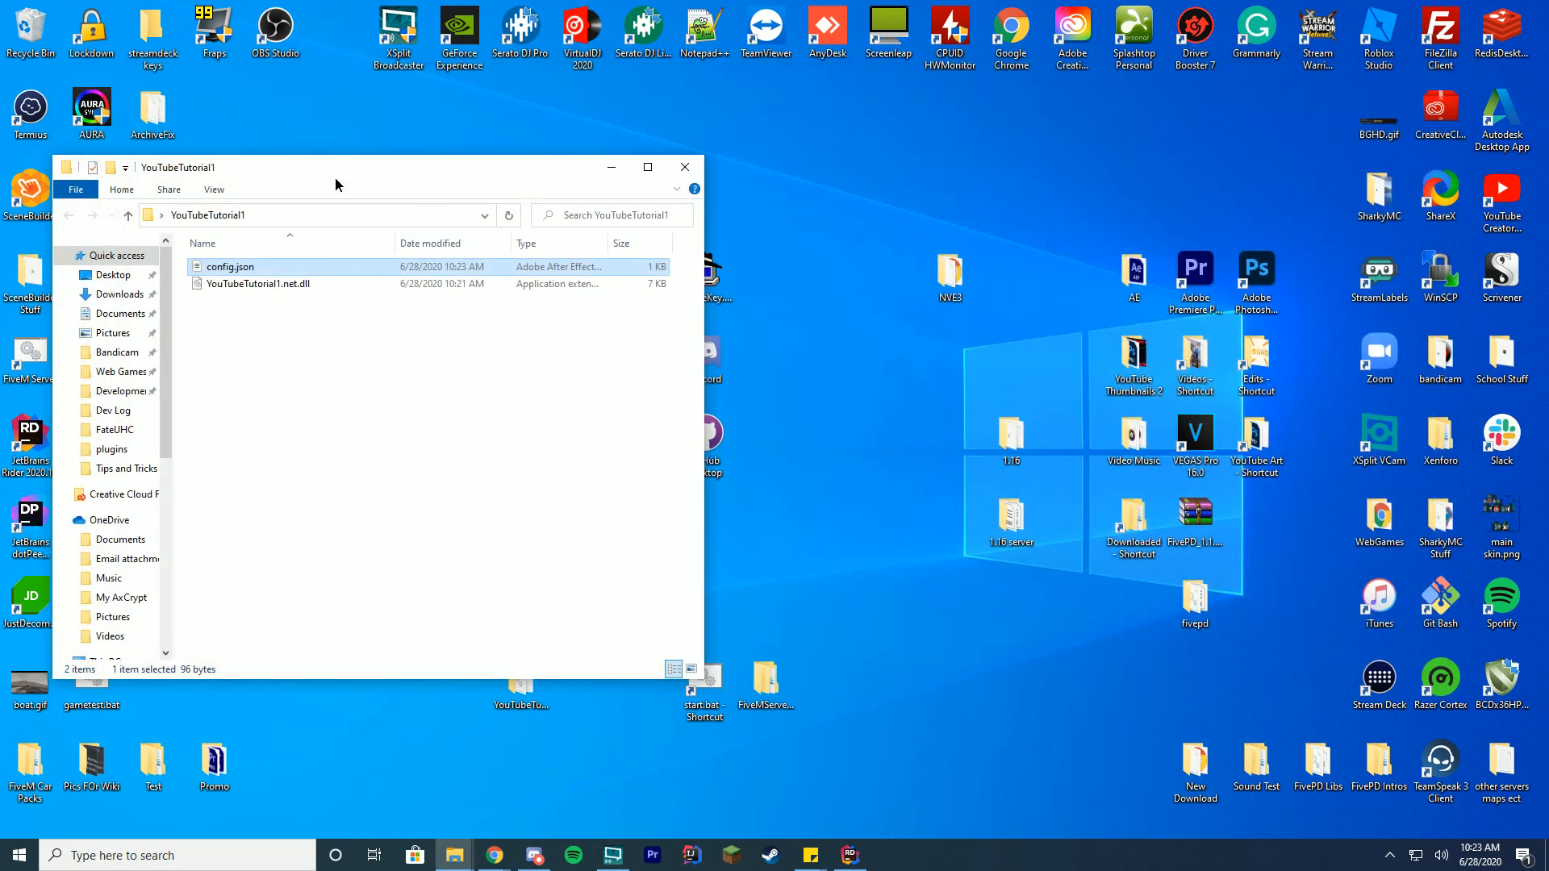
Navigate into server-data > resources > fivepd > callouts.
{"action": "left_click", "coordinate": [683, 167]}
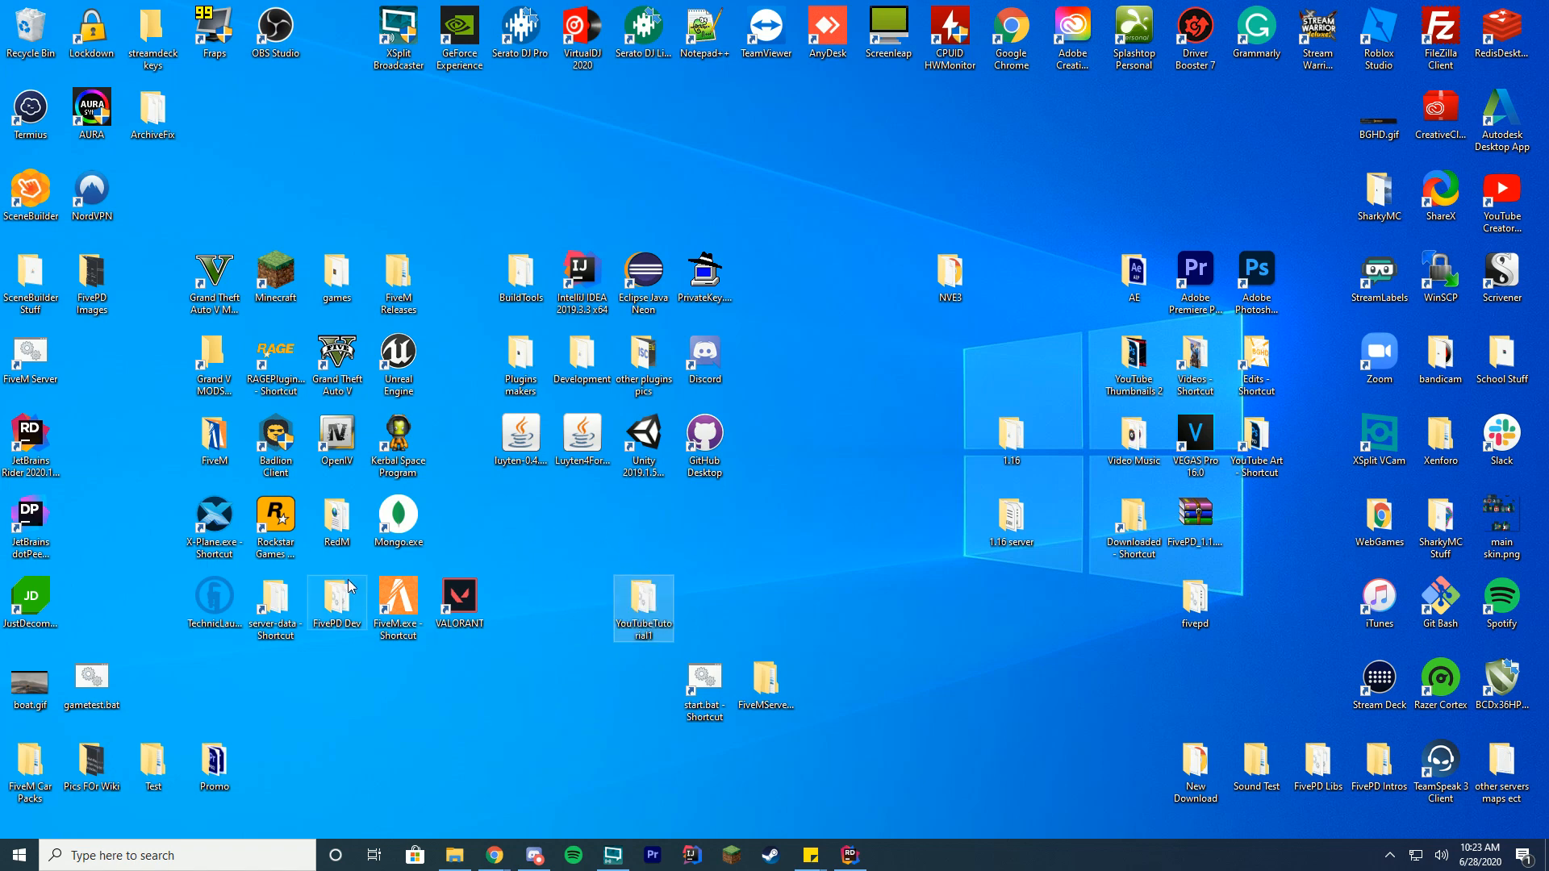
{"action": "double_click", "coordinate": [274, 601]}
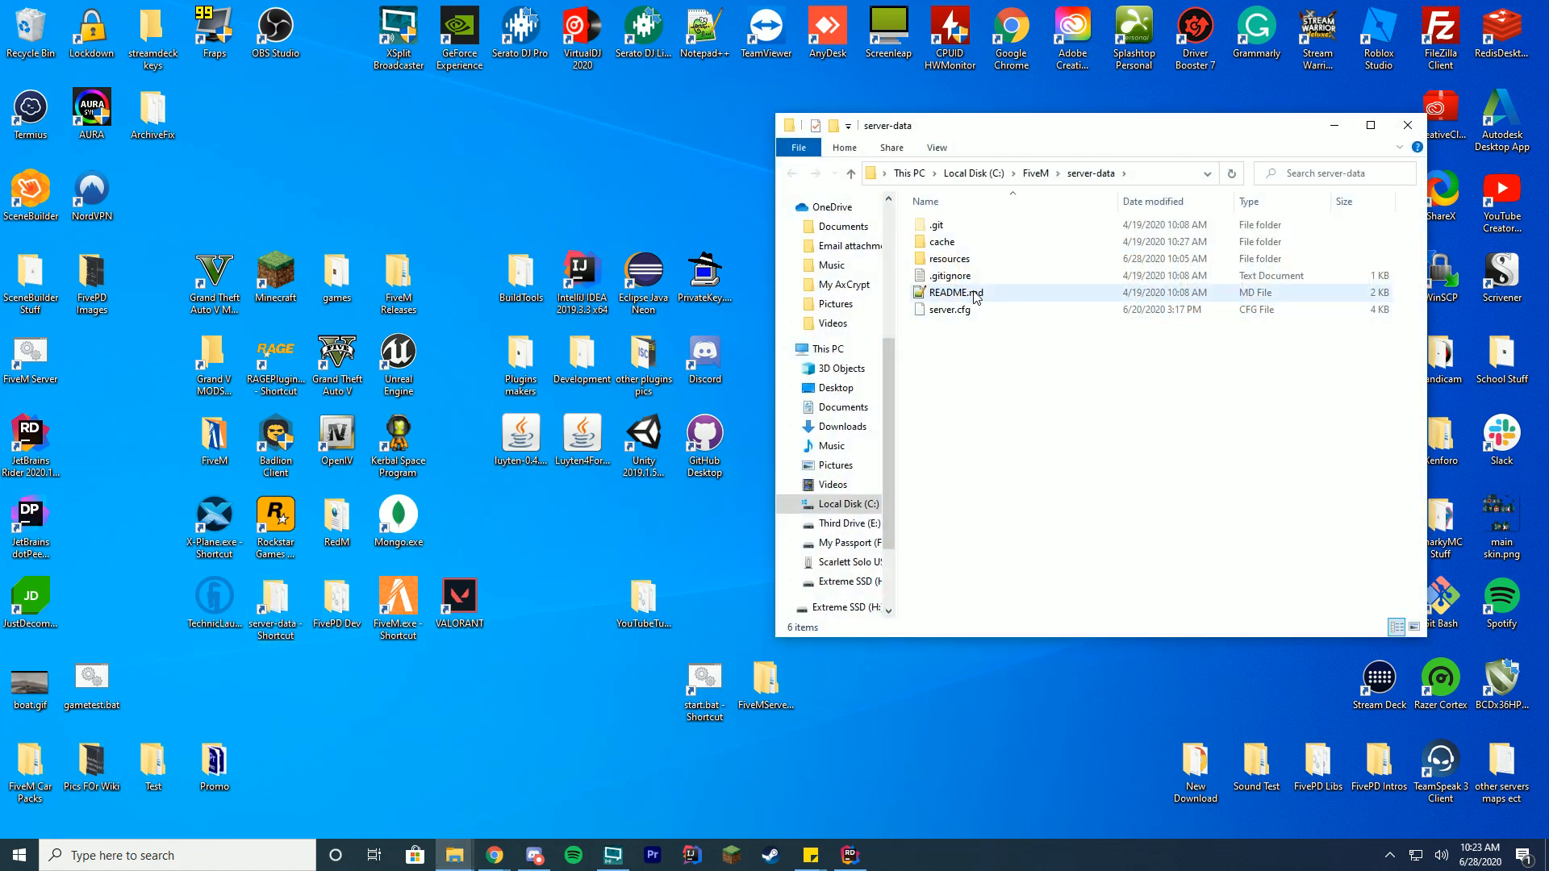
{"action": "double_click", "coordinate": [946, 258]}
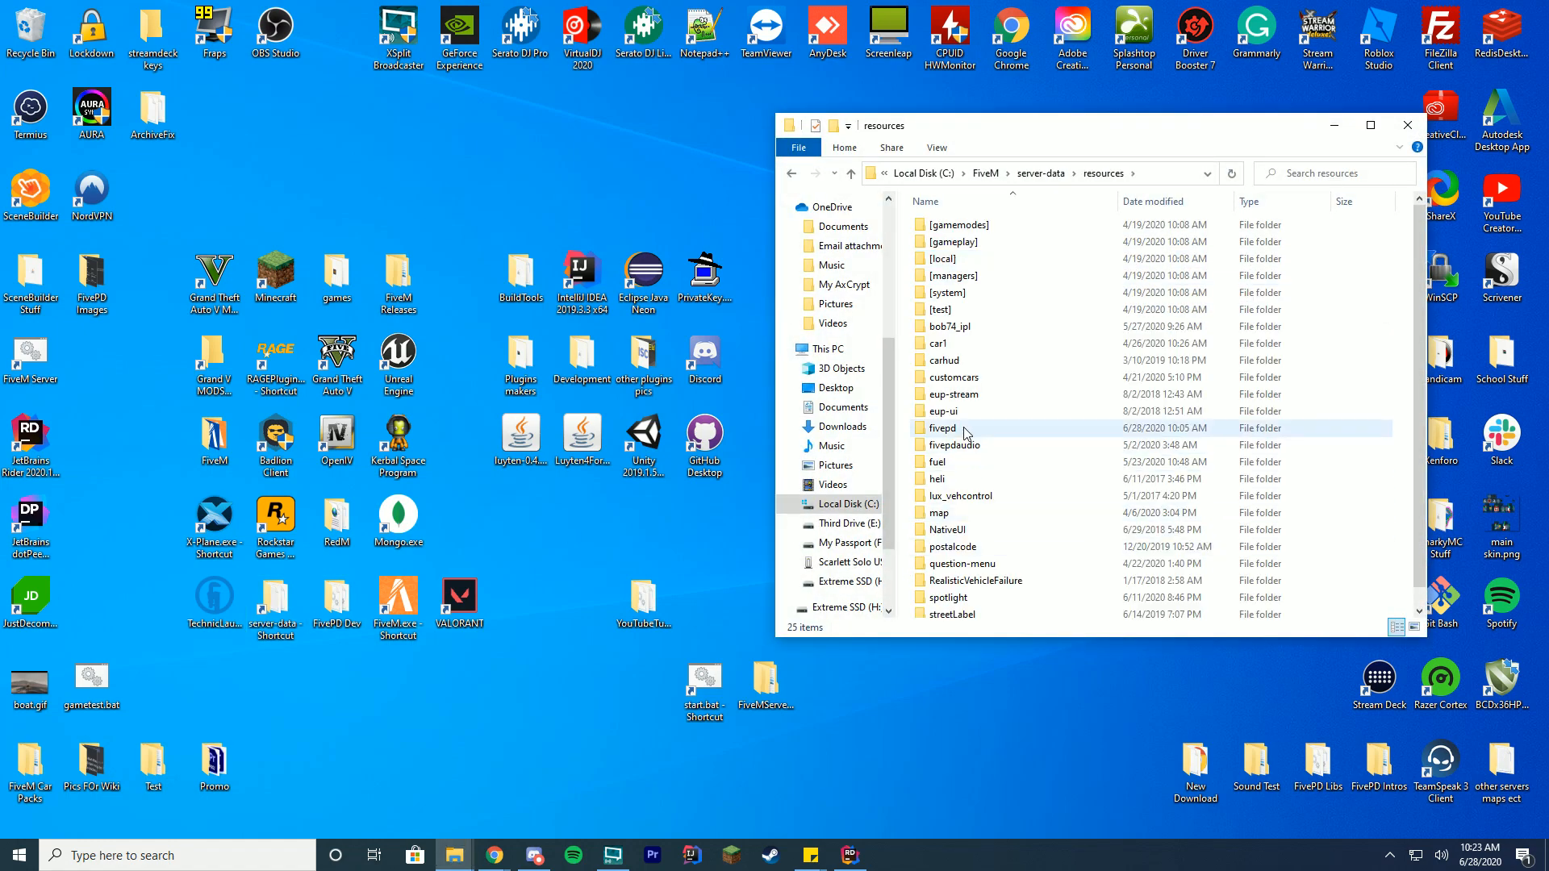
{"action": "double_click", "coordinate": [941, 428]}
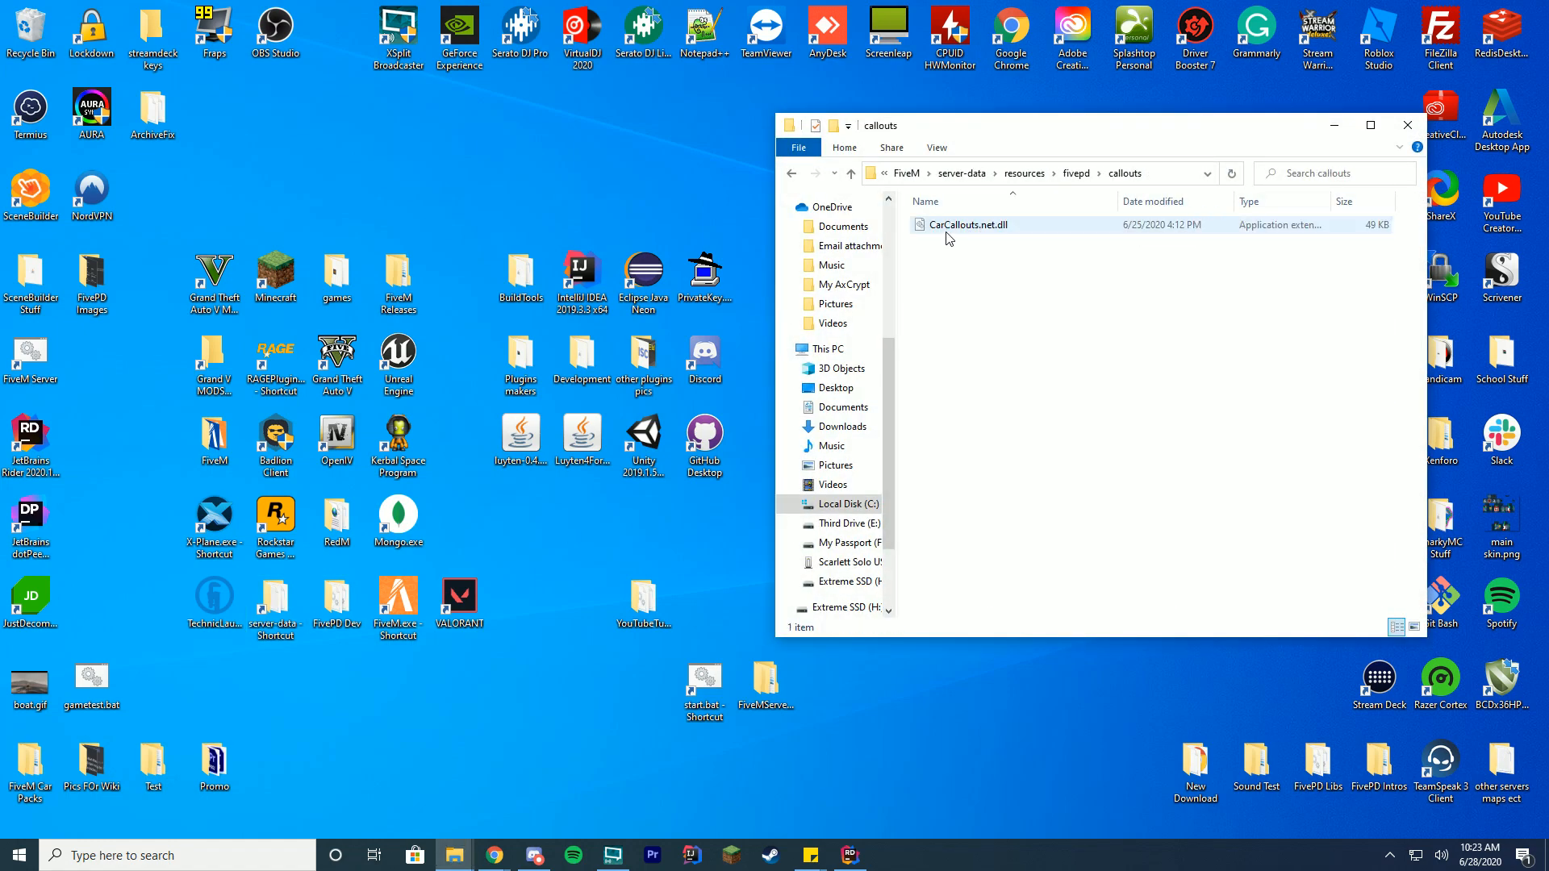
Delete CarCallouts.net.dll and move the YouTubeTutorial1 folder into callouts.
{"action": "left_click", "coordinate": [1115, 359]}
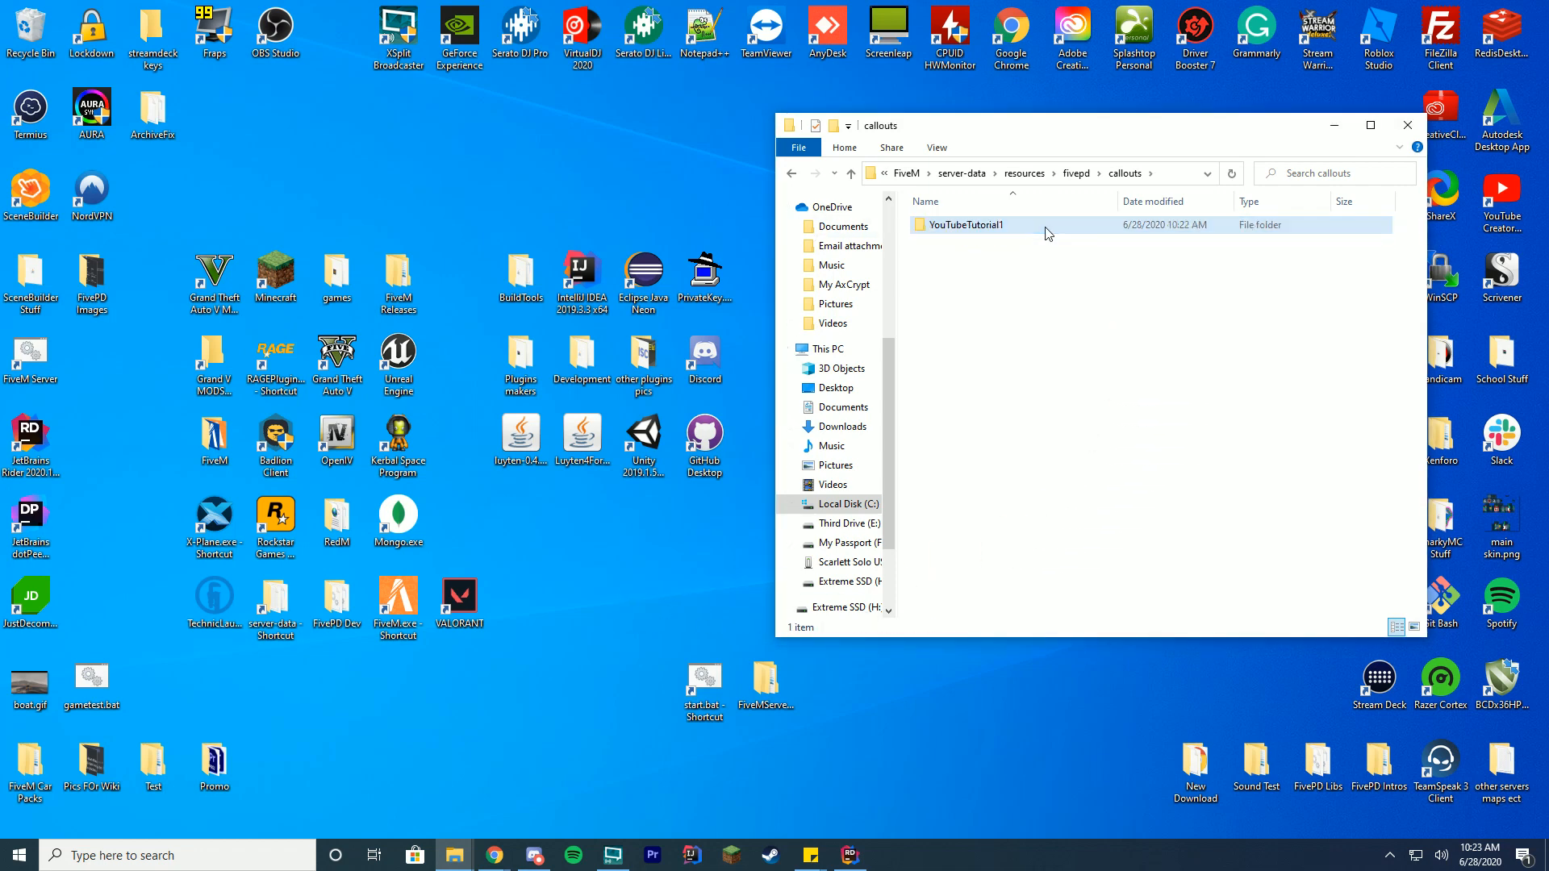
{"action": "double_click", "coordinate": [962, 224]}
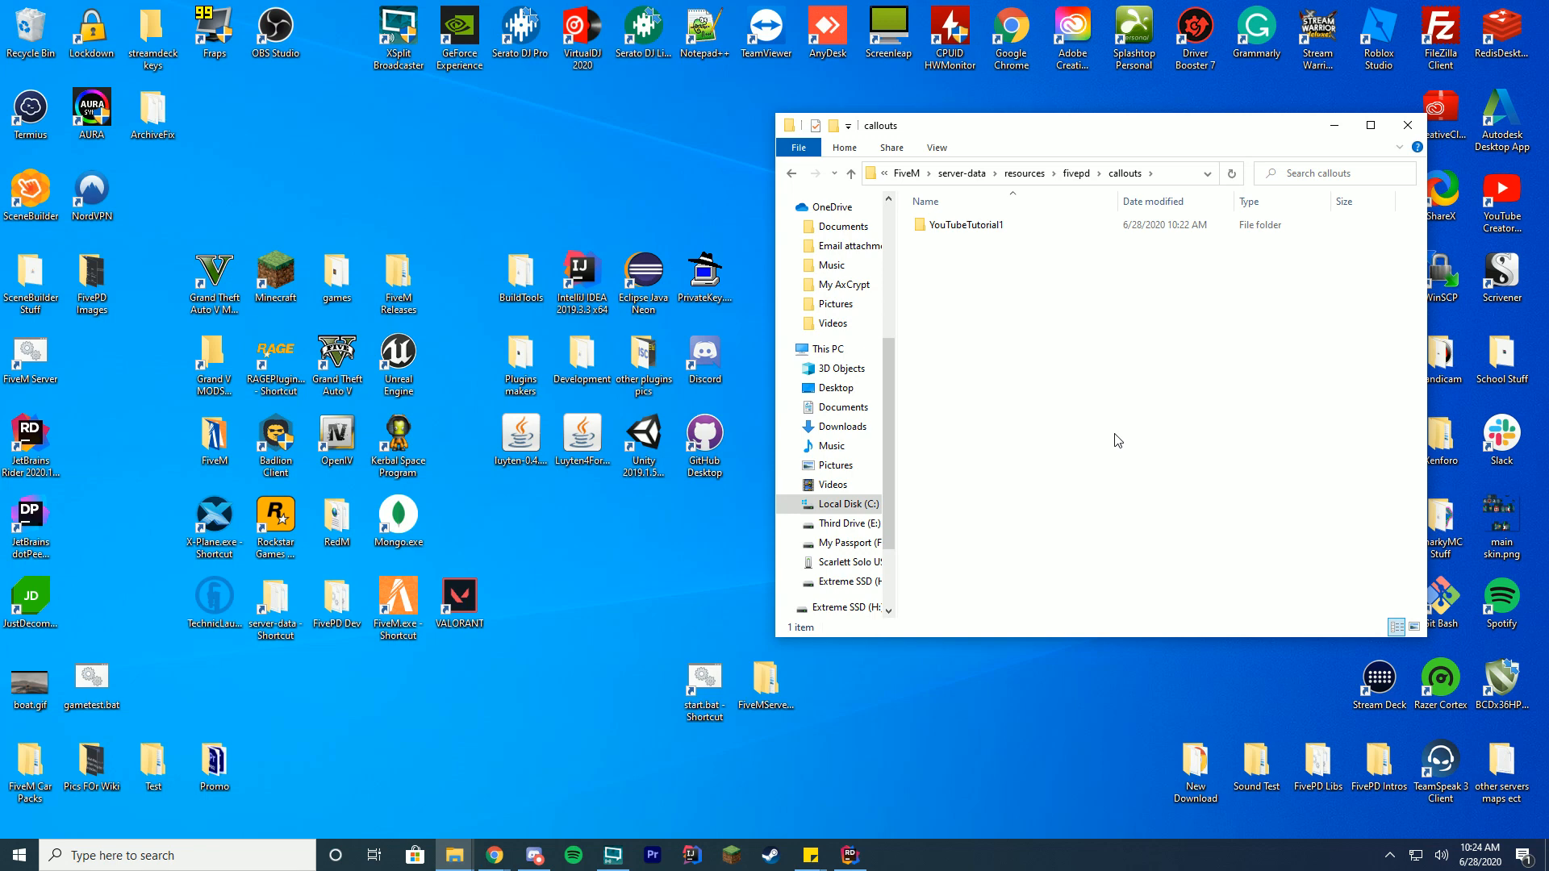
{"action": "left_click", "coordinate": [963, 224]}
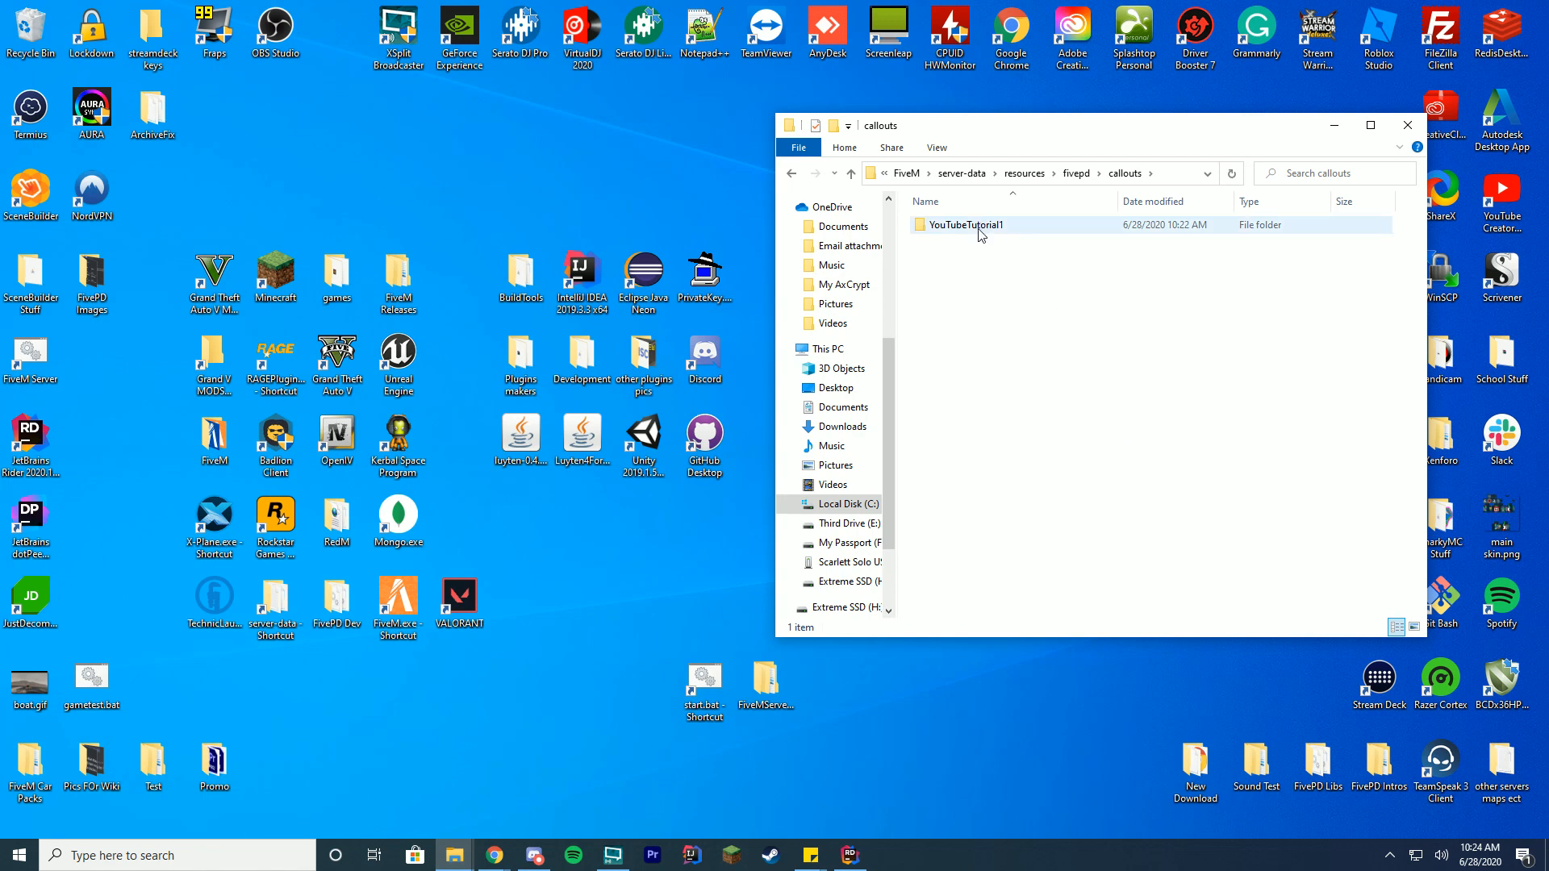